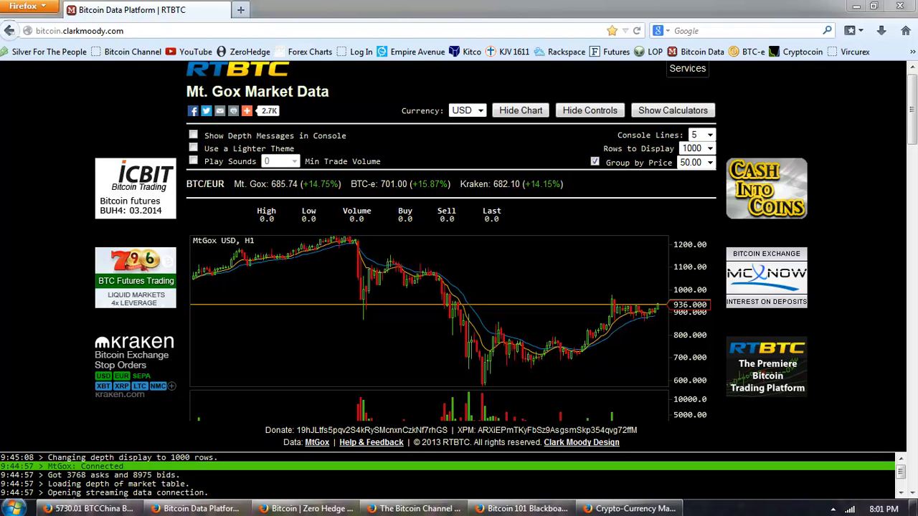
{"action": "mouse_move", "coordinate": [156, 80]}
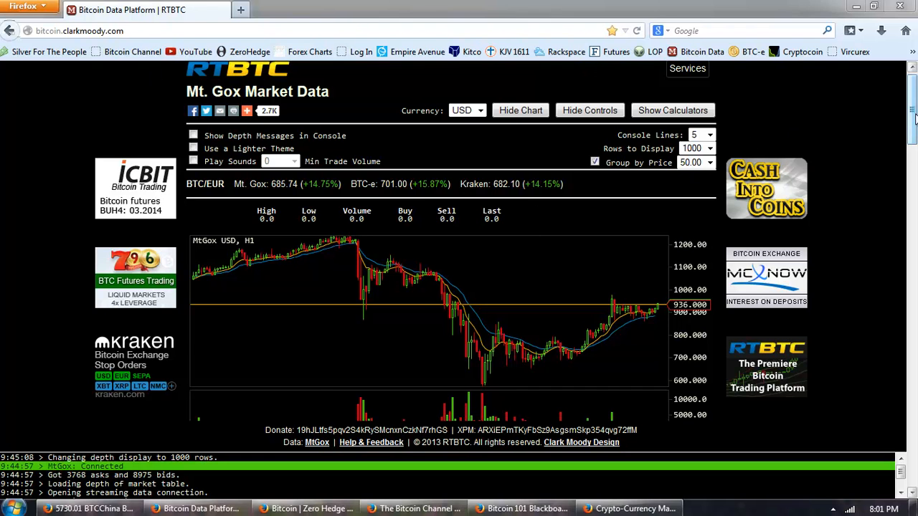
Step: Scroll down the current page before switching tabs
{"action": "scroll", "scroll_direction": "down", "scroll_amount": 3}
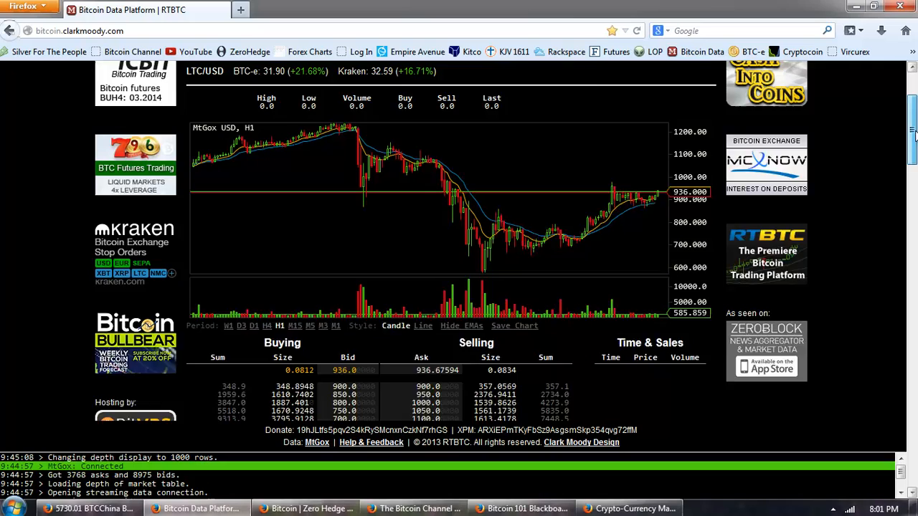
{"action": "left_click", "coordinate": [588, 71]}
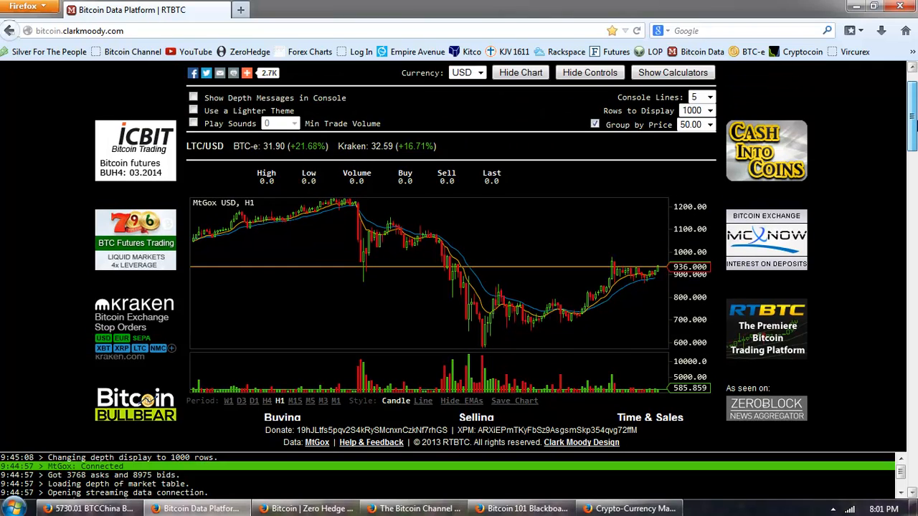
{"action": "scroll", "scroll_direction": "down", "scroll_amount": 3}
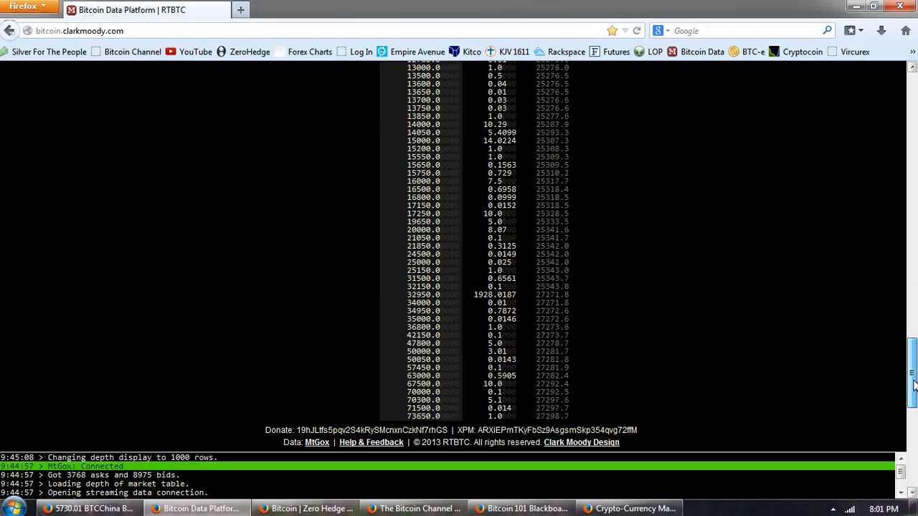
{"action": "scroll", "scroll_direction": "down", "scroll_amount": 3}
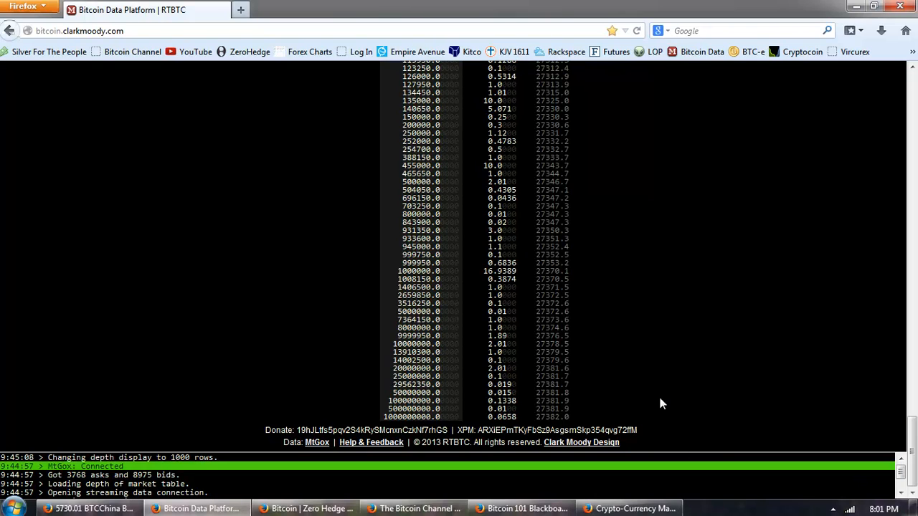
{"action": "mouse_move", "coordinate": [773, 347]}
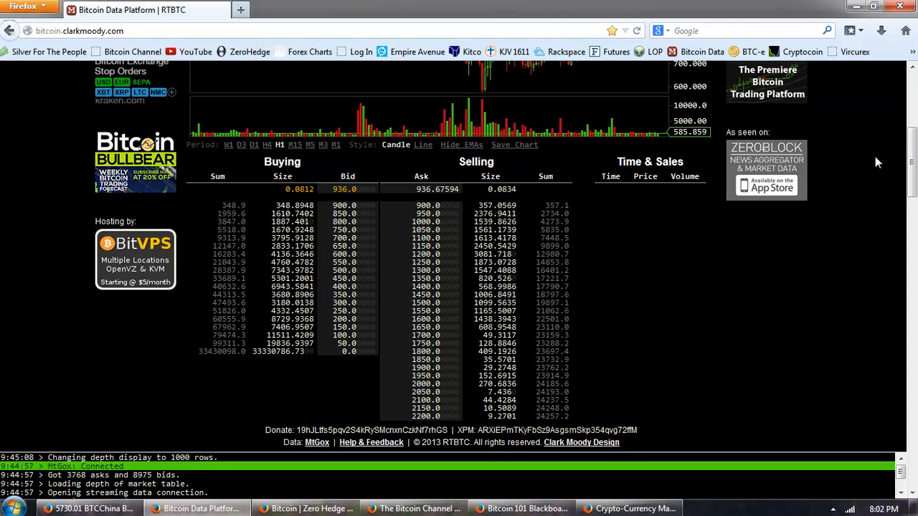
{"action": "mouse_move", "coordinate": [533, 181]}
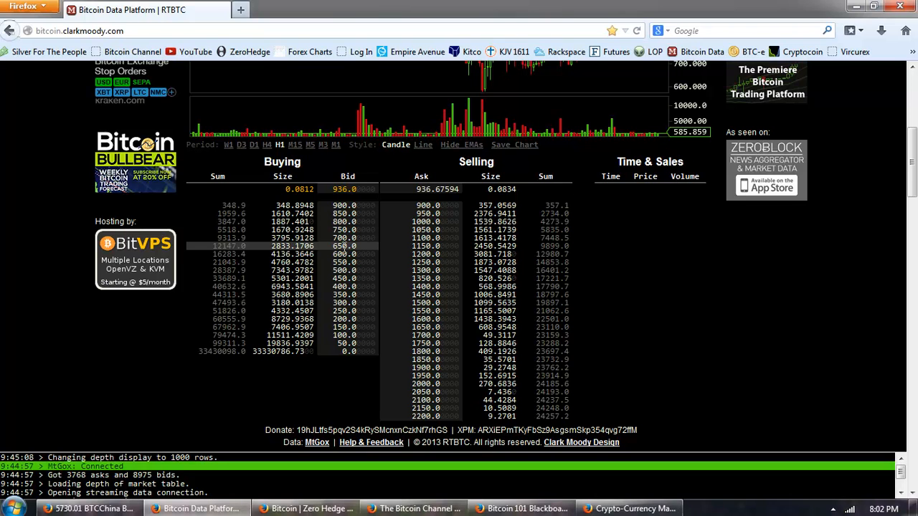
{"action": "mouse_move", "coordinate": [581, 252]}
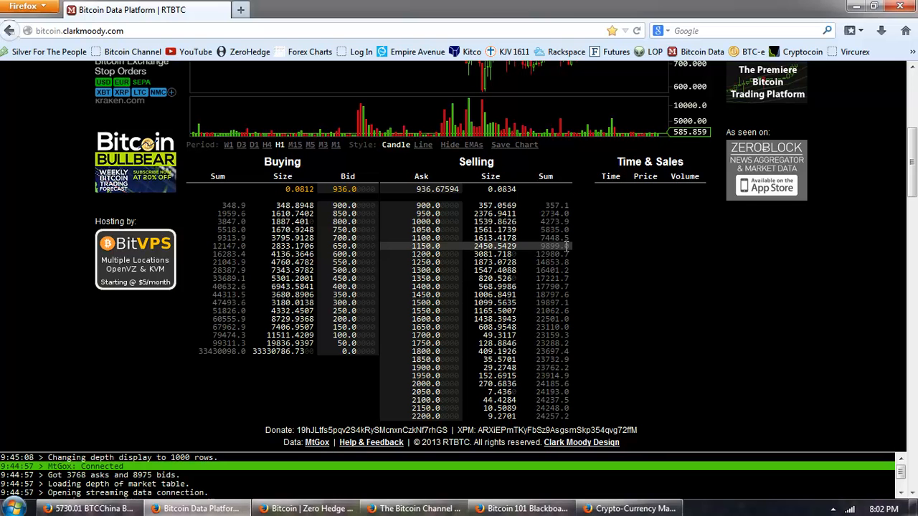
{"action": "mouse_move", "coordinate": [728, 334]}
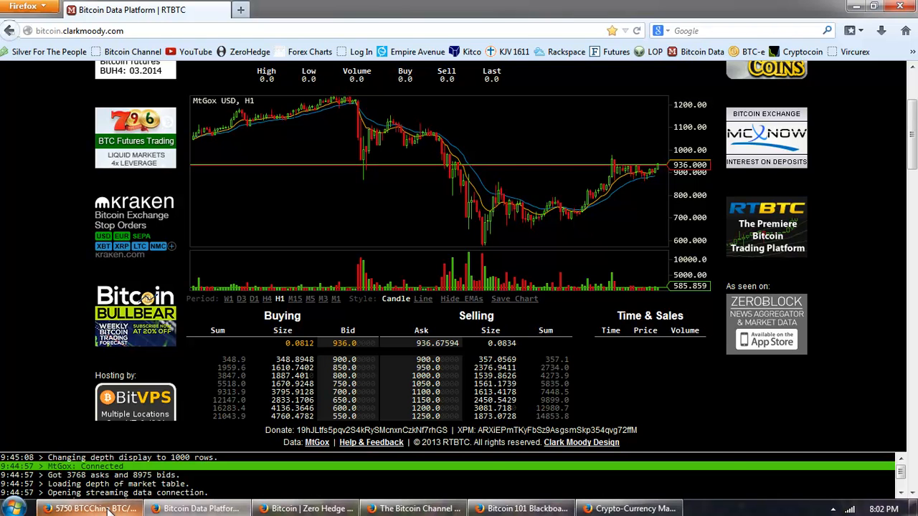
Step: Bring up the BitcoinWisdom BTCChina BTC/CNY chart and reload it
{"action": "left_click", "coordinate": [89, 508]}
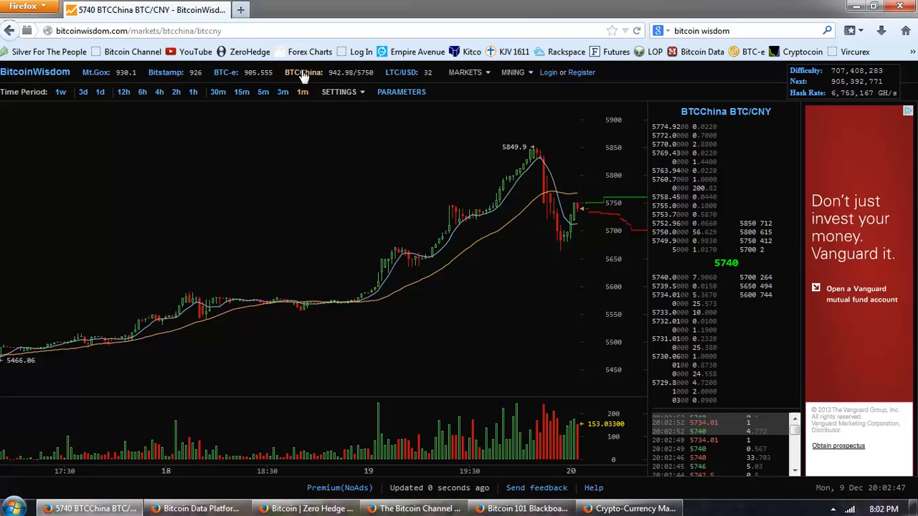
{"action": "mouse_move", "coordinate": [115, 78]}
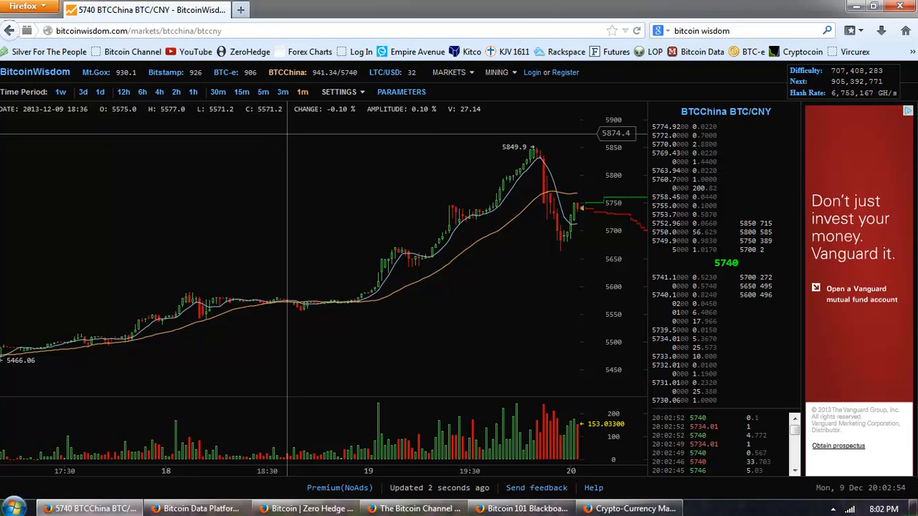
{"action": "mouse_move", "coordinate": [150, 79]}
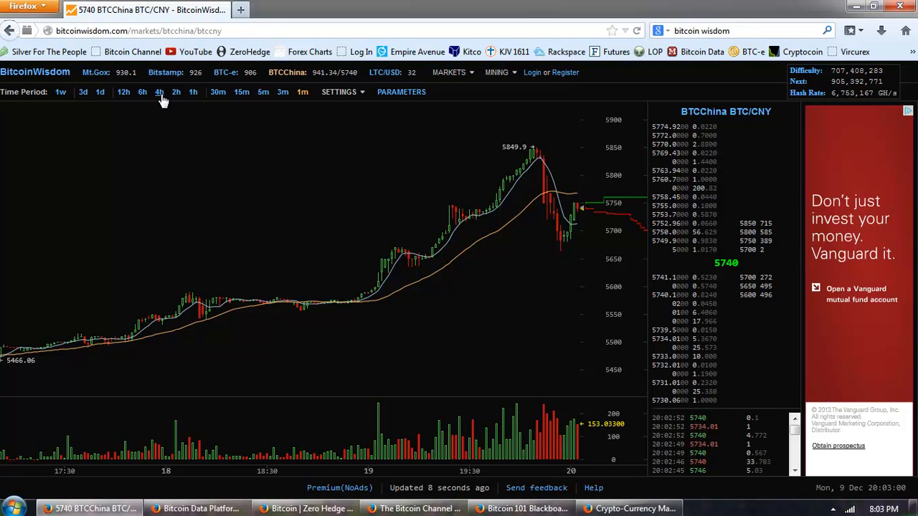
{"action": "left_click", "coordinate": [637, 30]}
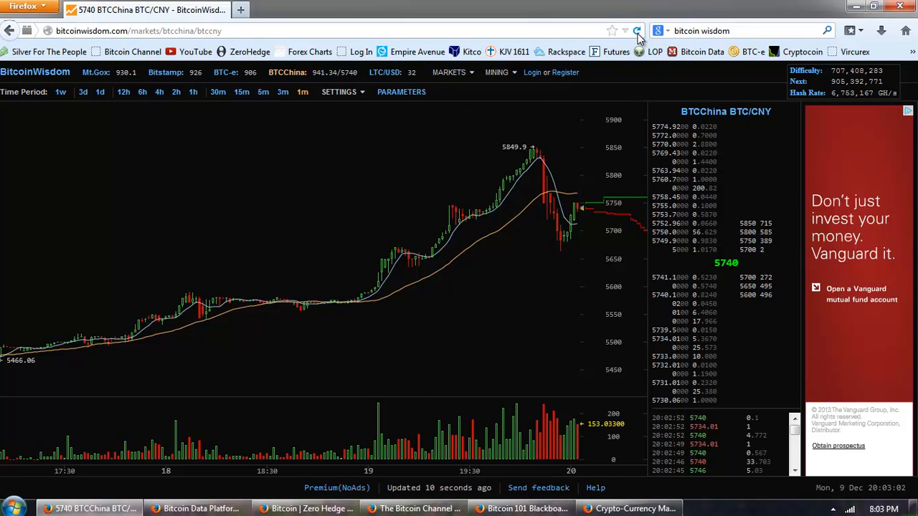
{"action": "left_click", "coordinate": [636, 30]}
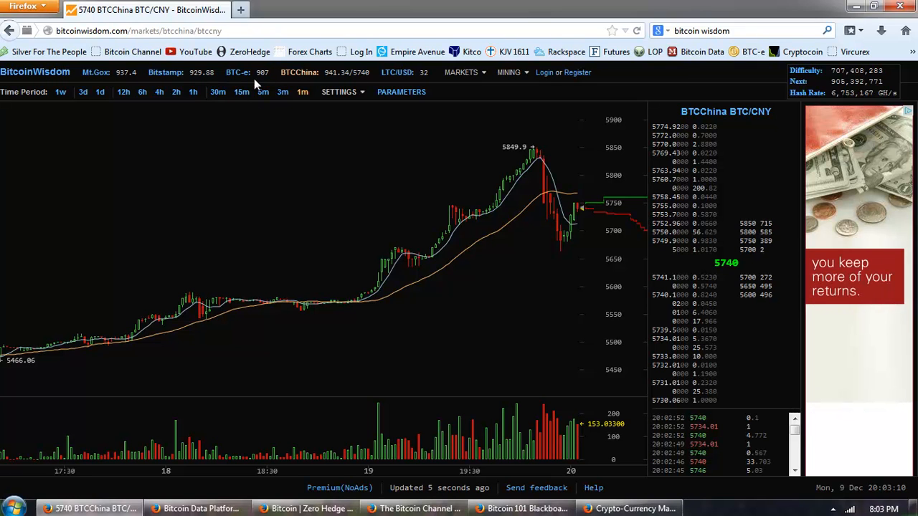
{"action": "mouse_move", "coordinate": [265, 78]}
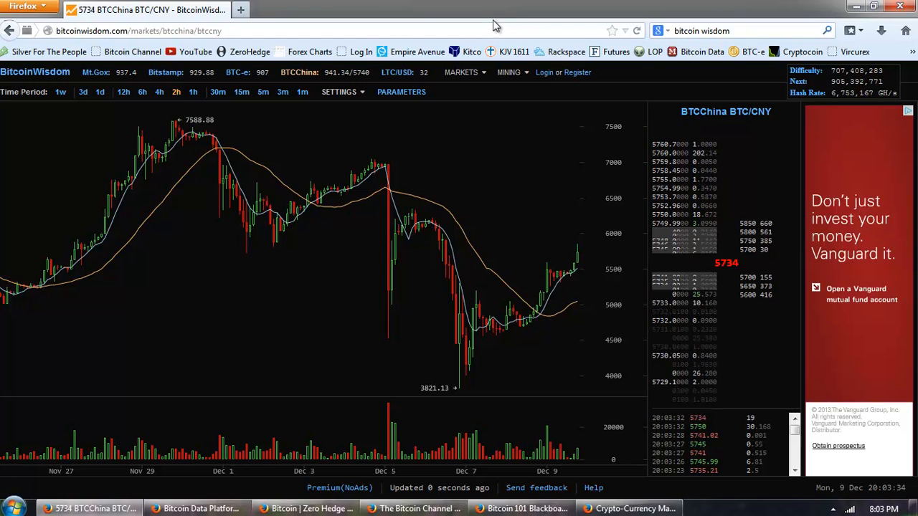
Step: Peek at chart settings unchanged, then view 4-hour and 2-hour candles
{"action": "left_click", "coordinate": [338, 91]}
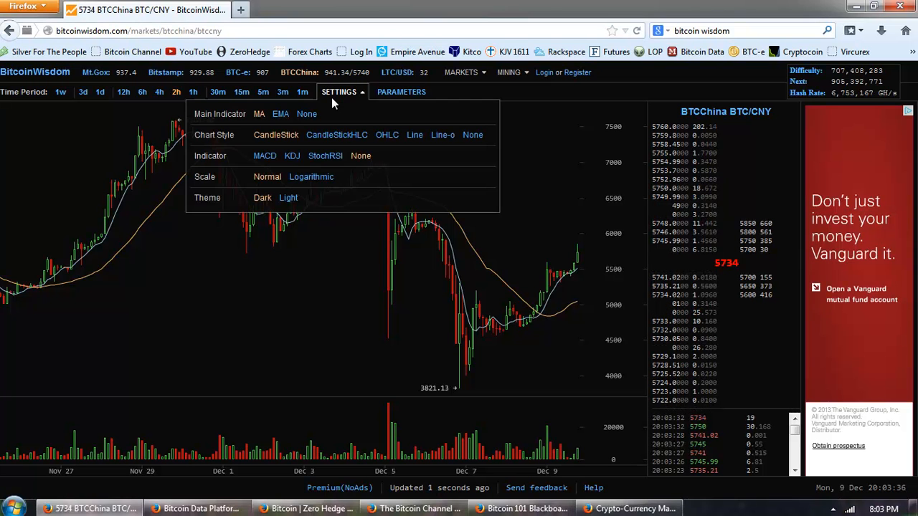
{"action": "left_click", "coordinate": [338, 92]}
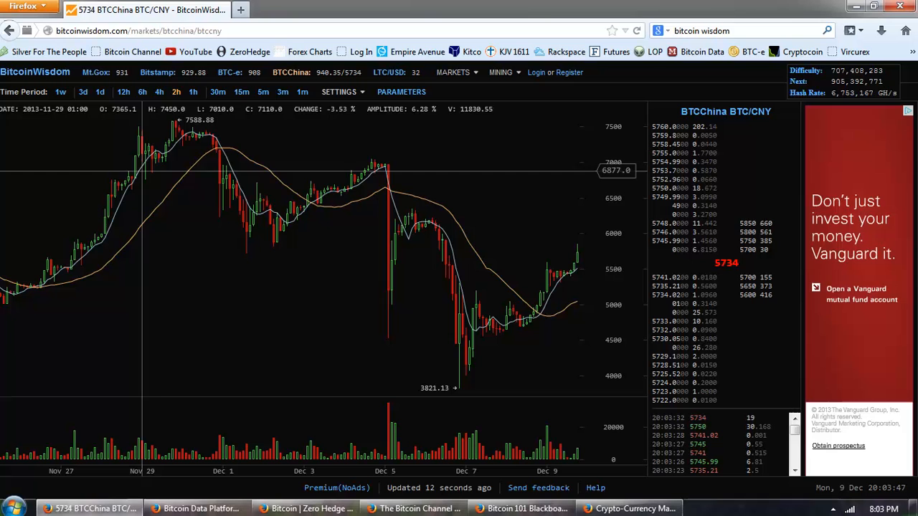
{"action": "left_click", "coordinate": [158, 92]}
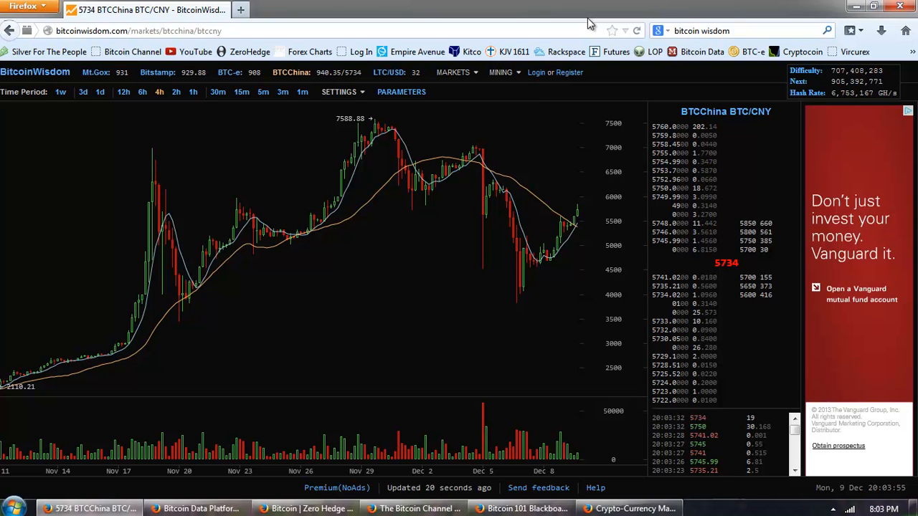
{"action": "mouse_move", "coordinate": [585, 80]}
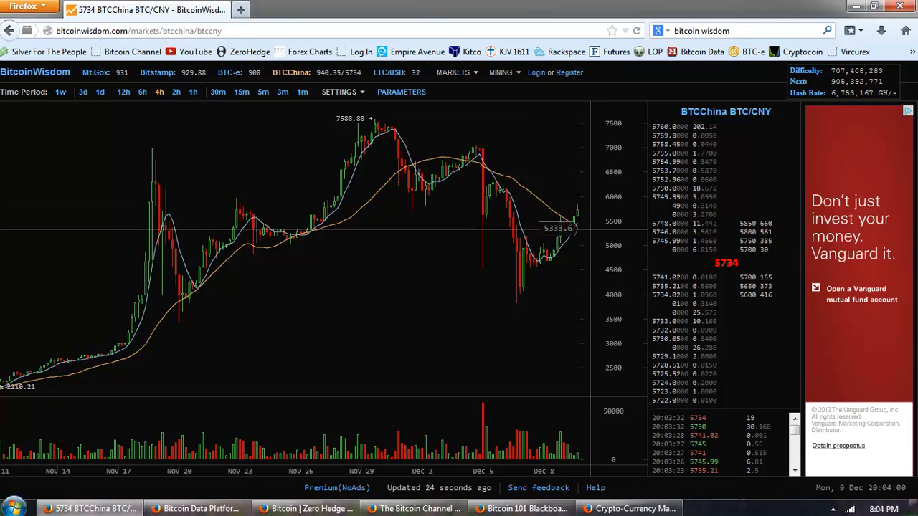
{"action": "mouse_move", "coordinate": [570, 228]}
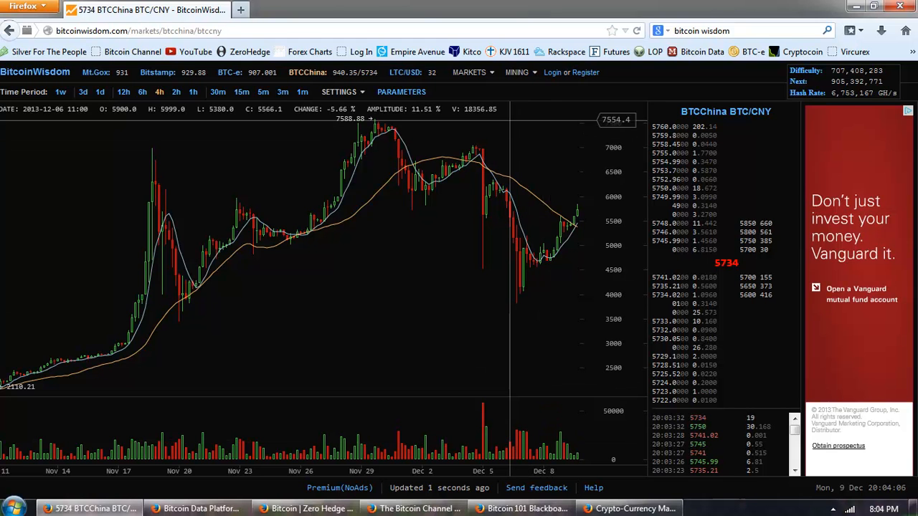
{"action": "left_click", "coordinate": [175, 92]}
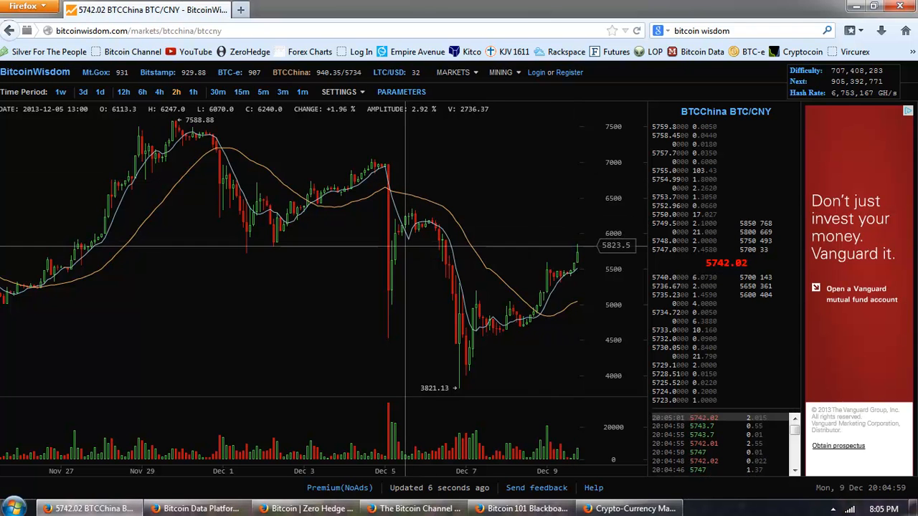
{"action": "mouse_move", "coordinate": [495, 139]}
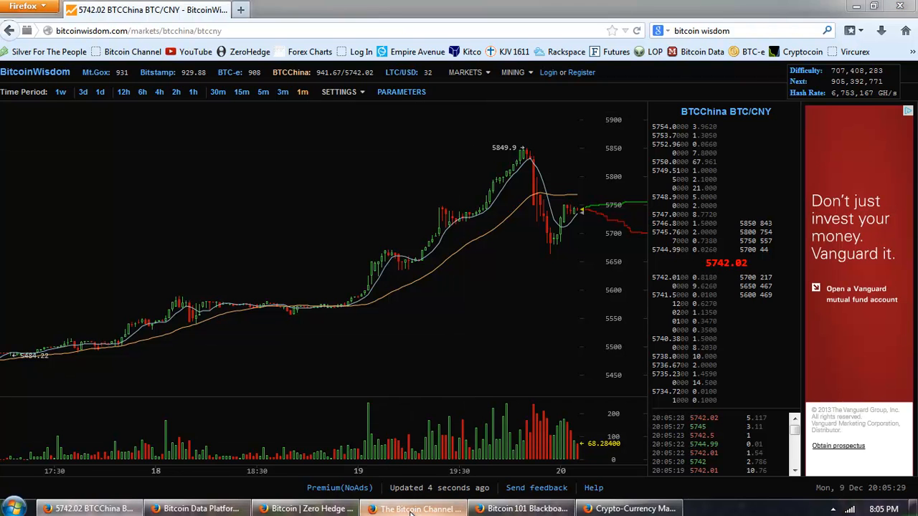
Step: Switch to The Bitcoin Channel tab showing page 2 with the Simpsons post
{"action": "left_click", "coordinate": [413, 508]}
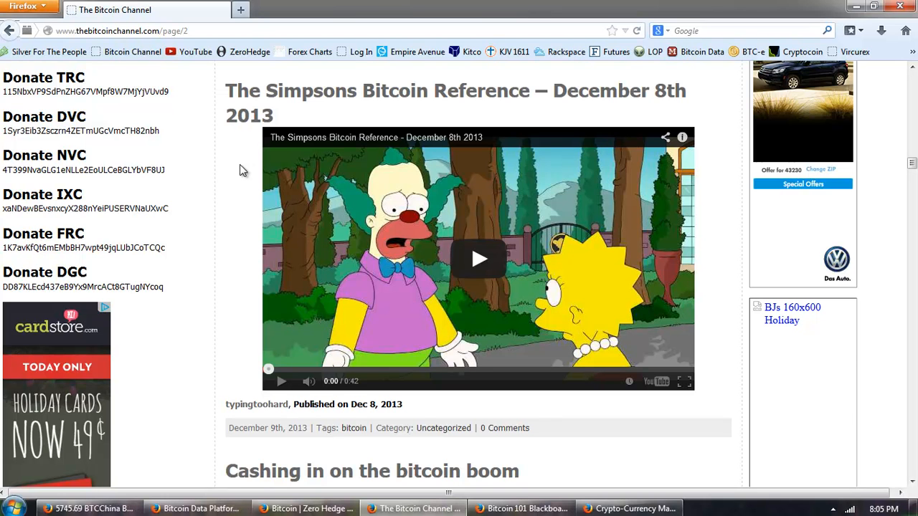
{"action": "mouse_move", "coordinate": [530, 152]}
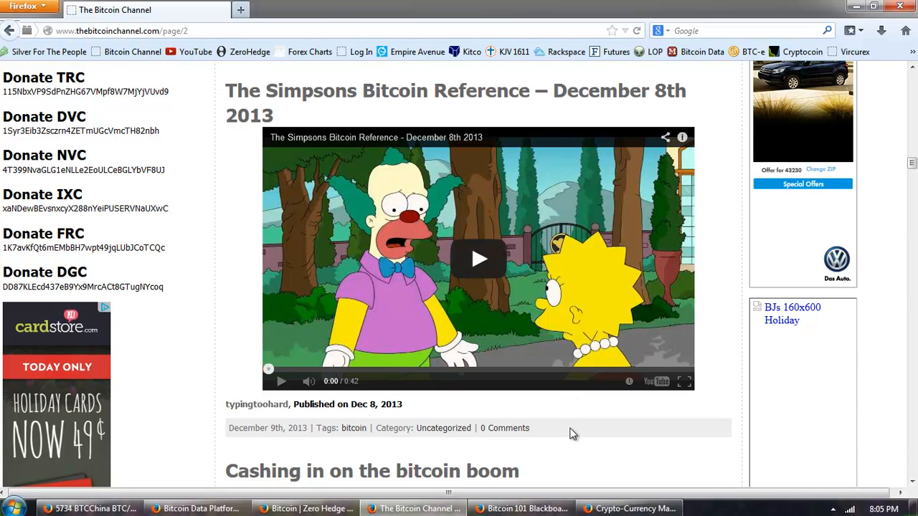
{"action": "mouse_move", "coordinate": [187, 188]}
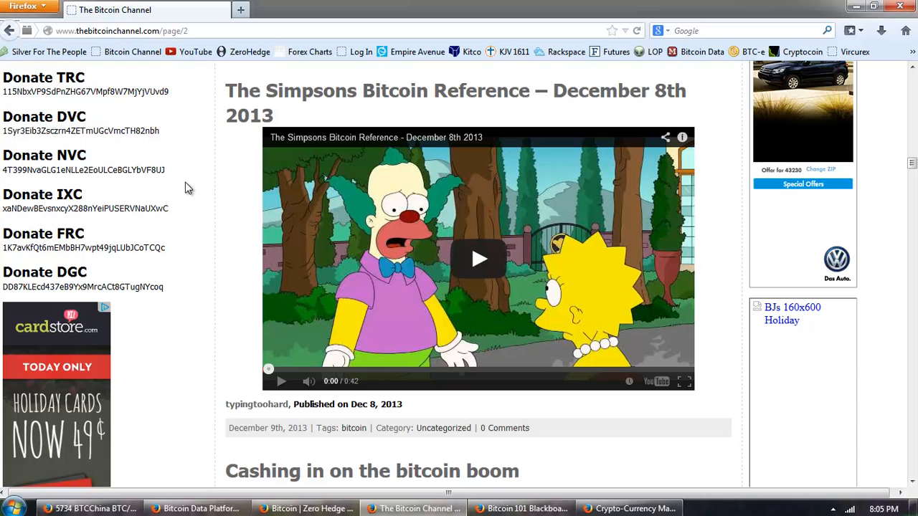
{"action": "mouse_move", "coordinate": [231, 301]}
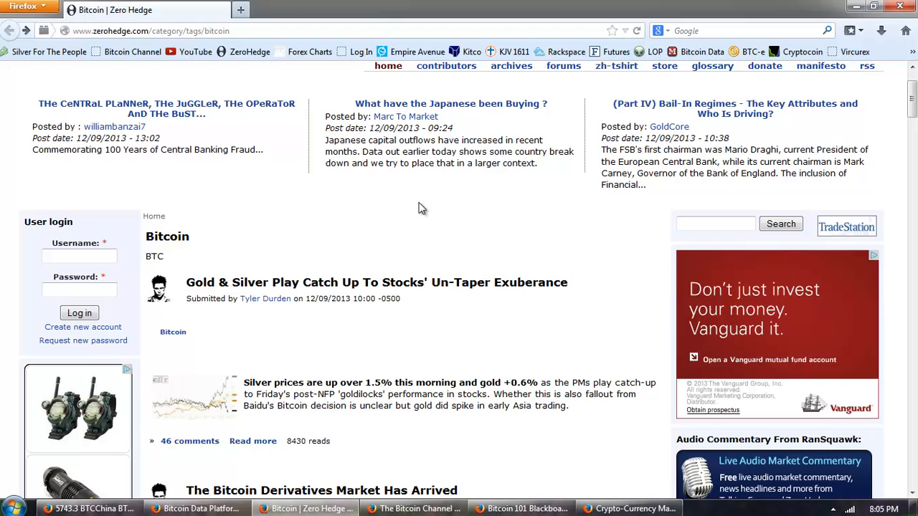
{"action": "mouse_move", "coordinate": [304, 66]}
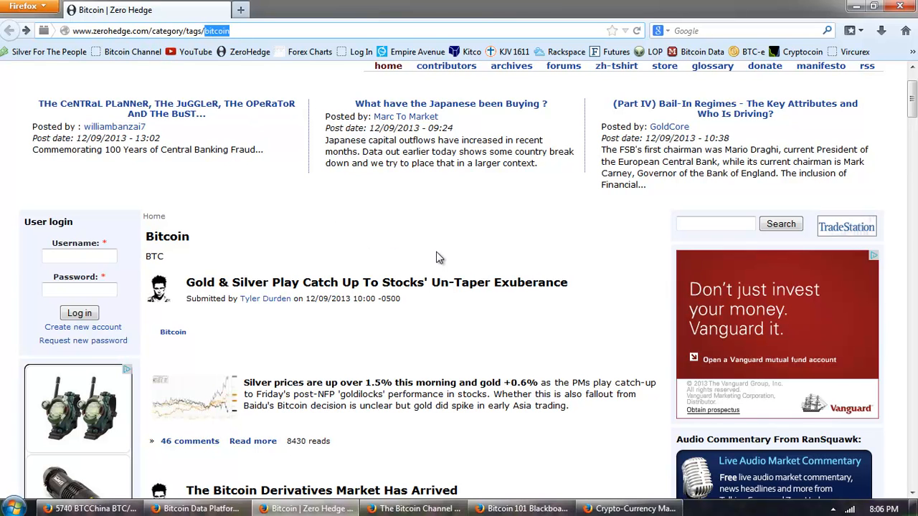
Step: Skim down the Zero Hedge Bitcoin-tagged headlines through the early December posts
{"action": "scroll", "scroll_direction": "down", "scroll_amount": 3}
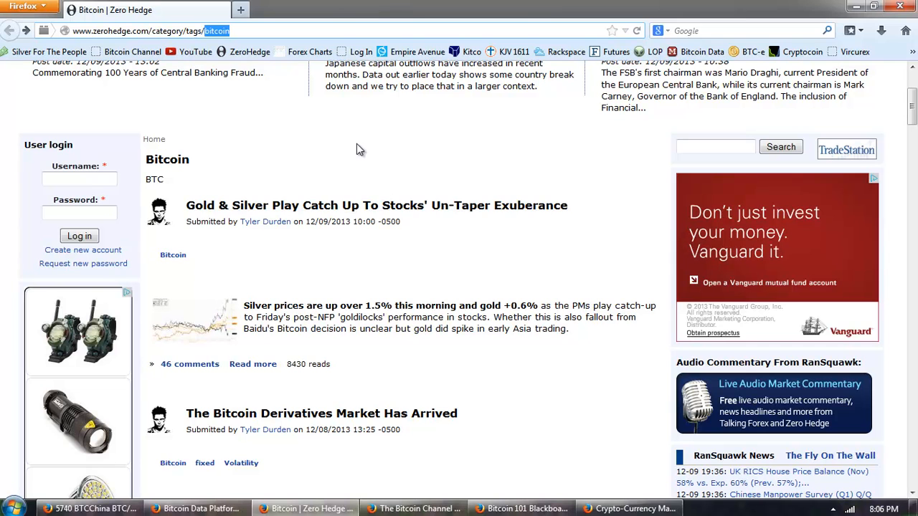
{"action": "scroll", "scroll_direction": "down", "scroll_amount": 3}
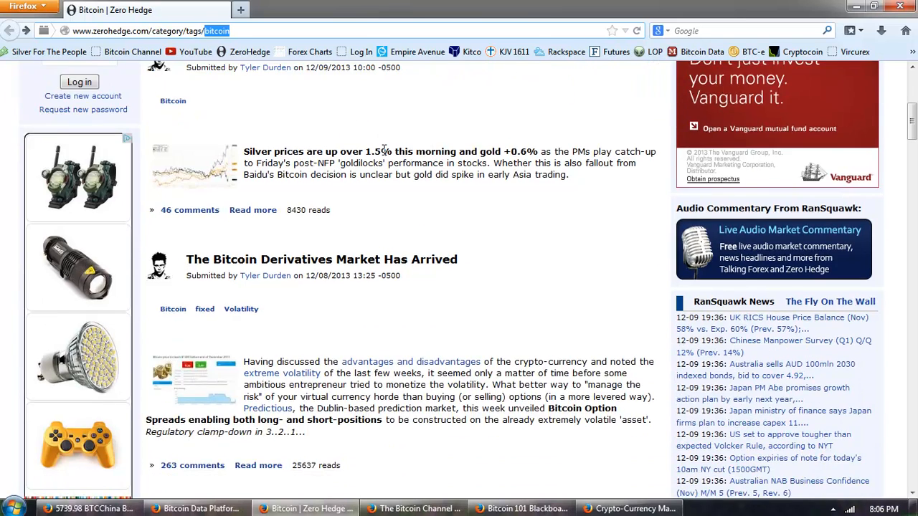
{"action": "scroll", "scroll_direction": "up", "scroll_amount": 3}
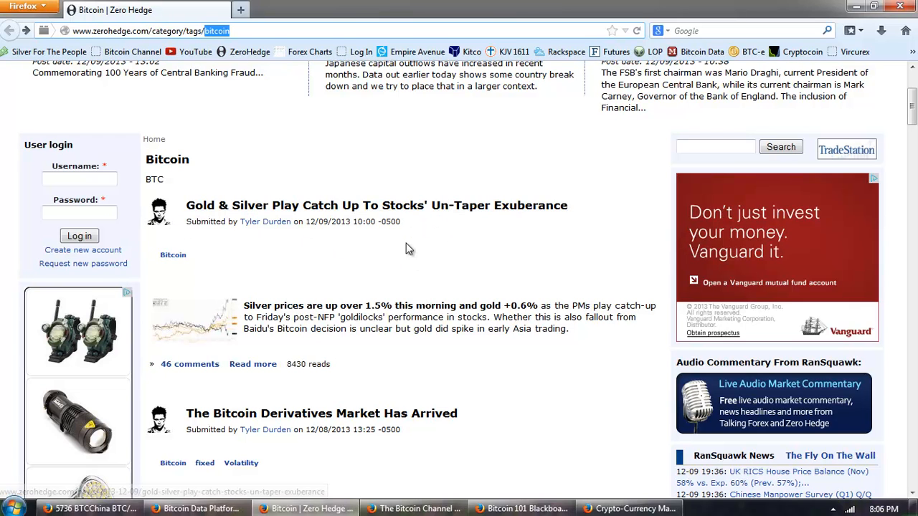
{"action": "mouse_move", "coordinate": [172, 256]}
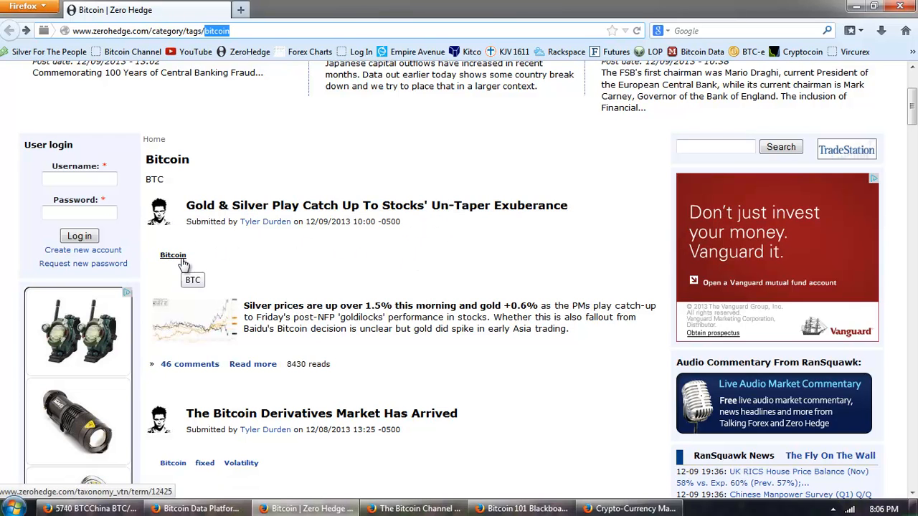
{"action": "scroll", "scroll_direction": "down", "scroll_amount": 3}
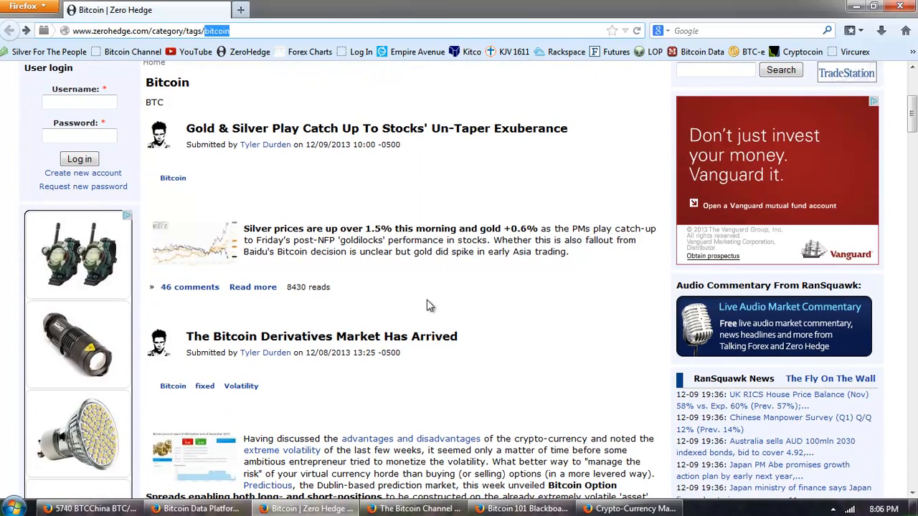
{"action": "scroll", "scroll_direction": "down", "scroll_amount": 3}
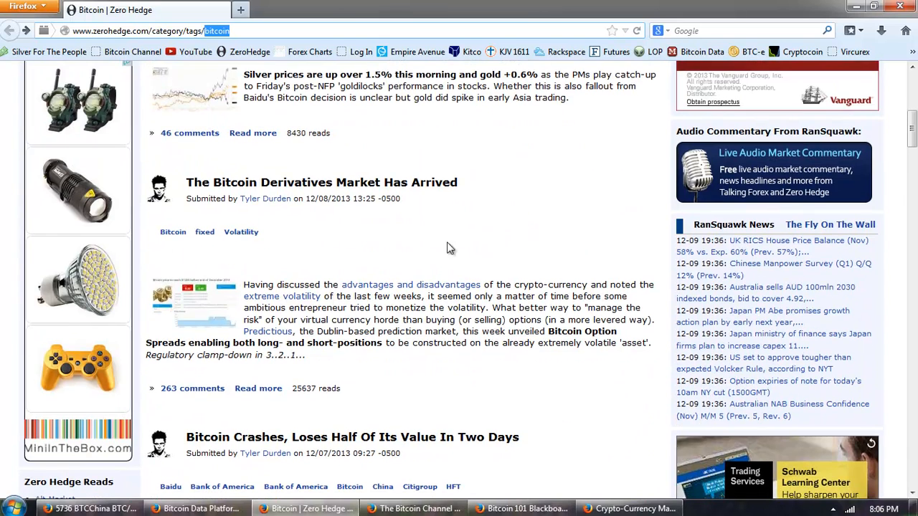
{"action": "mouse_move", "coordinate": [490, 222]}
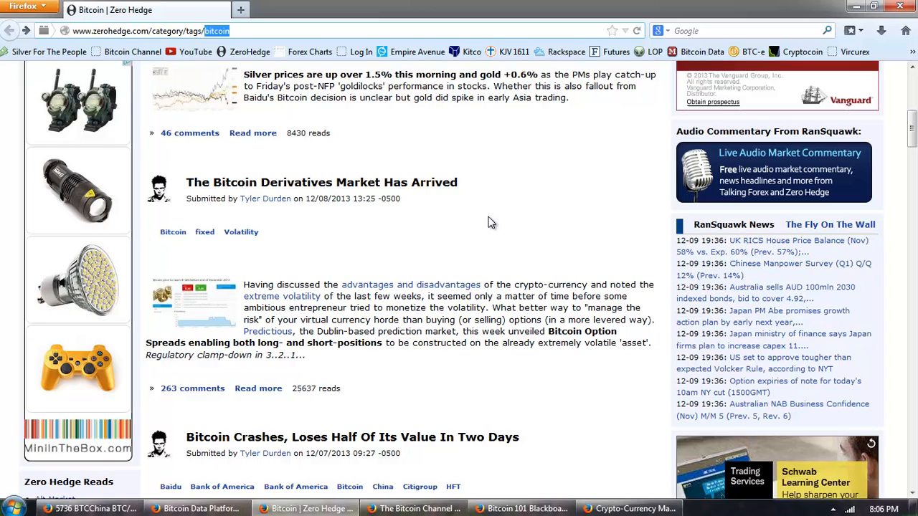
{"action": "scroll", "scroll_direction": "down", "scroll_amount": 3}
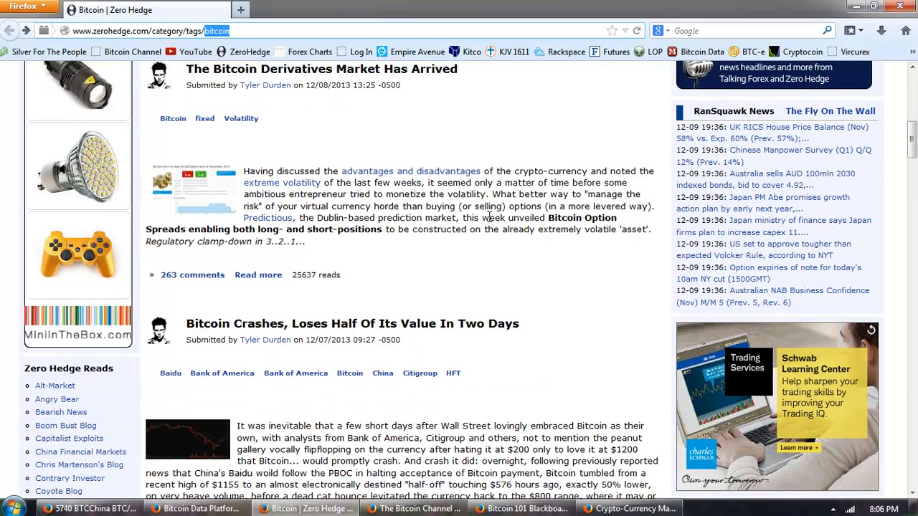
{"action": "scroll", "scroll_direction": "down", "scroll_amount": 3}
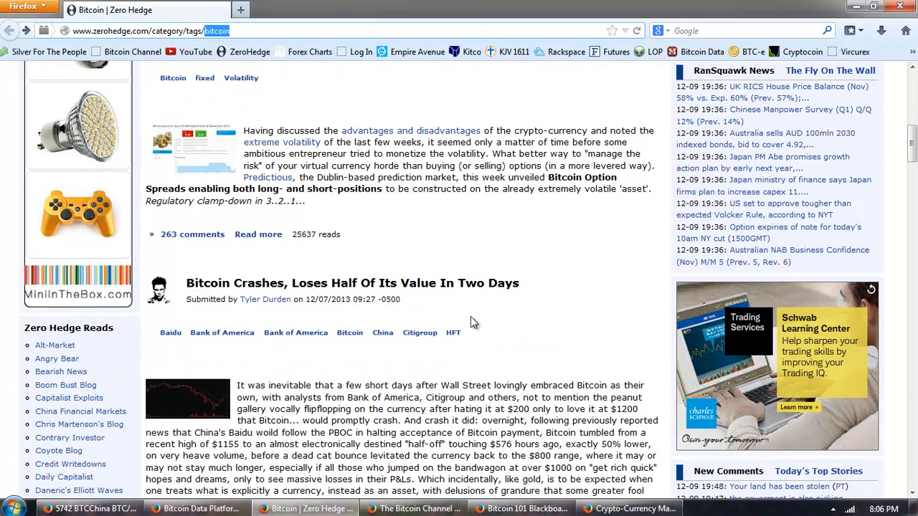
{"action": "scroll", "scroll_direction": "down", "scroll_amount": 3}
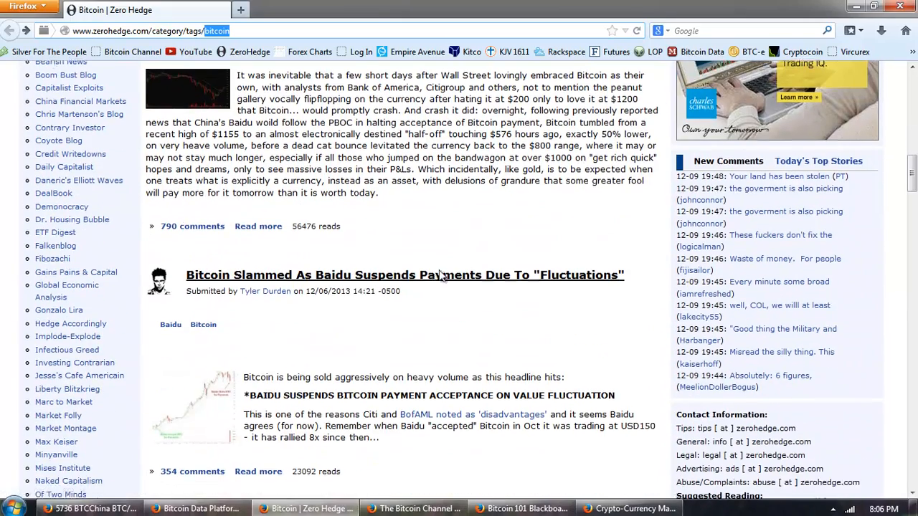
{"action": "scroll", "scroll_direction": "down", "scroll_amount": 3}
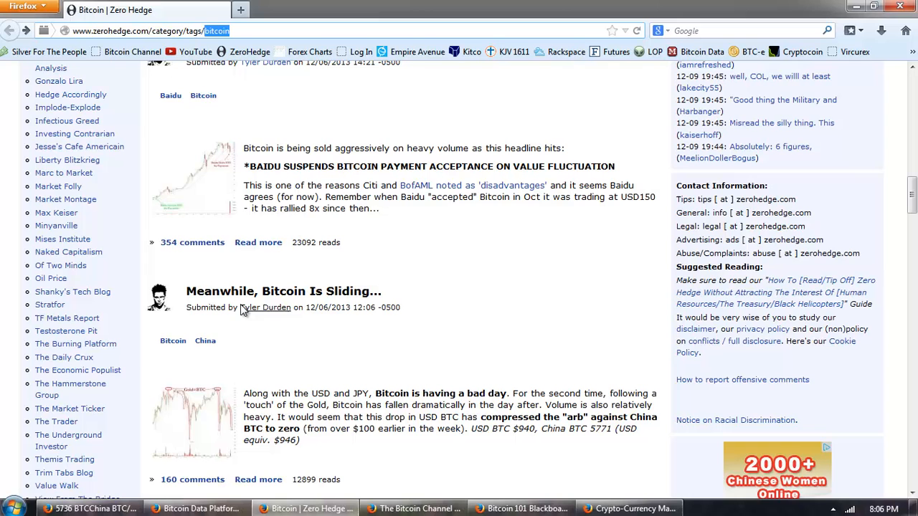
{"action": "scroll", "scroll_direction": "down", "scroll_amount": 3}
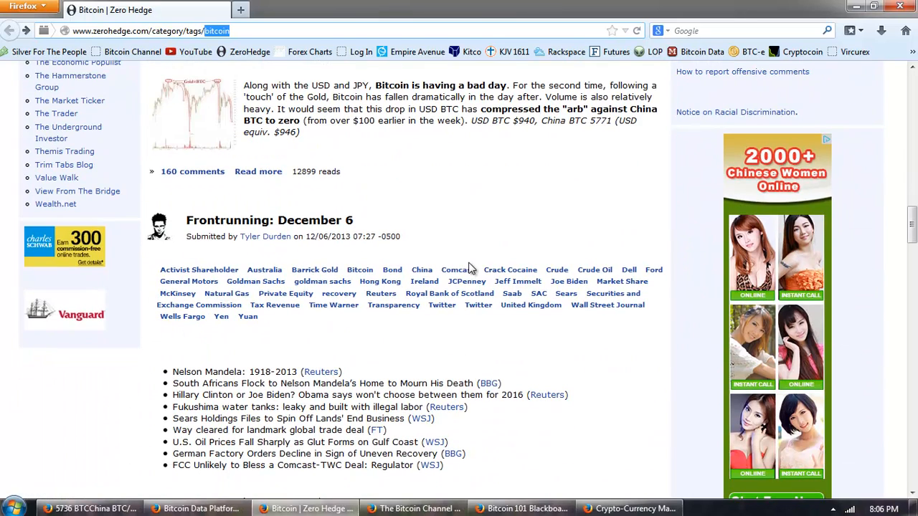
{"action": "mouse_move", "coordinate": [439, 228]}
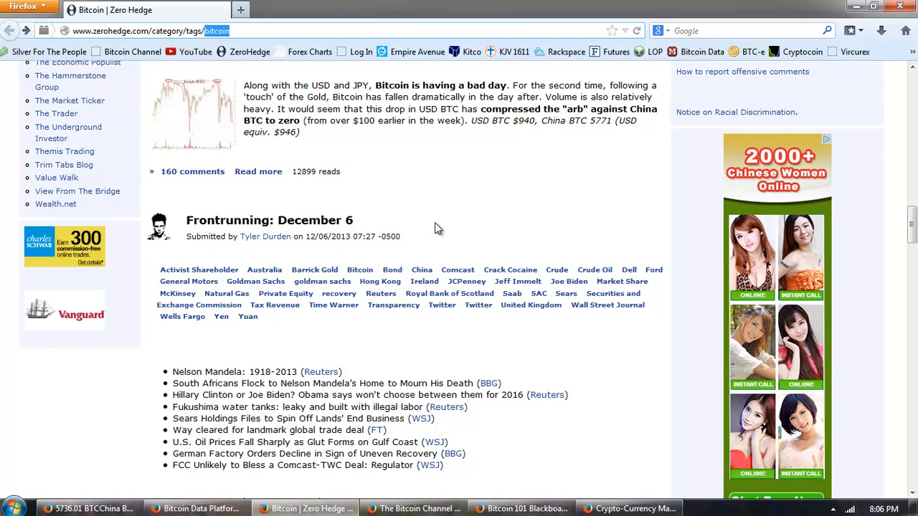
{"action": "scroll", "scroll_direction": "down", "scroll_amount": 3}
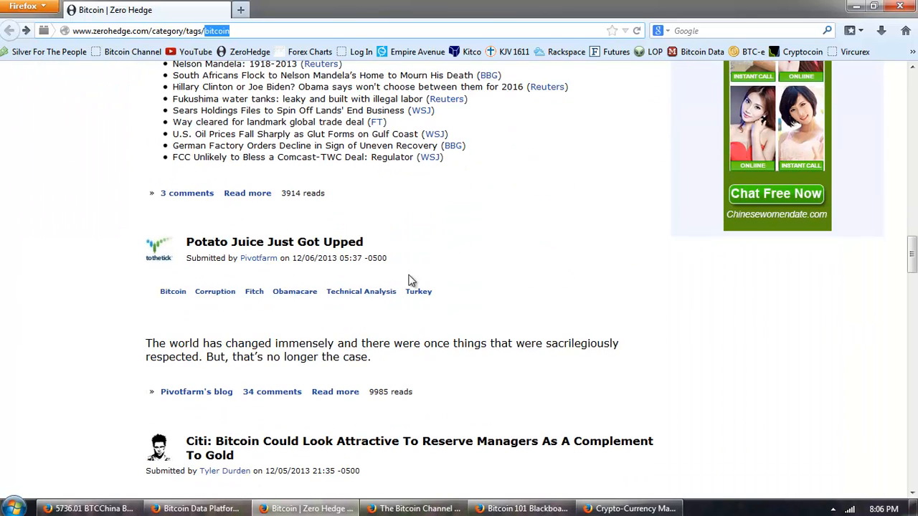
{"action": "scroll", "scroll_direction": "down", "scroll_amount": 3}
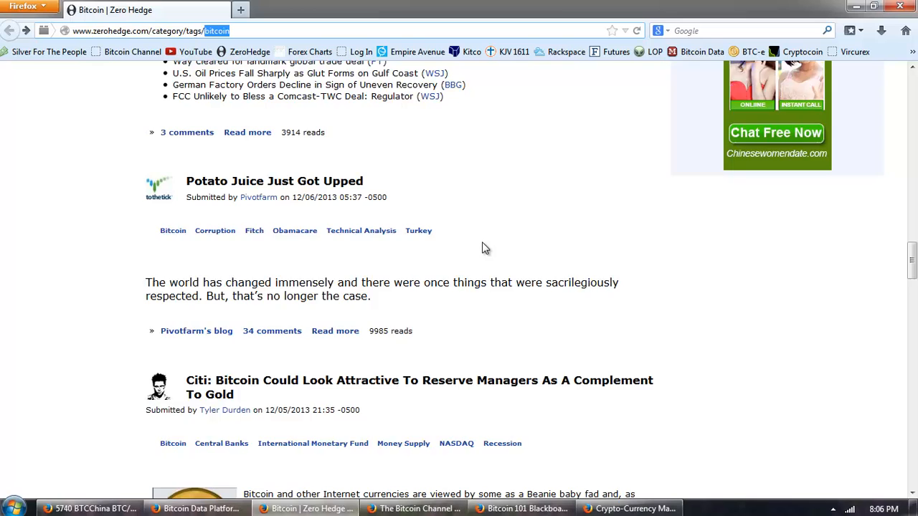
{"action": "scroll", "scroll_direction": "down", "scroll_amount": 3}
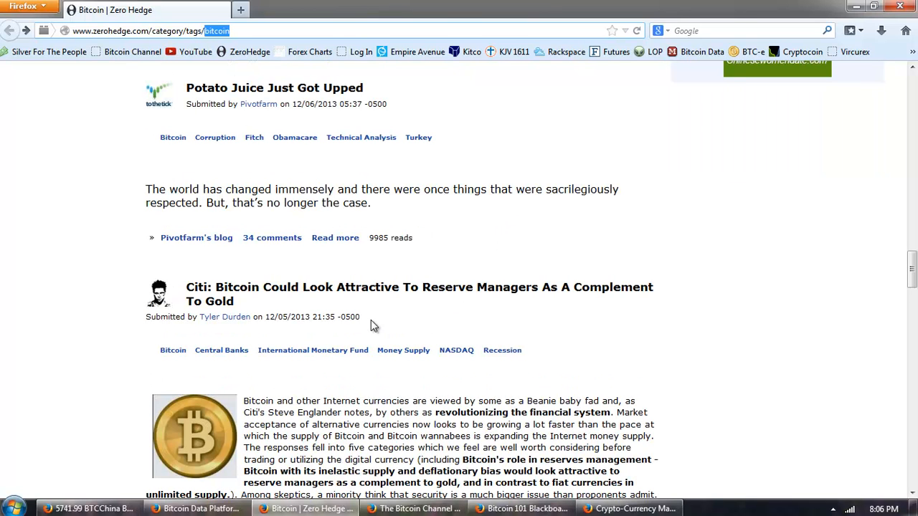
{"action": "mouse_move", "coordinate": [433, 317]}
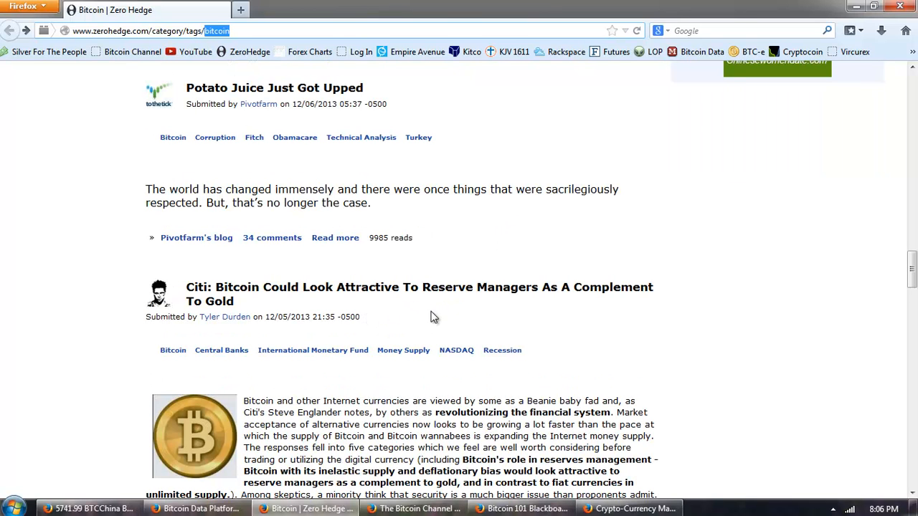
Step: Continue to the bottom of the tag page, reaching December 5th posts and pagination
{"action": "scroll", "scroll_direction": "down", "scroll_amount": 3}
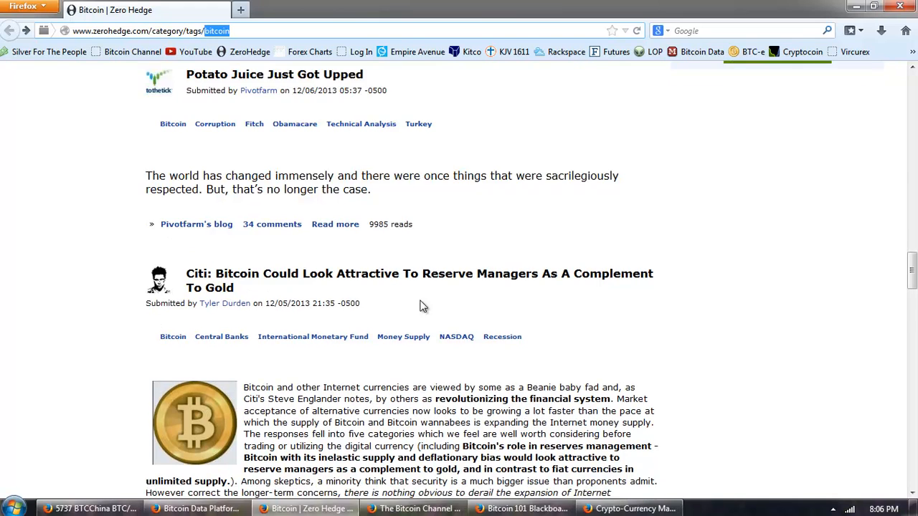
{"action": "scroll", "scroll_direction": "down", "scroll_amount": 3}
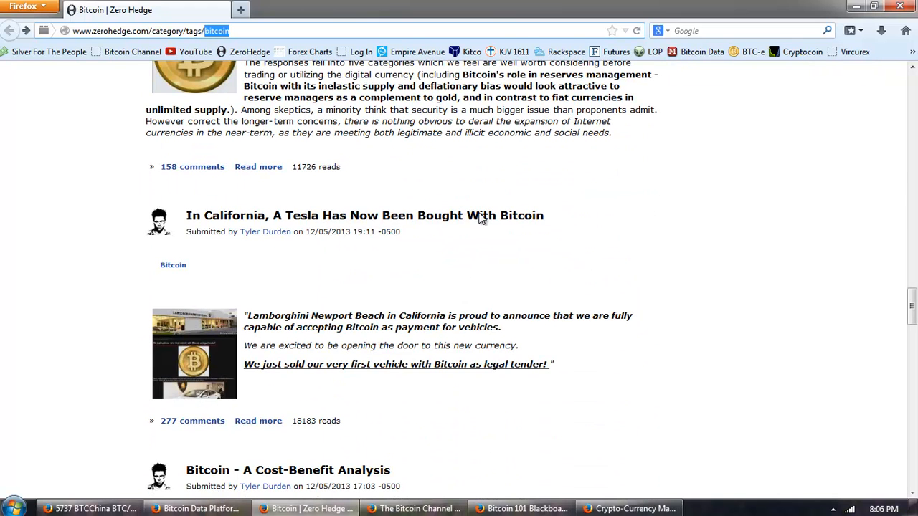
{"action": "scroll", "scroll_direction": "down", "scroll_amount": 3}
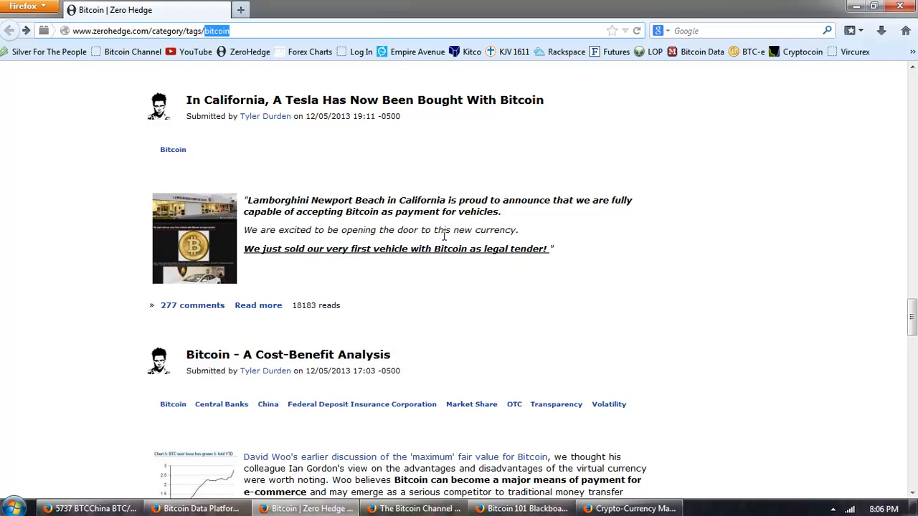
{"action": "scroll", "scroll_direction": "down", "scroll_amount": 3}
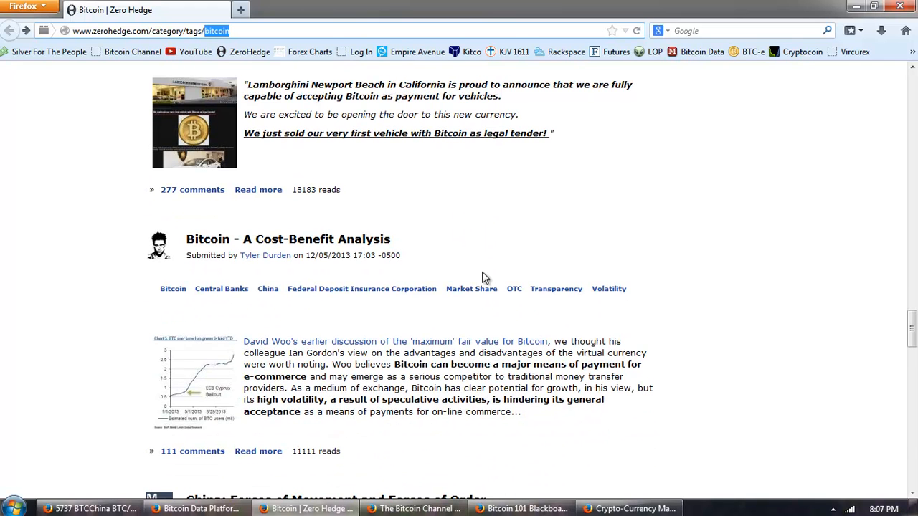
{"action": "mouse_move", "coordinate": [447, 273]}
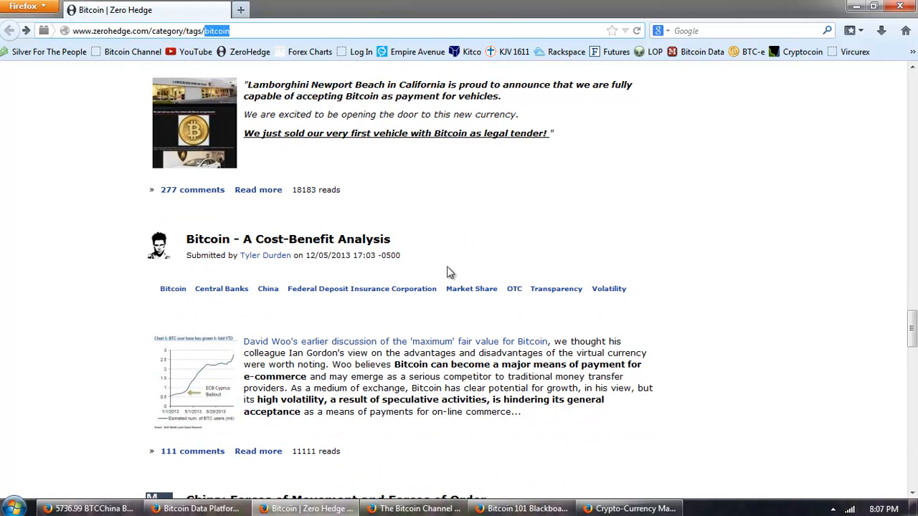
{"action": "scroll", "scroll_direction": "down", "scroll_amount": 3}
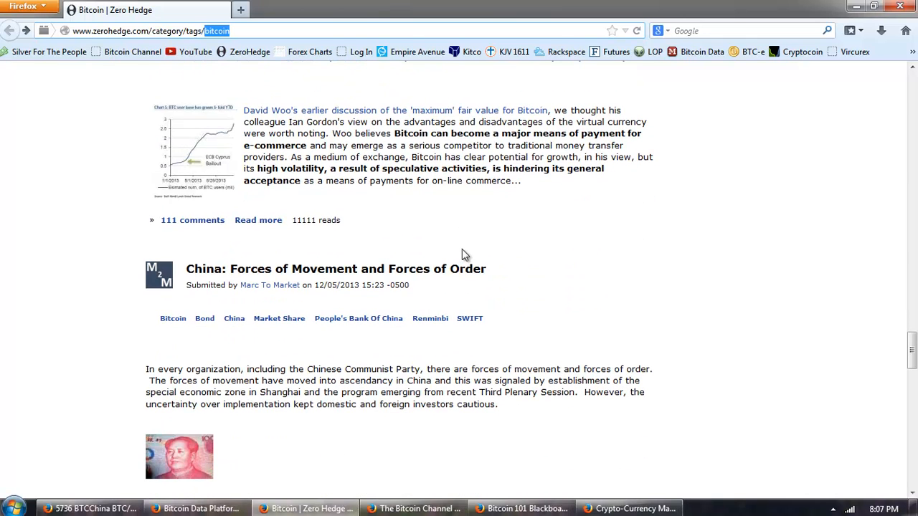
{"action": "mouse_move", "coordinate": [315, 269]}
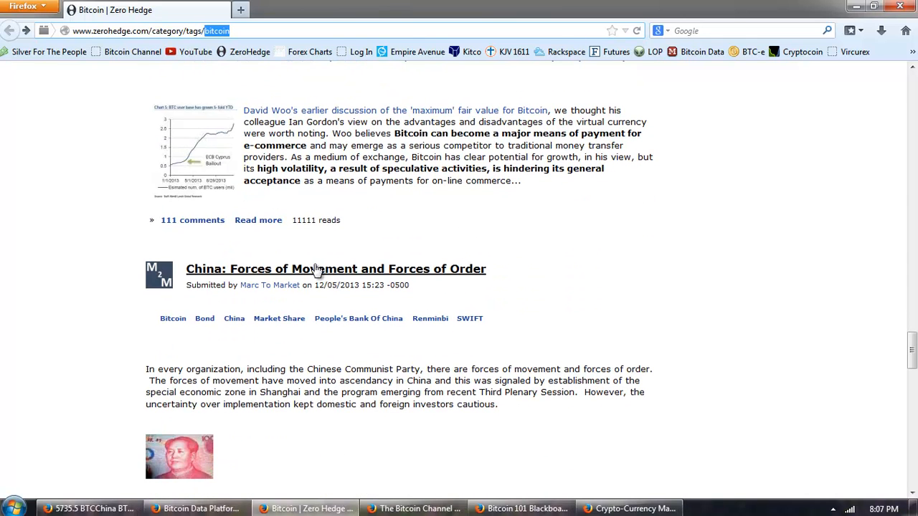
{"action": "scroll", "scroll_direction": "down", "scroll_amount": 3}
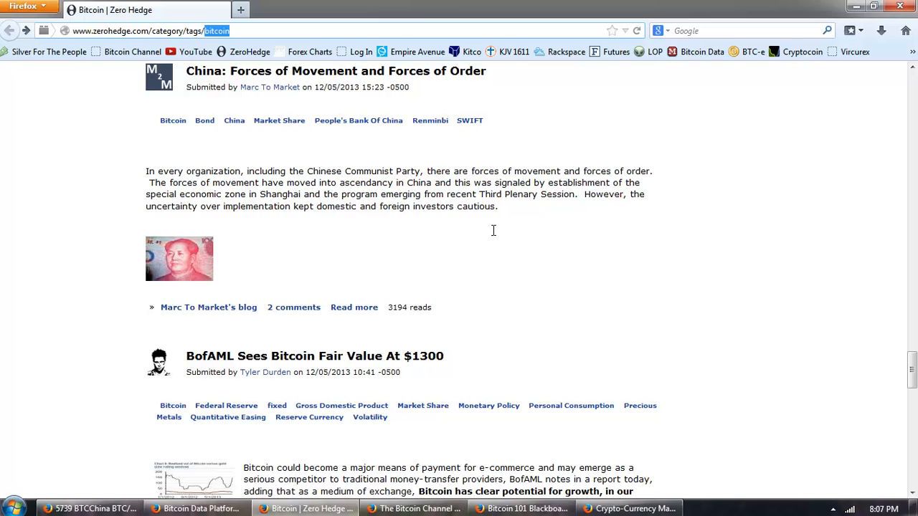
{"action": "scroll", "scroll_direction": "down", "scroll_amount": 3}
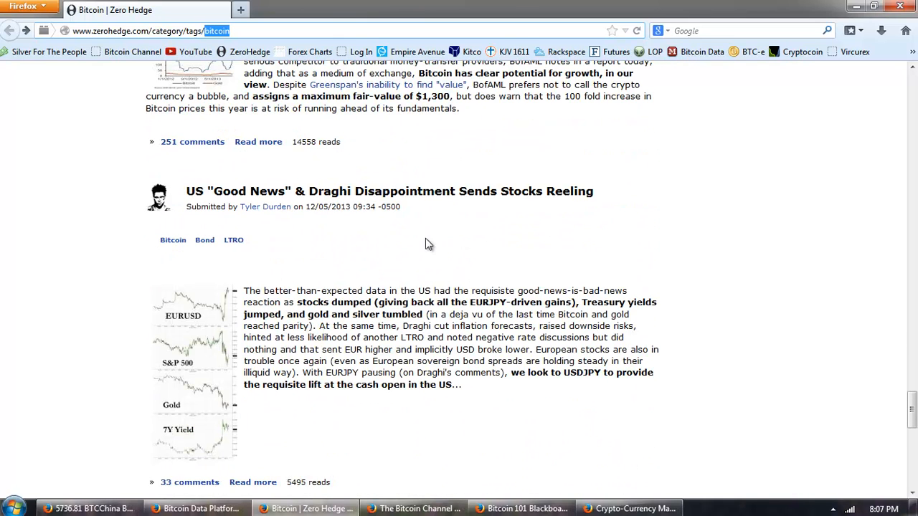
{"action": "mouse_move", "coordinate": [424, 207]}
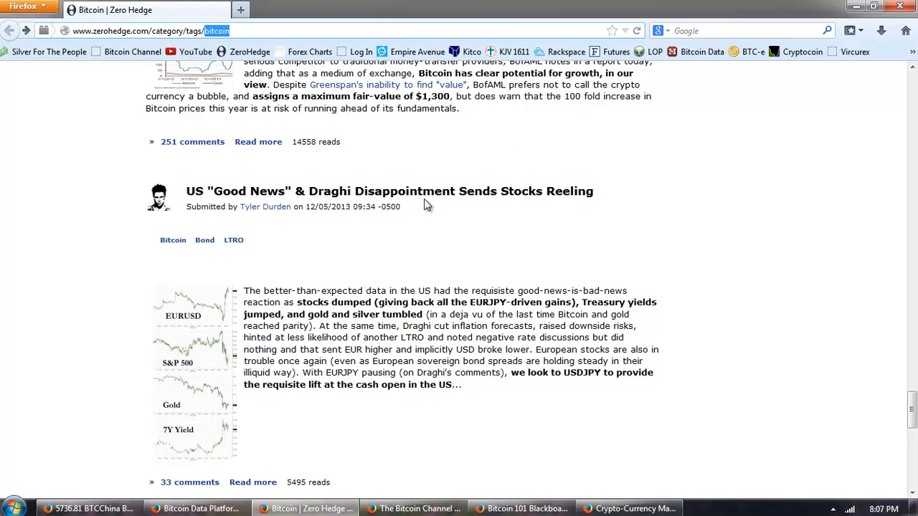
{"action": "scroll", "scroll_direction": "down", "scroll_amount": 3}
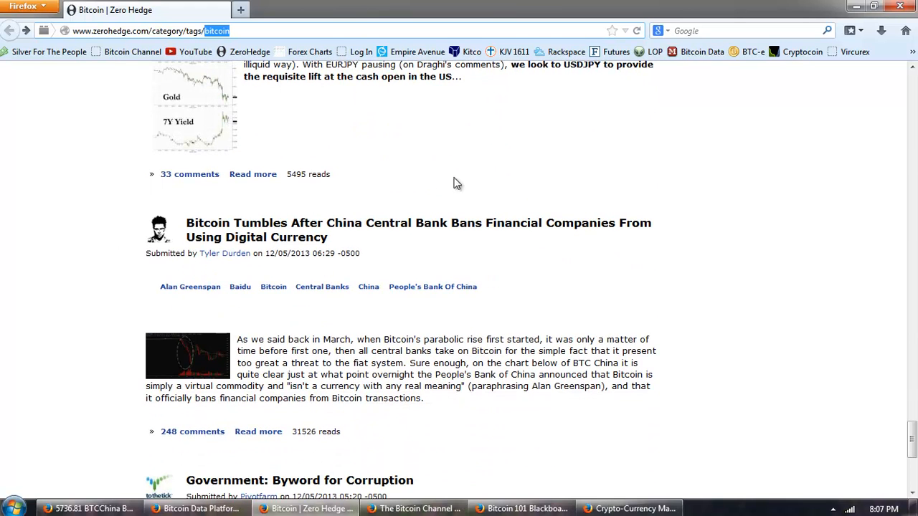
{"action": "mouse_move", "coordinate": [338, 216]}
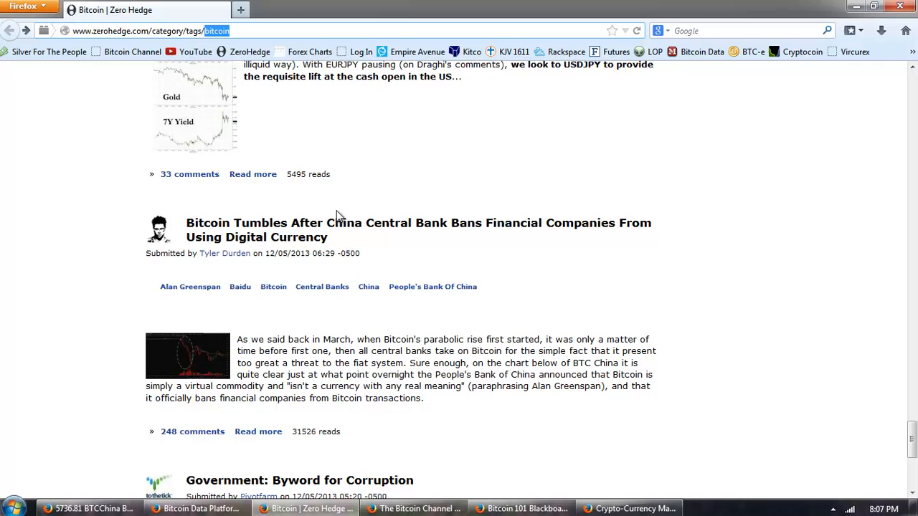
{"action": "scroll", "scroll_direction": "down", "scroll_amount": 3}
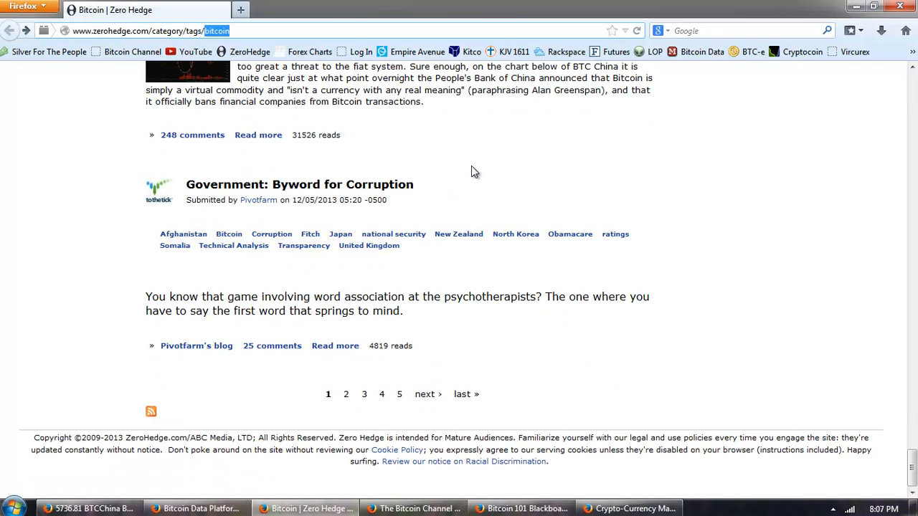
{"action": "mouse_move", "coordinate": [236, 165]}
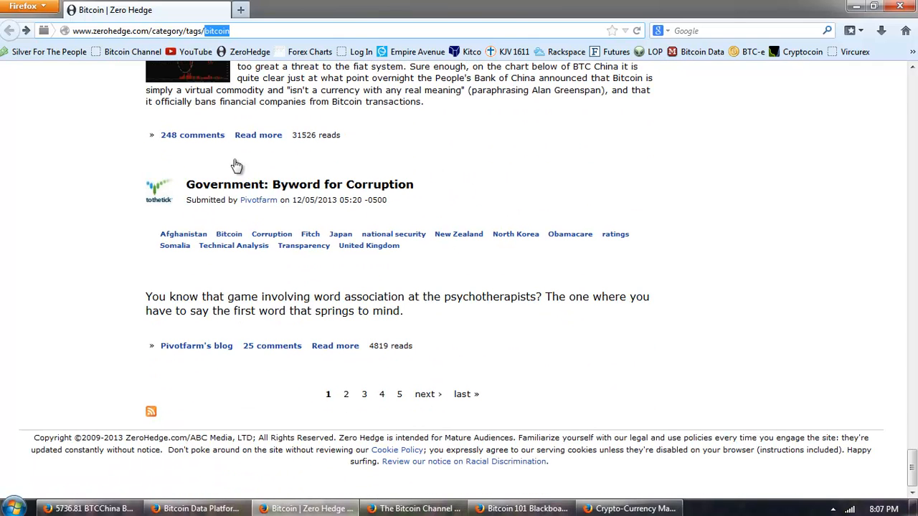
{"action": "mouse_move", "coordinate": [462, 393]}
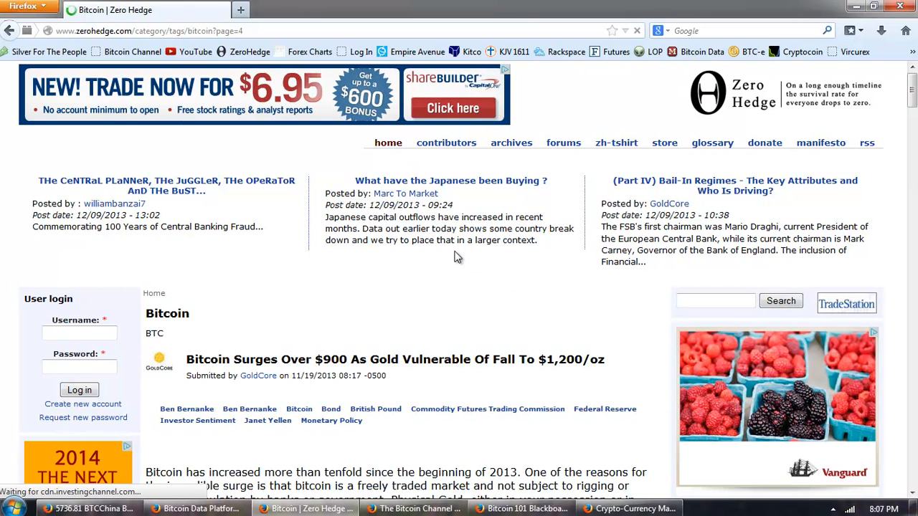
{"action": "scroll", "scroll_direction": "down", "scroll_amount": 3}
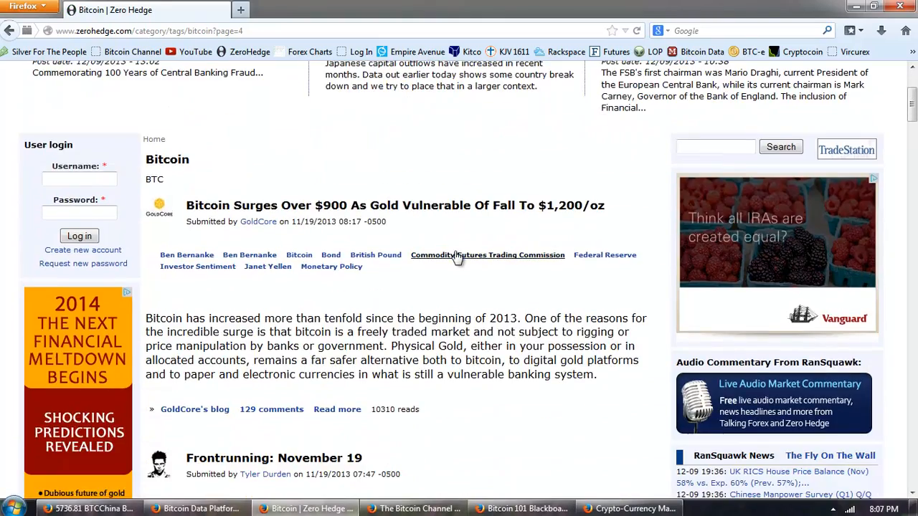
{"action": "scroll", "scroll_direction": "down", "scroll_amount": 3}
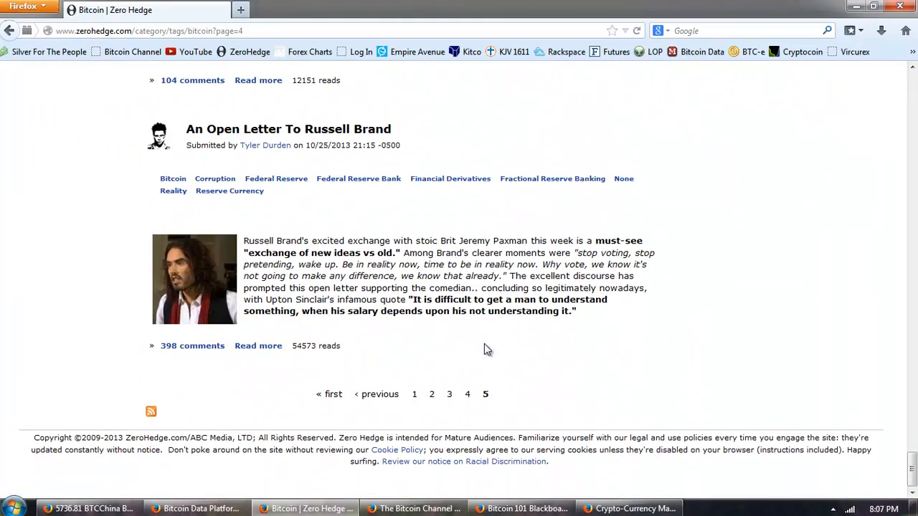
{"action": "mouse_move", "coordinate": [494, 338]}
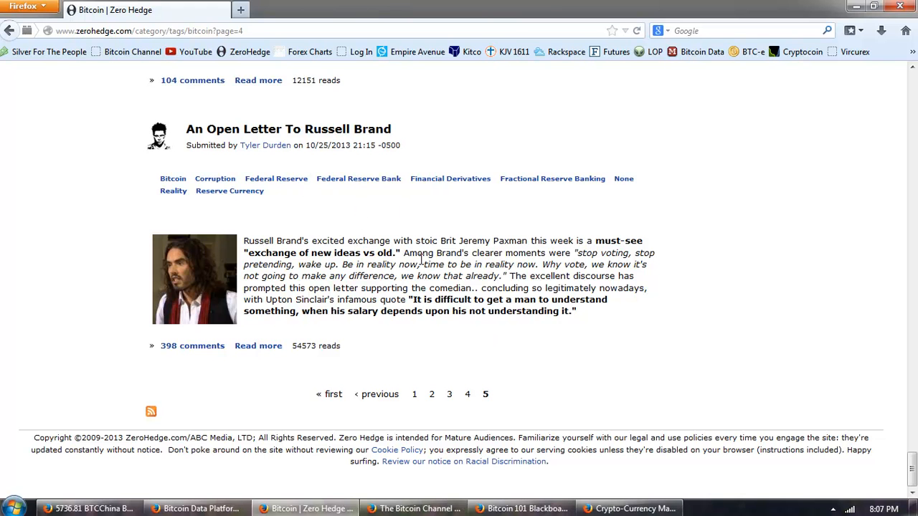
{"action": "scroll", "scroll_direction": "up", "scroll_amount": 3}
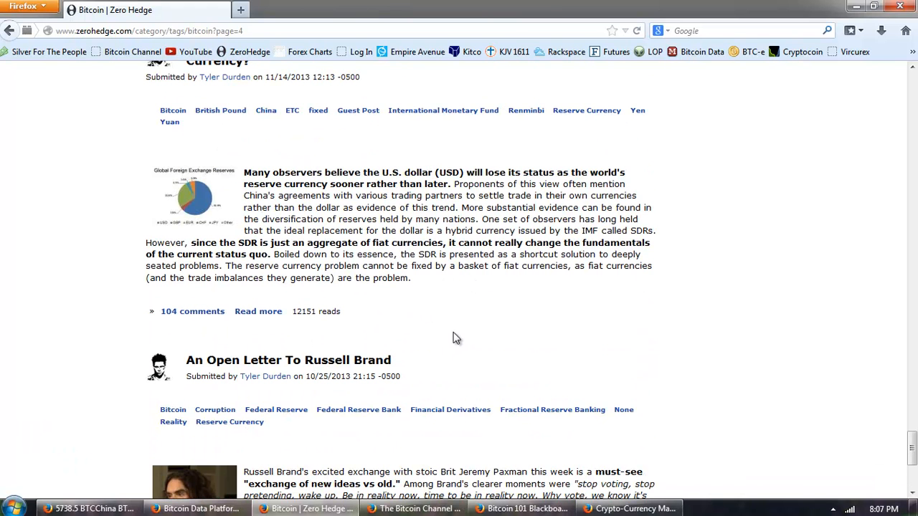
{"action": "scroll", "scroll_direction": "up", "scroll_amount": 3}
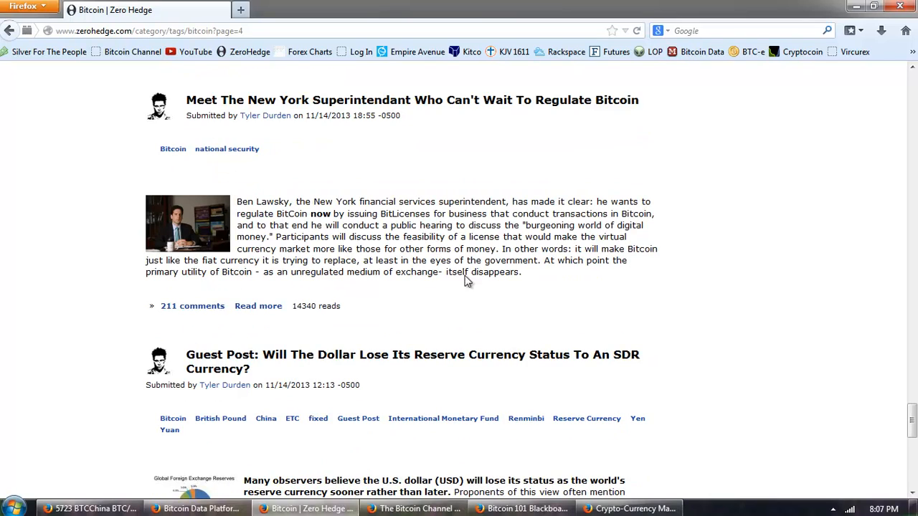
{"action": "mouse_move", "coordinate": [485, 304]}
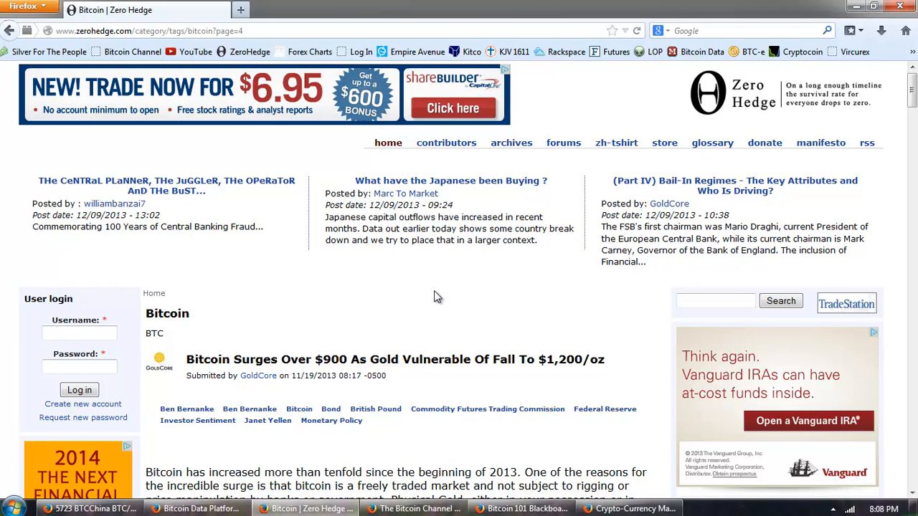
{"action": "mouse_move", "coordinate": [499, 470]}
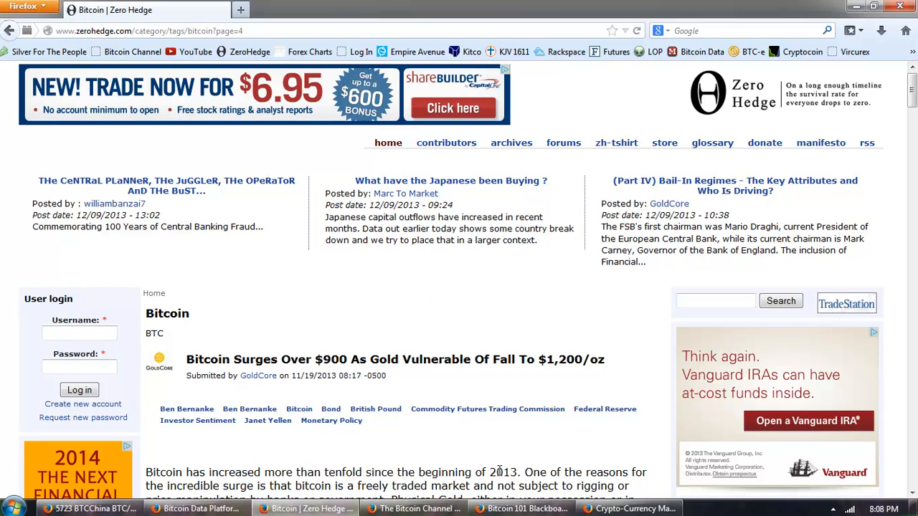
{"action": "left_click", "coordinate": [523, 508]}
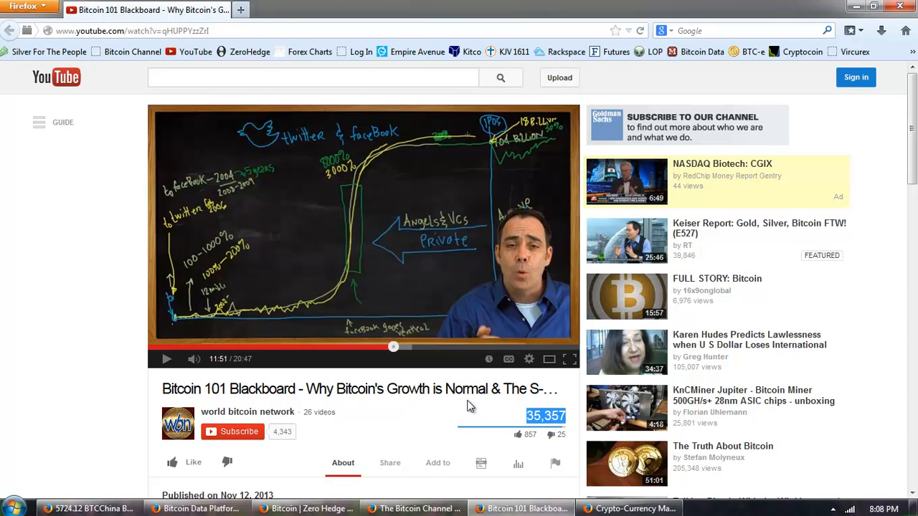
{"action": "mouse_move", "coordinate": [384, 404]}
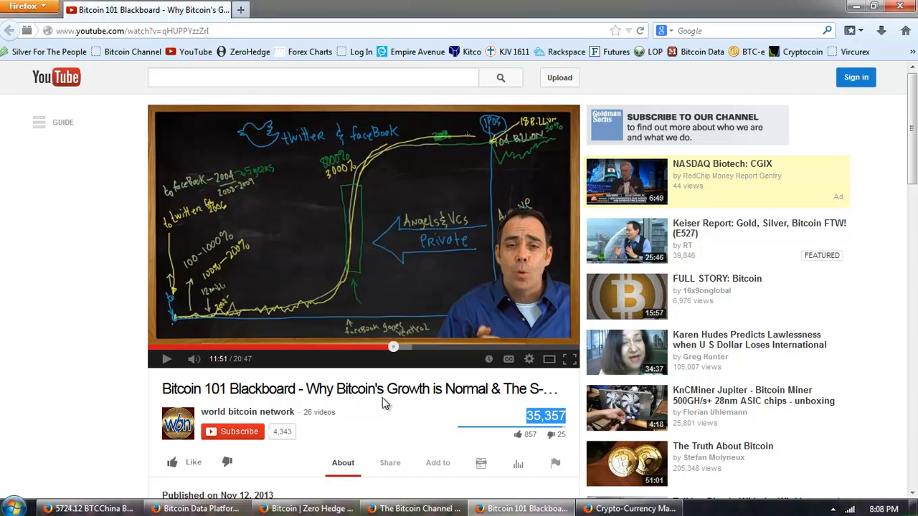
{"action": "mouse_move", "coordinate": [257, 324]}
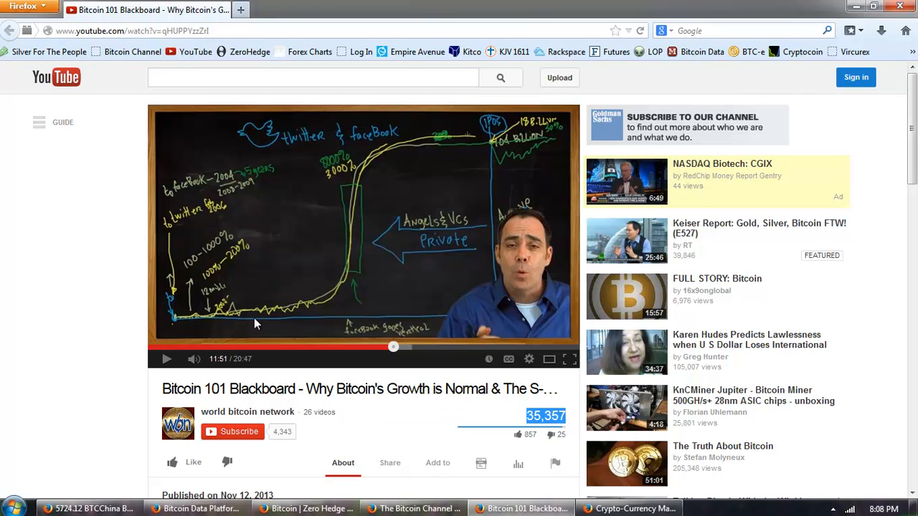
{"action": "mouse_move", "coordinate": [170, 359]}
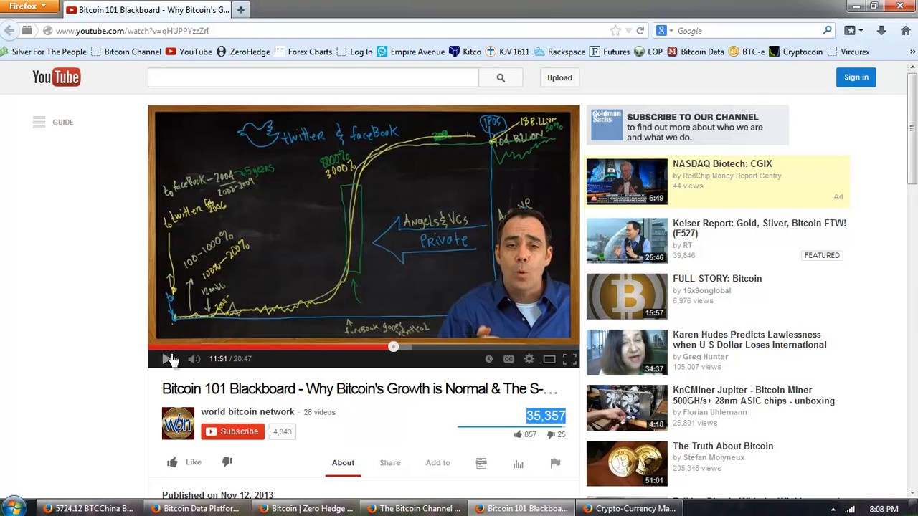
Step: Resume the Bitcoin 101 Blackboard growth video around 11:51
{"action": "left_click", "coordinate": [166, 358]}
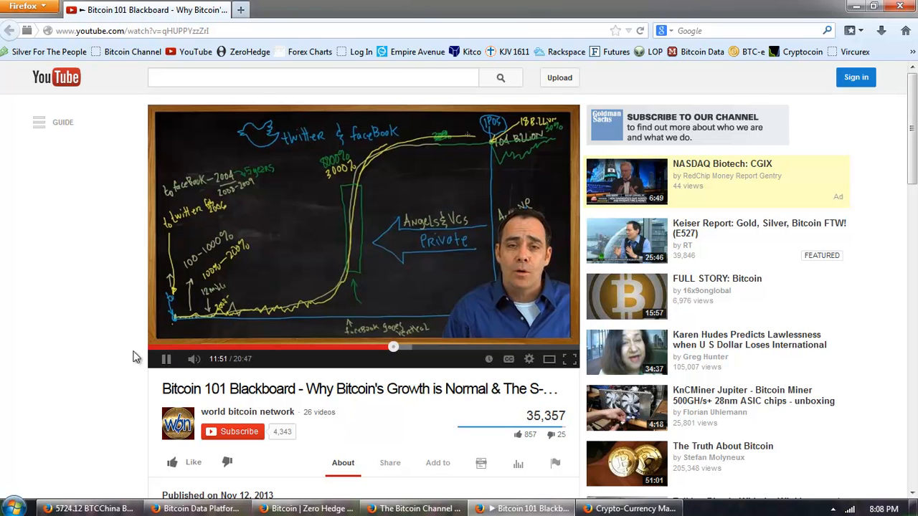
{"action": "mouse_move", "coordinate": [89, 330]}
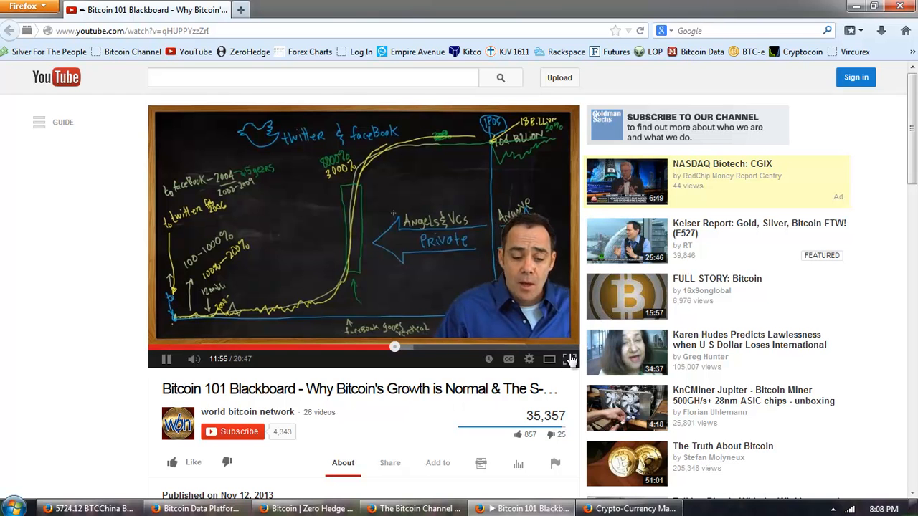
Step: Let the video play on to about 14:16 as the S-curve is drawn
{"action": "left_click", "coordinate": [571, 359]}
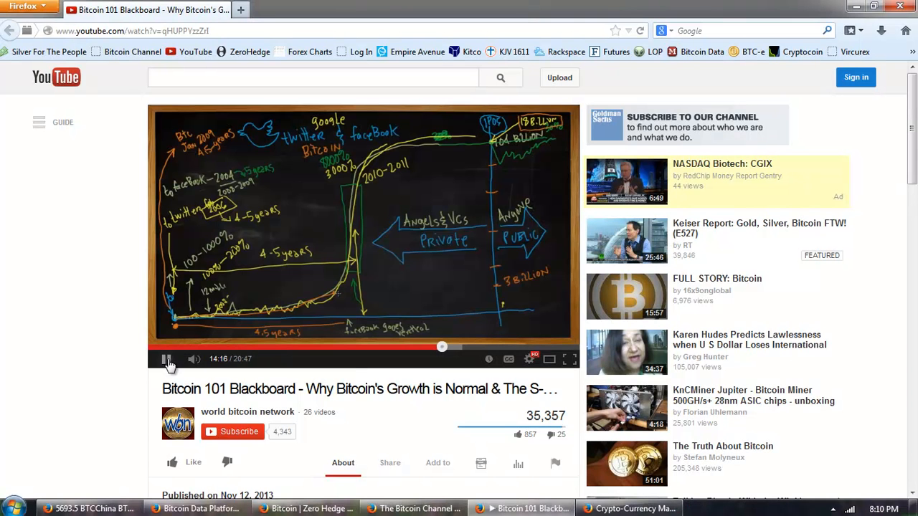
Step: Pause the video at 14:16 and switch to the Zero Hedge Bitcoin page
{"action": "left_click", "coordinate": [166, 358]}
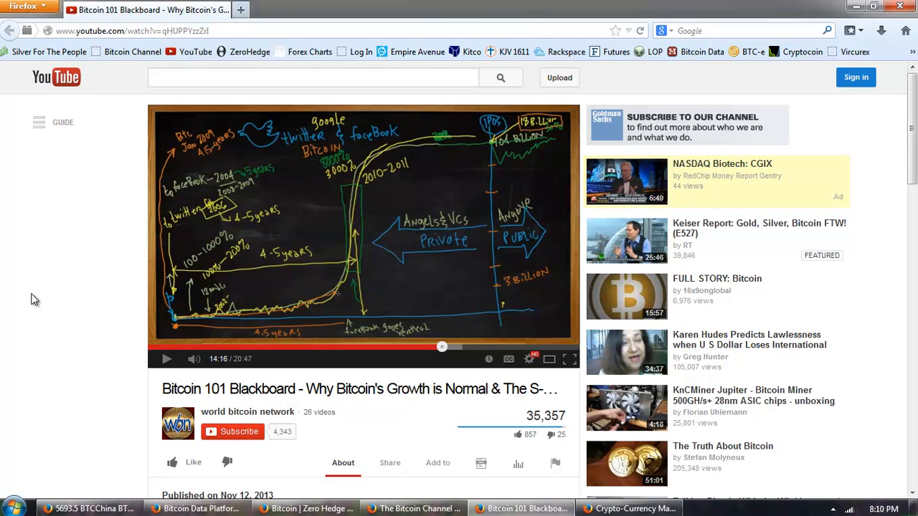
{"action": "mouse_move", "coordinate": [46, 290]}
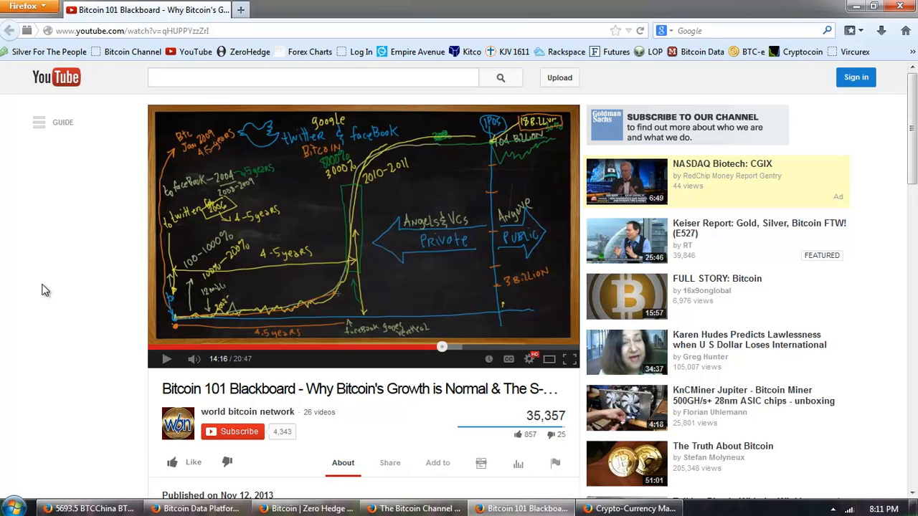
{"action": "mouse_move", "coordinate": [323, 209]}
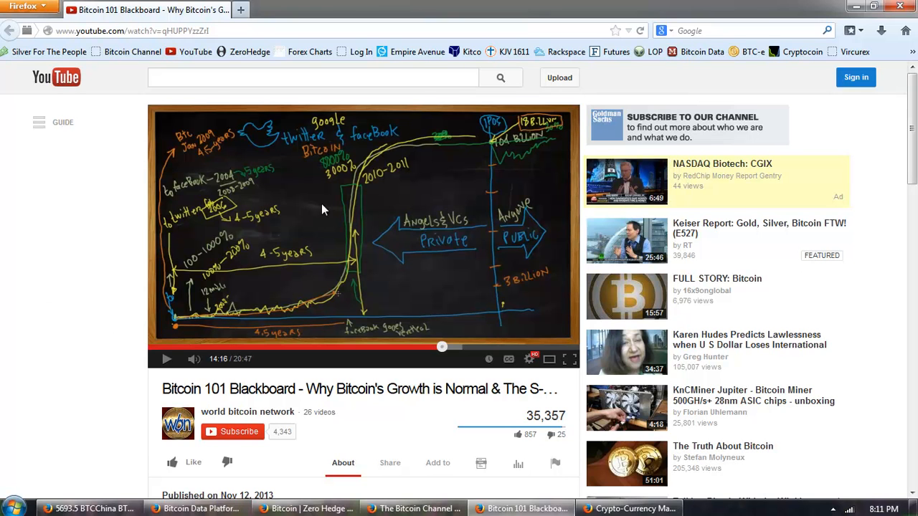
{"action": "mouse_move", "coordinate": [404, 201]}
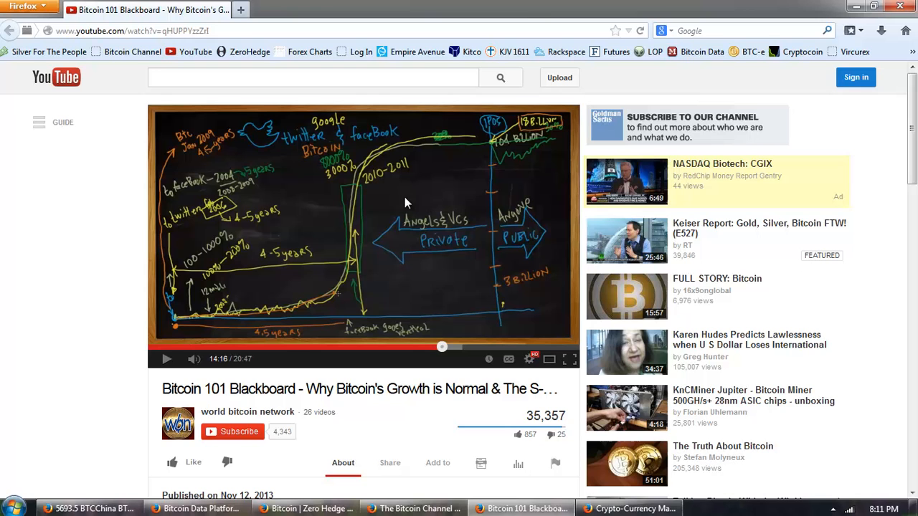
{"action": "mouse_move", "coordinate": [358, 136]}
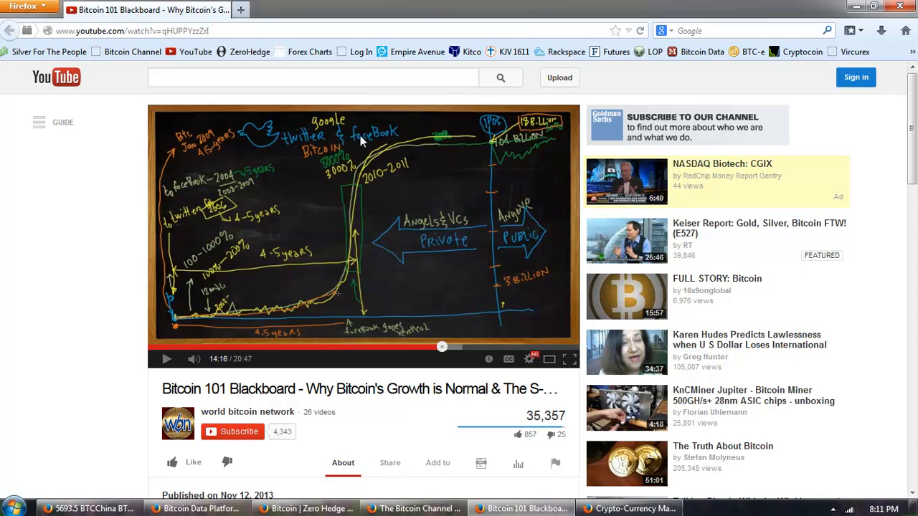
{"action": "mouse_move", "coordinate": [415, 257]}
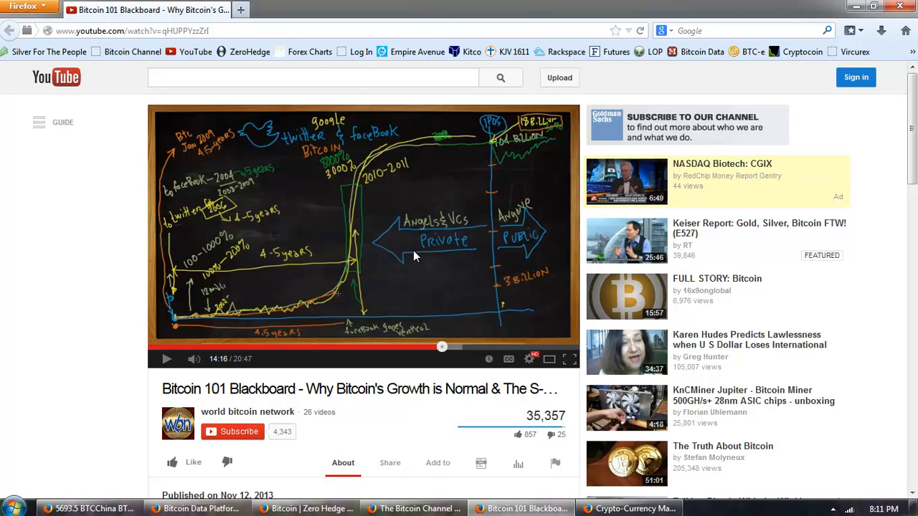
{"action": "mouse_move", "coordinate": [386, 278]}
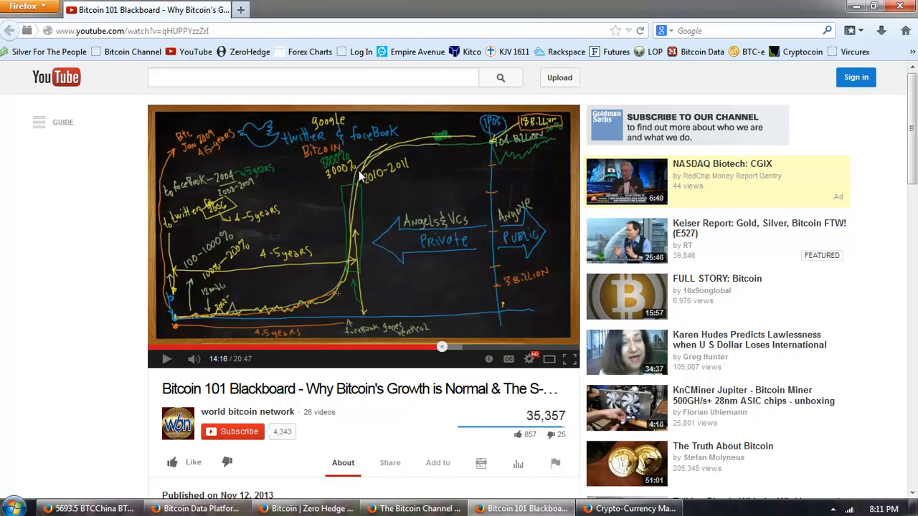
{"action": "mouse_move", "coordinate": [413, 293]}
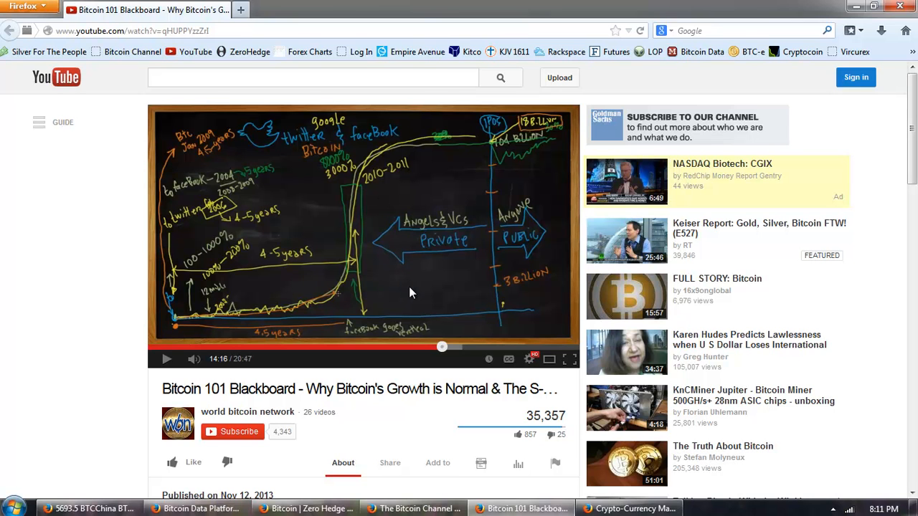
{"action": "mouse_move", "coordinate": [347, 295]}
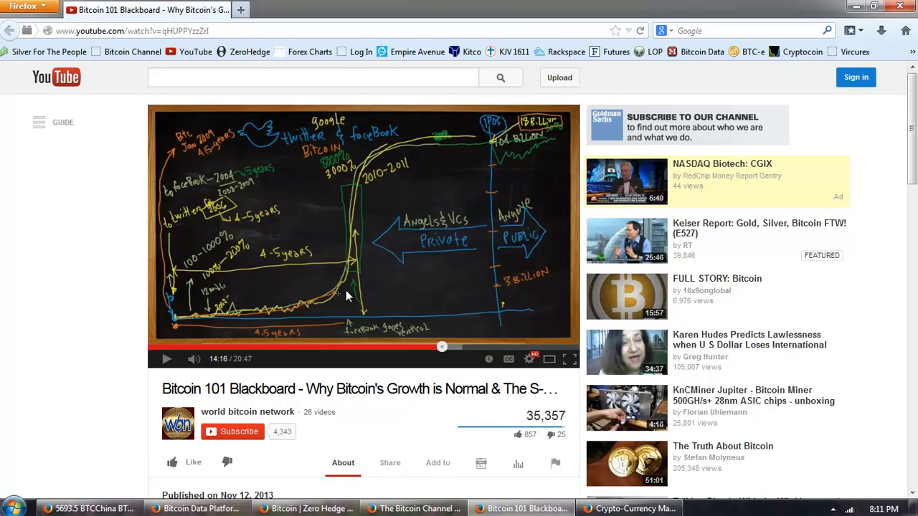
{"action": "mouse_move", "coordinate": [337, 299]}
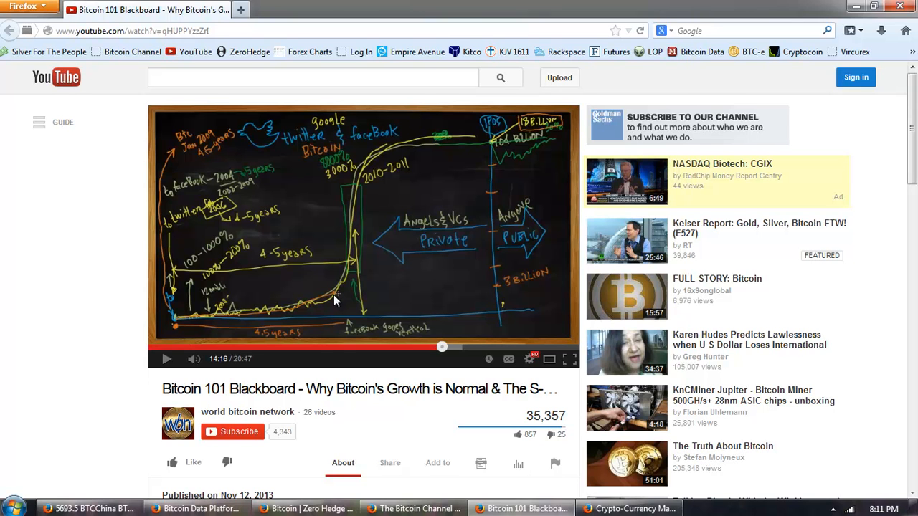
{"action": "mouse_move", "coordinate": [329, 304]}
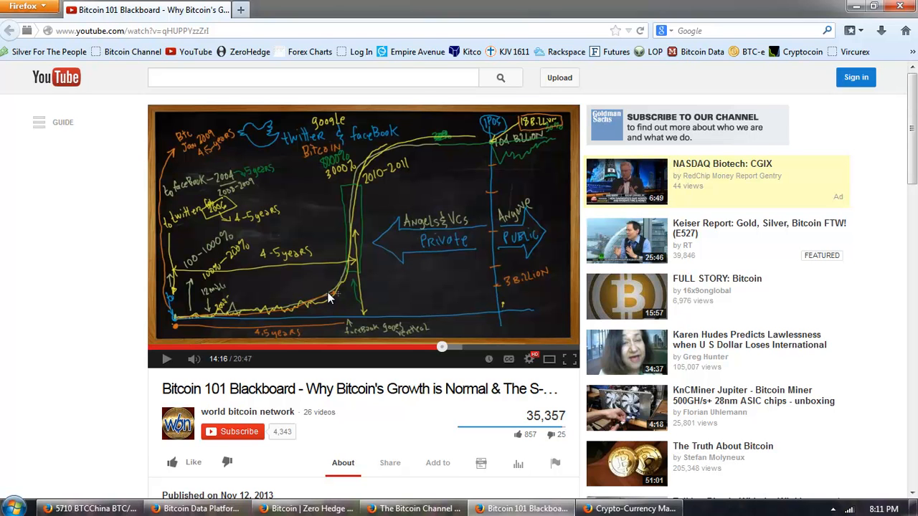
{"action": "mouse_move", "coordinate": [413, 166]}
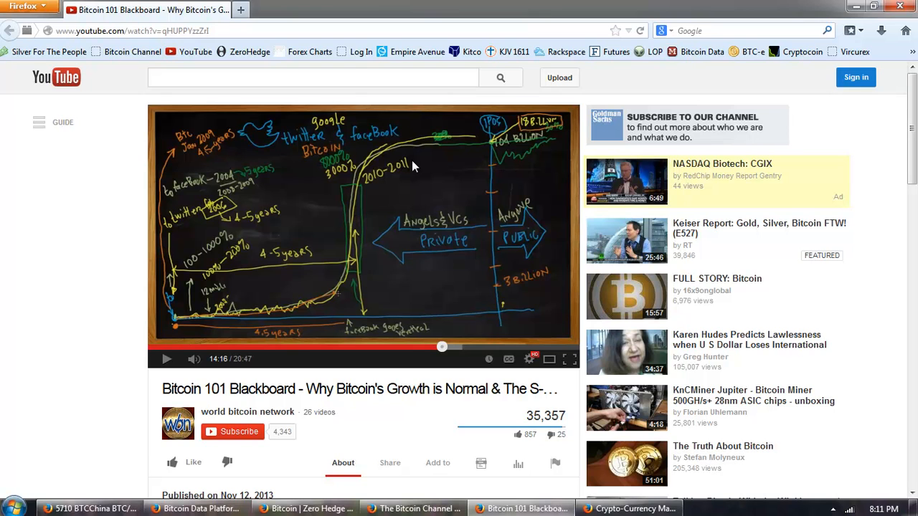
{"action": "mouse_move", "coordinate": [327, 201]}
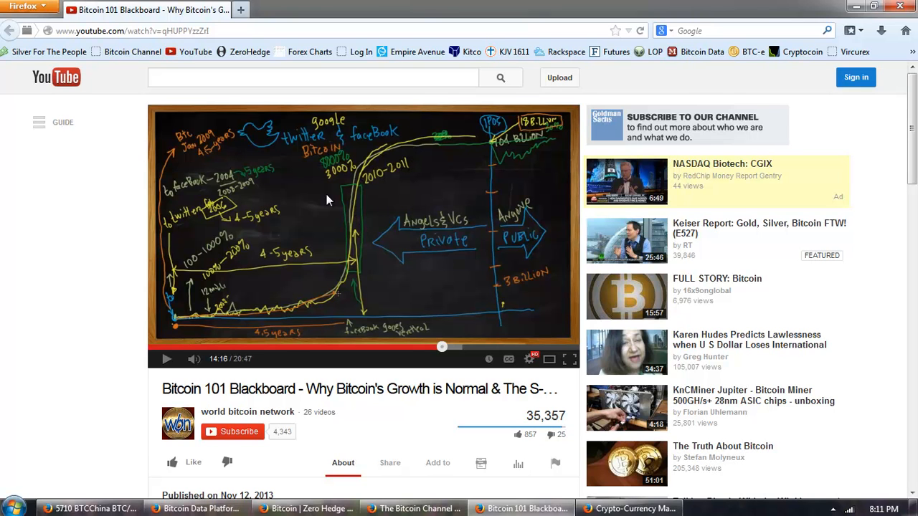
{"action": "mouse_move", "coordinate": [409, 299]}
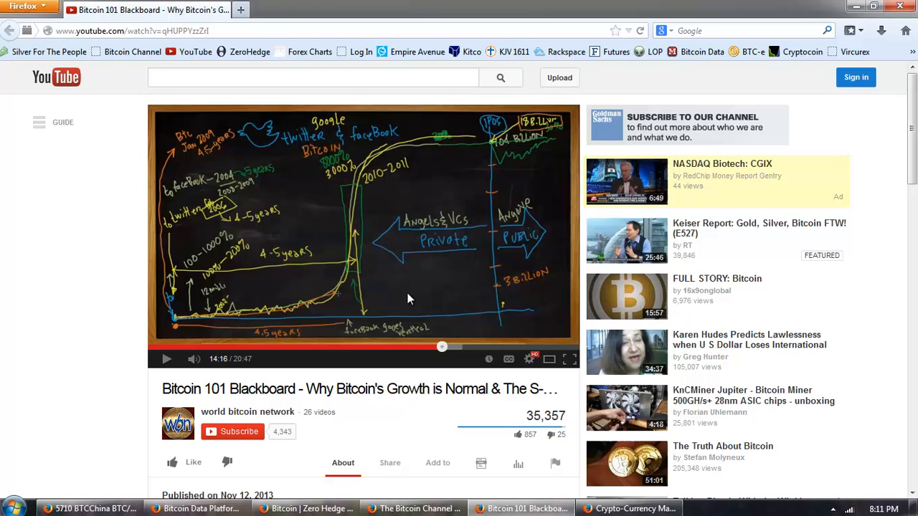
{"action": "mouse_move", "coordinate": [379, 255]}
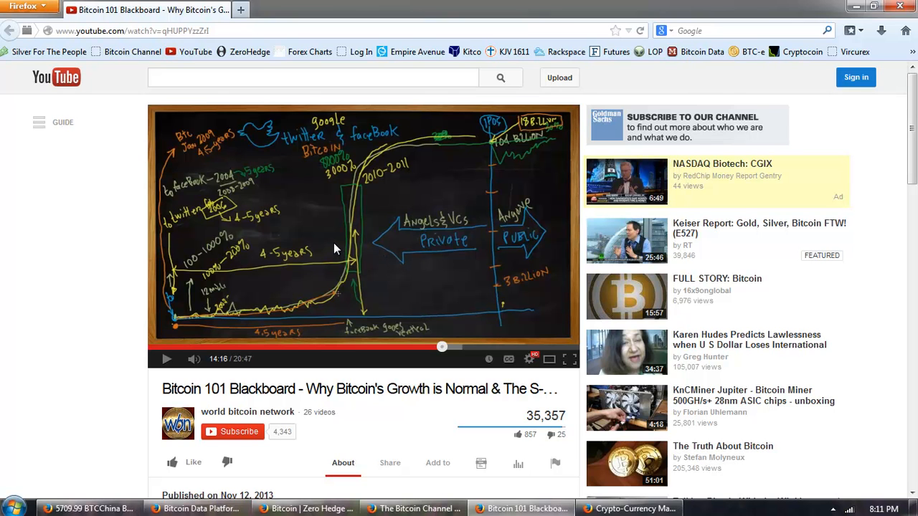
{"action": "mouse_move", "coordinate": [351, 218]}
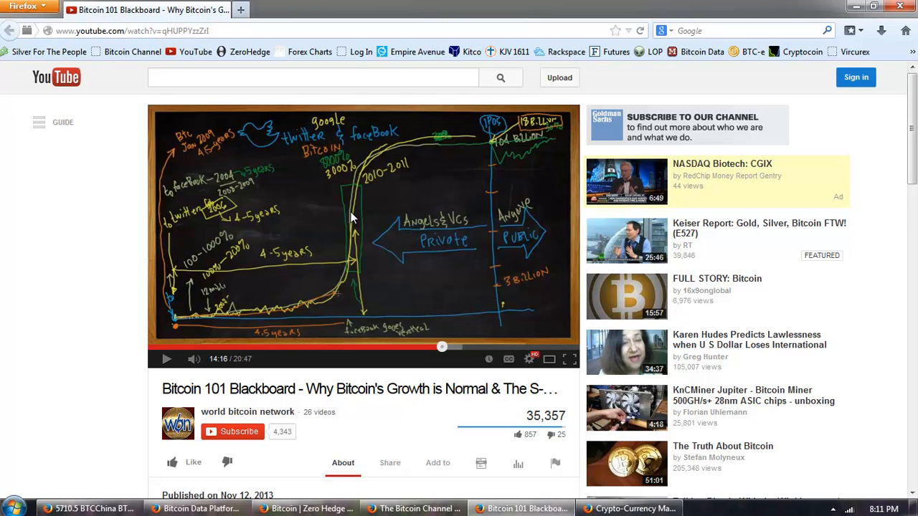
{"action": "mouse_move", "coordinate": [344, 227]}
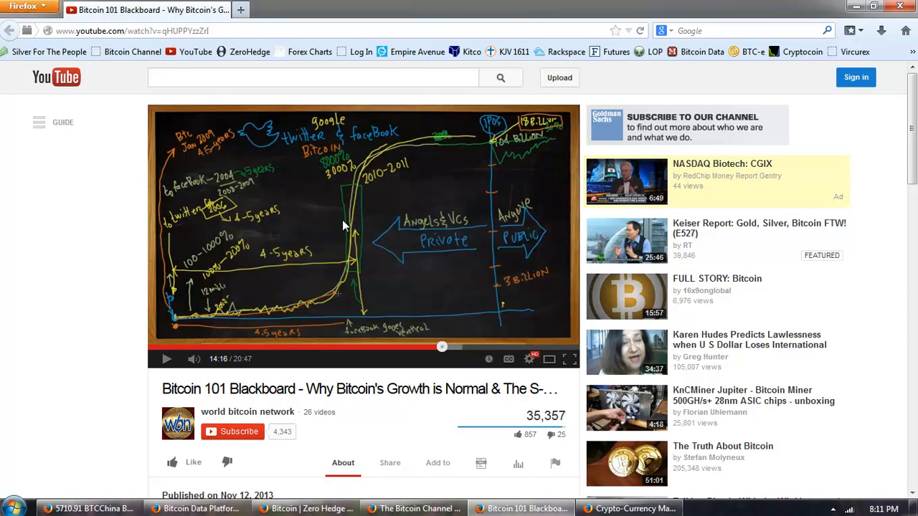
{"action": "mouse_move", "coordinate": [456, 213]}
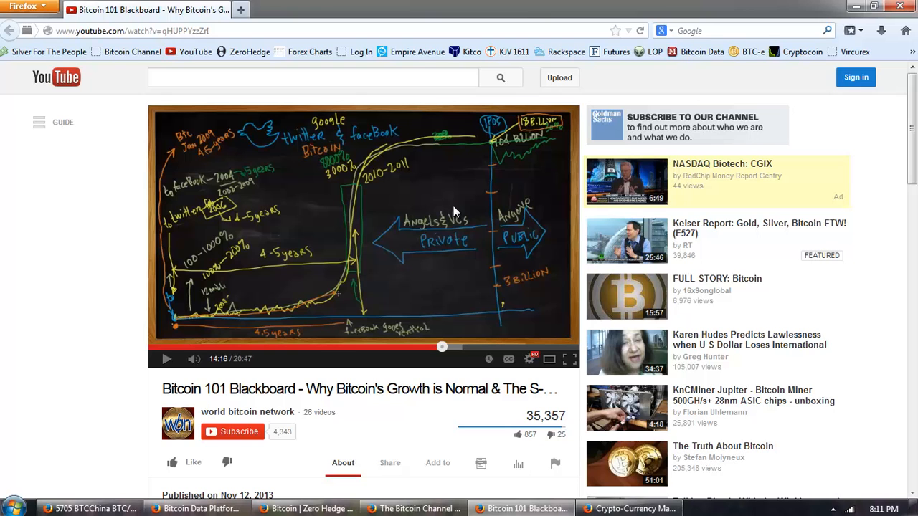
{"action": "mouse_move", "coordinate": [319, 301]}
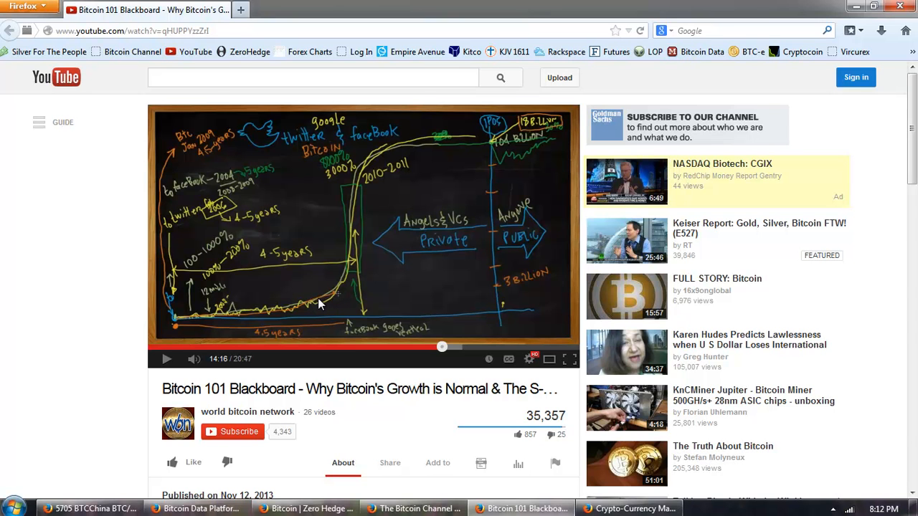
{"action": "mouse_move", "coordinate": [308, 308]}
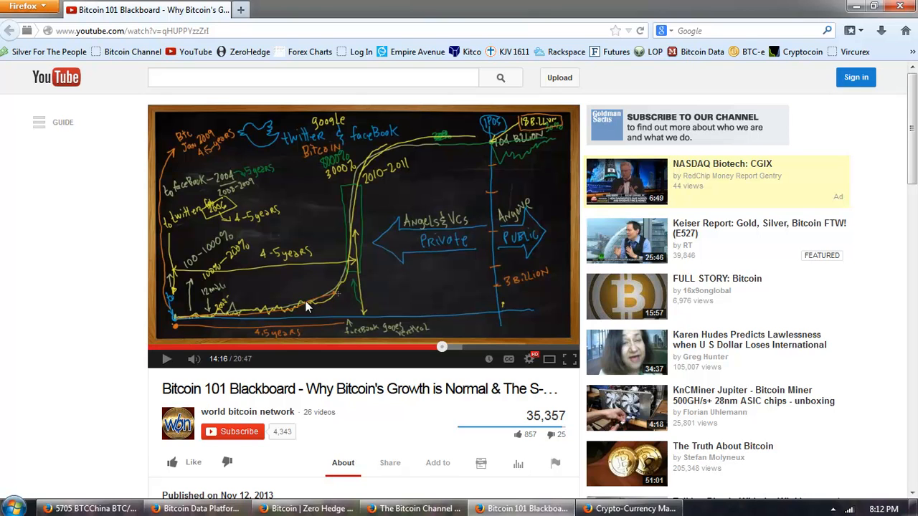
{"action": "mouse_move", "coordinate": [313, 304]}
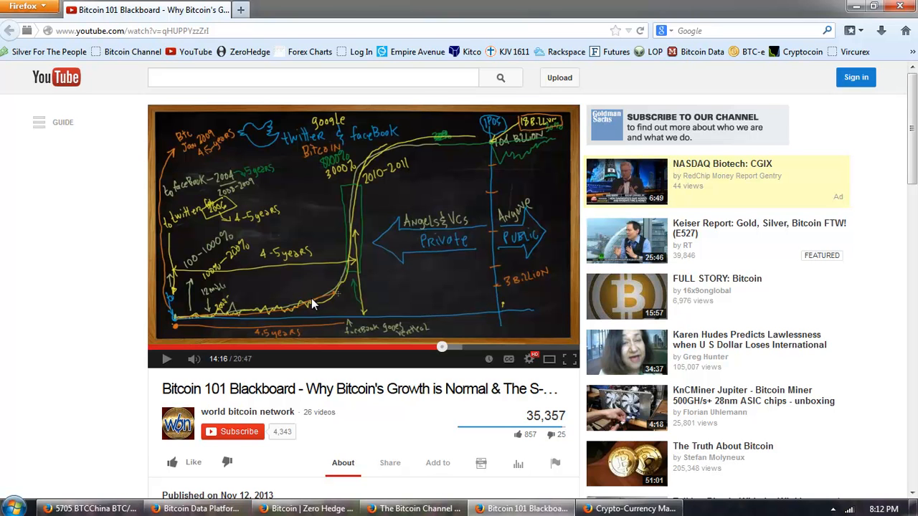
{"action": "mouse_move", "coordinate": [307, 320]}
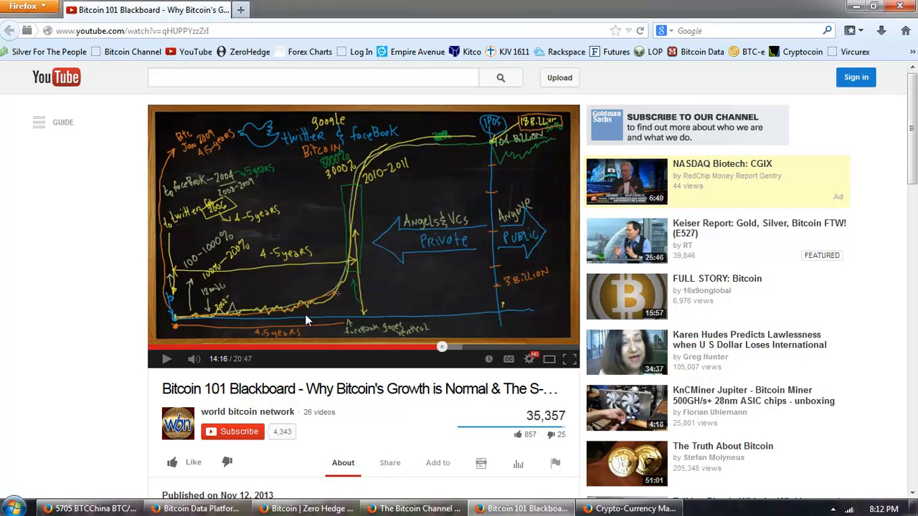
{"action": "mouse_move", "coordinate": [328, 324]}
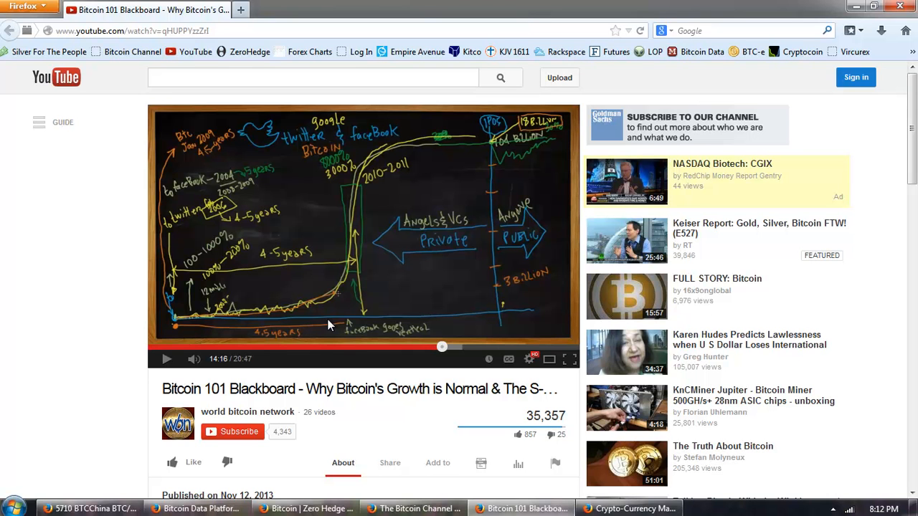
{"action": "left_click", "coordinate": [304, 508]}
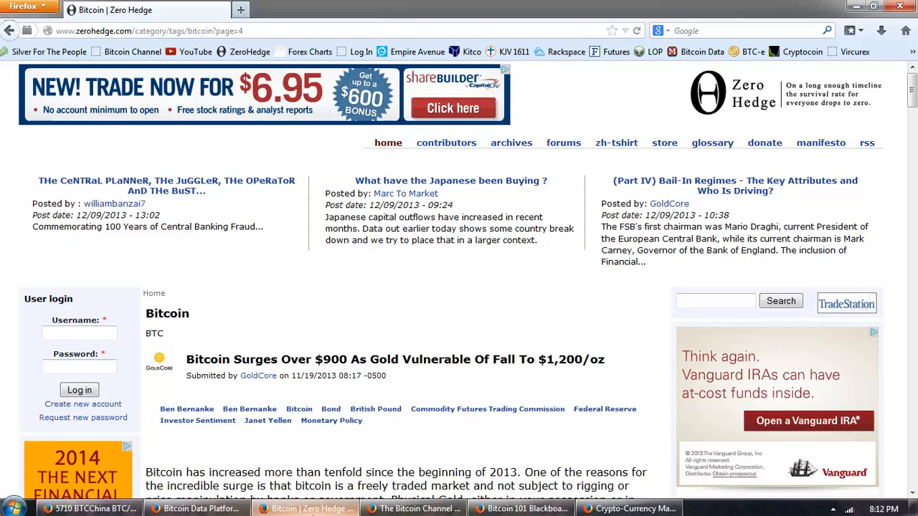
Step: Scroll further down the Zero Hedge Bitcoin coverage
{"action": "scroll", "scroll_direction": "down", "scroll_amount": 3}
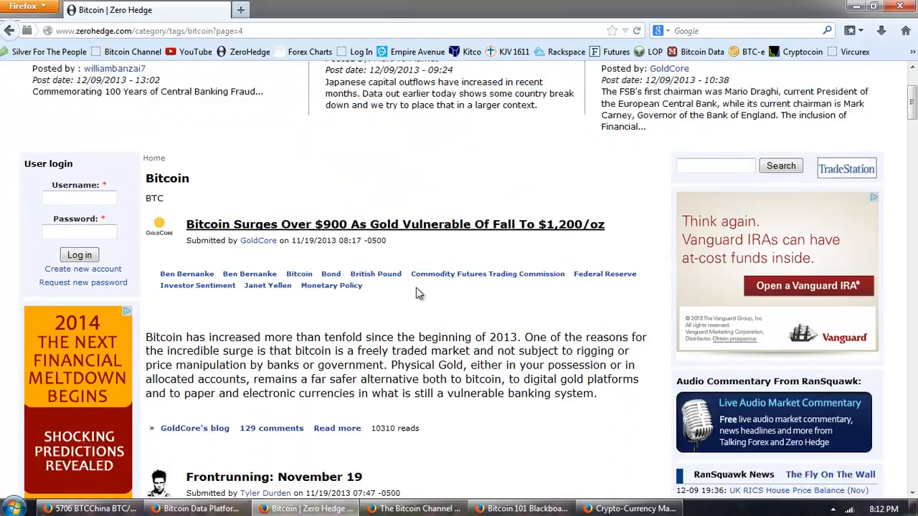
{"action": "scroll", "scroll_direction": "down", "scroll_amount": 3}
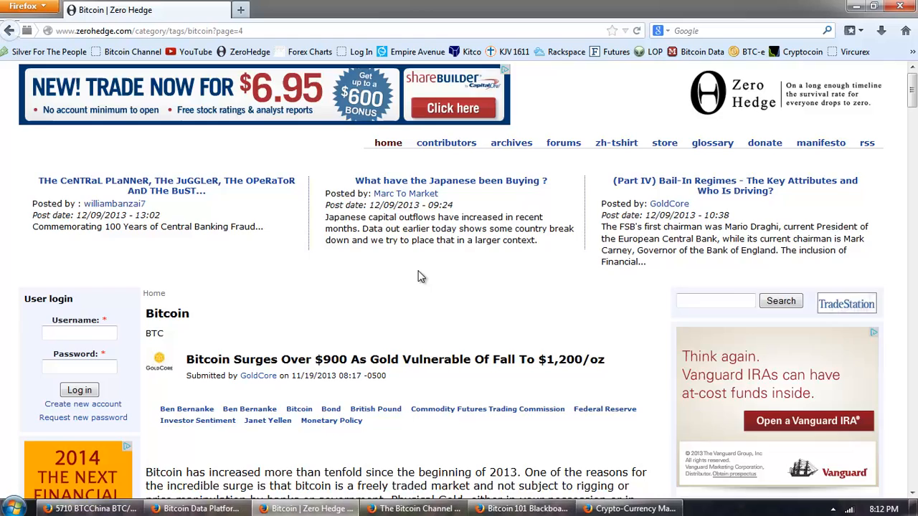
{"action": "scroll", "scroll_direction": "down", "scroll_amount": 3}
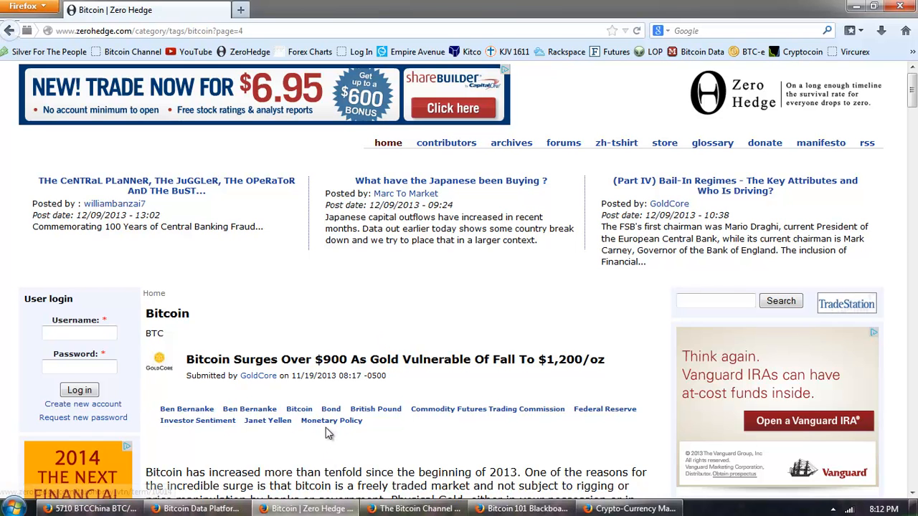
{"action": "mouse_move", "coordinate": [352, 303]}
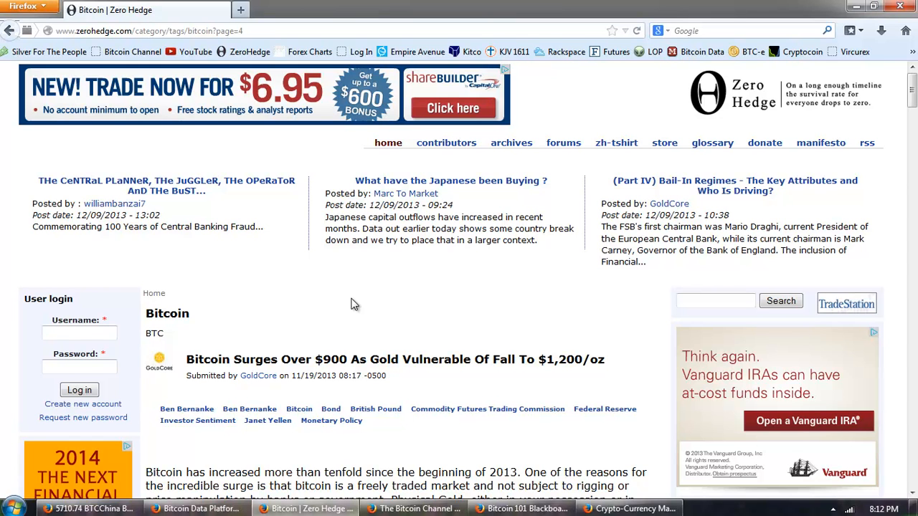
{"action": "mouse_move", "coordinate": [624, 473]}
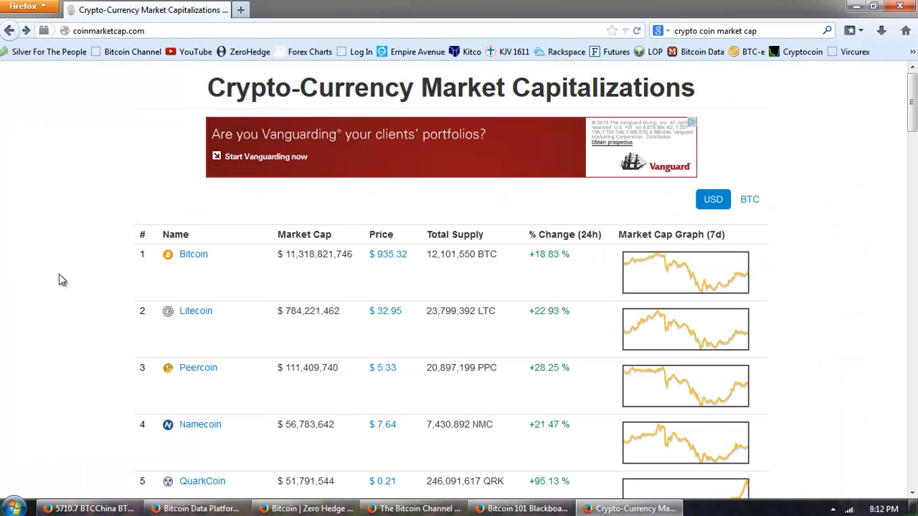
Step: Review the CoinMarketCap rankings table with Bitcoin at $935.32
{"action": "scroll", "scroll_direction": "down", "scroll_amount": 3}
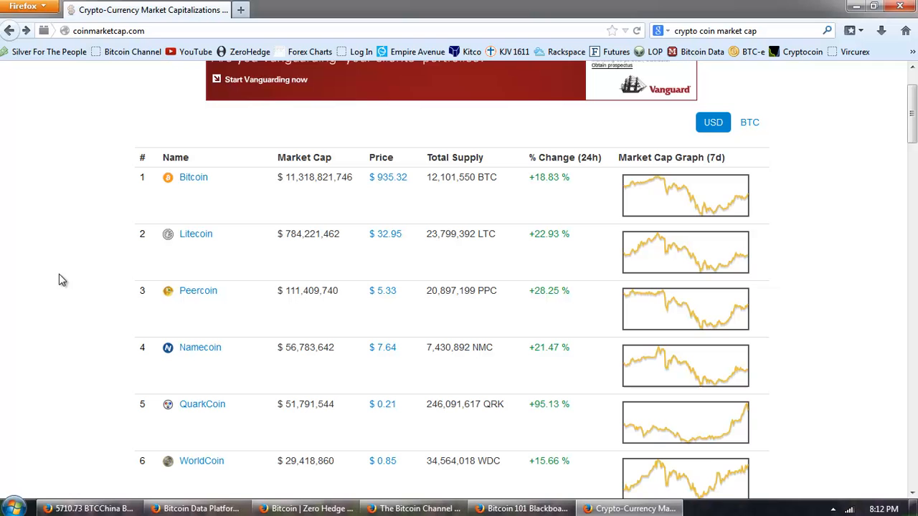
{"action": "mouse_move", "coordinate": [443, 318]}
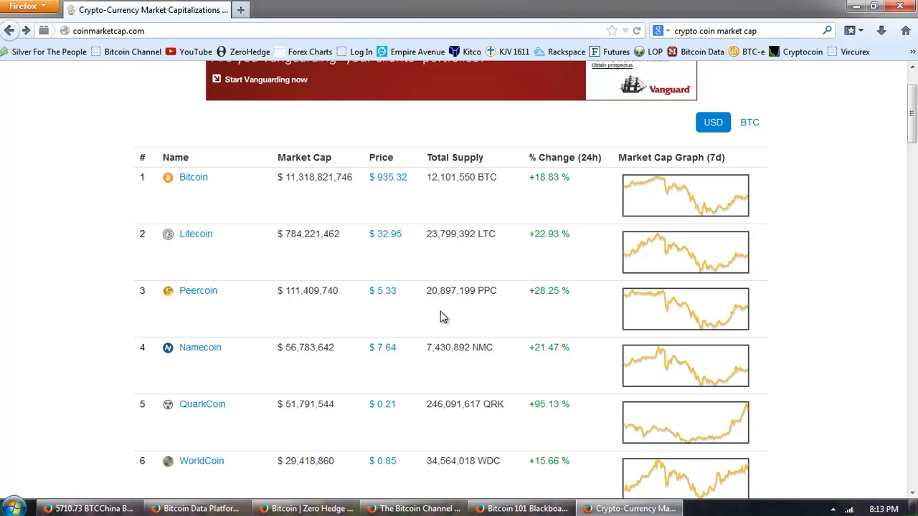
{"action": "mouse_move", "coordinate": [380, 222]}
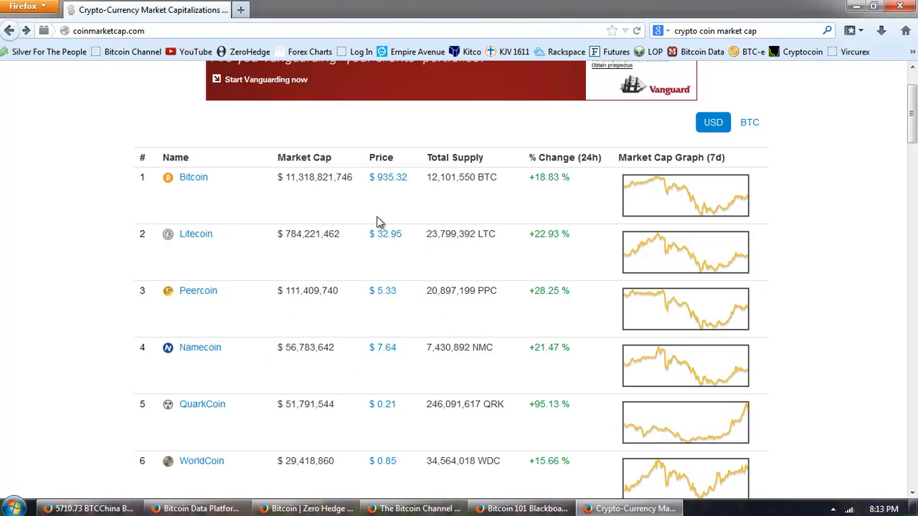
{"action": "mouse_move", "coordinate": [327, 236]}
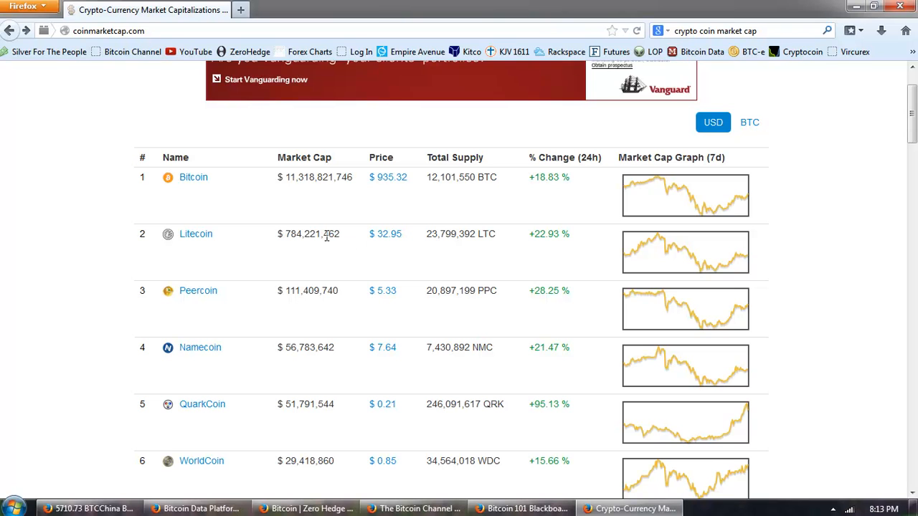
{"action": "mouse_move", "coordinate": [300, 250]}
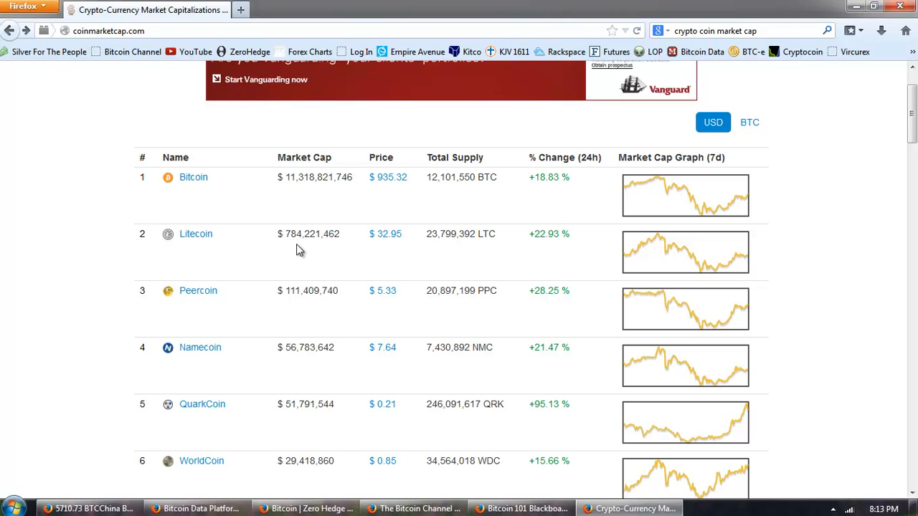
{"action": "mouse_move", "coordinate": [271, 252]}
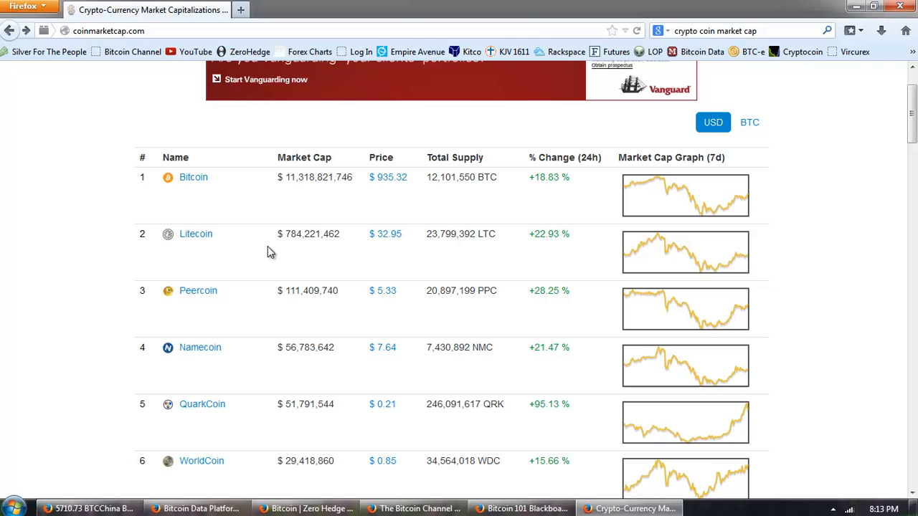
{"action": "mouse_move", "coordinate": [393, 249]}
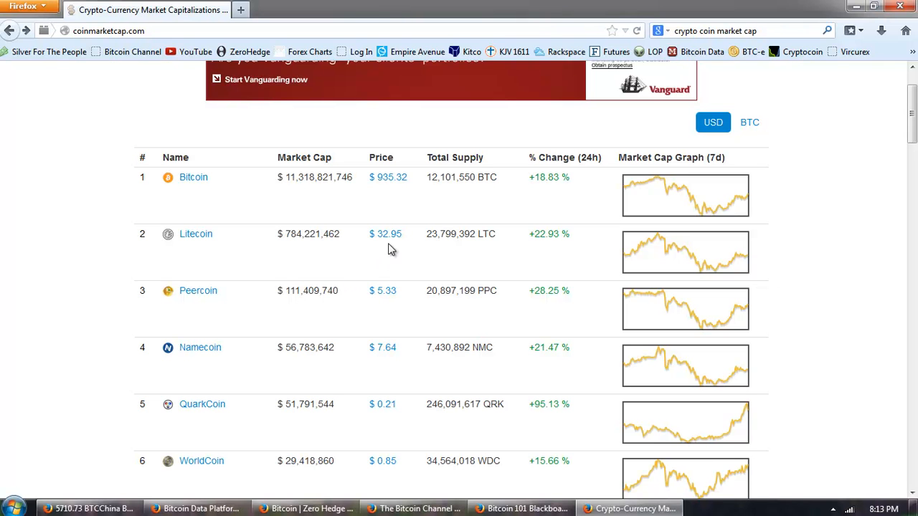
{"action": "mouse_move", "coordinate": [344, 255]}
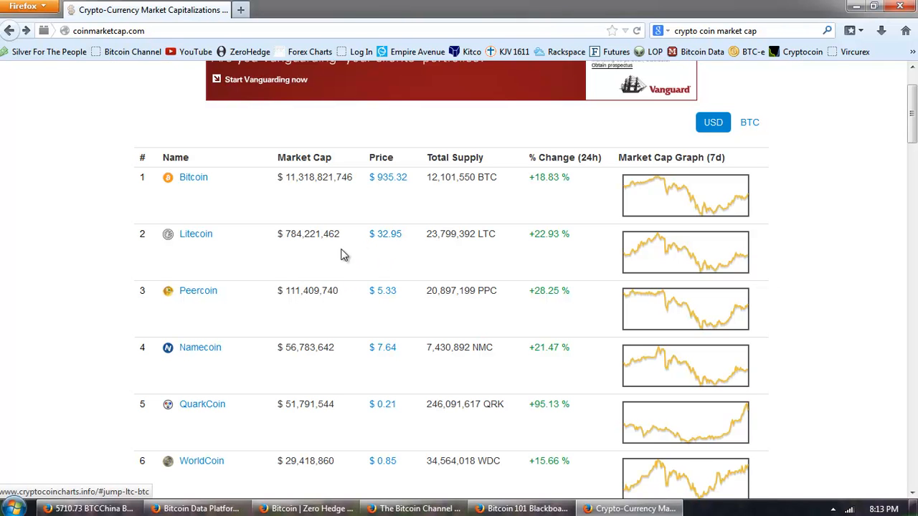
{"action": "mouse_move", "coordinate": [296, 253]}
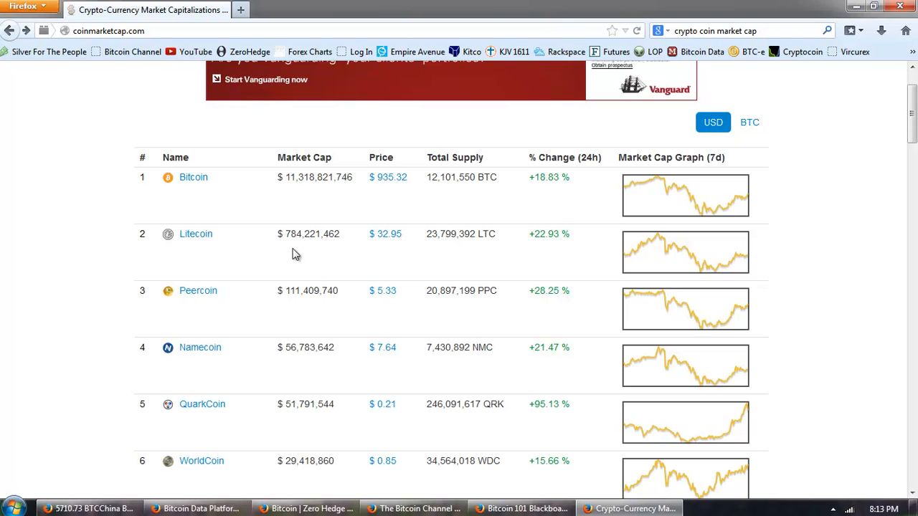
{"action": "mouse_move", "coordinate": [300, 253]}
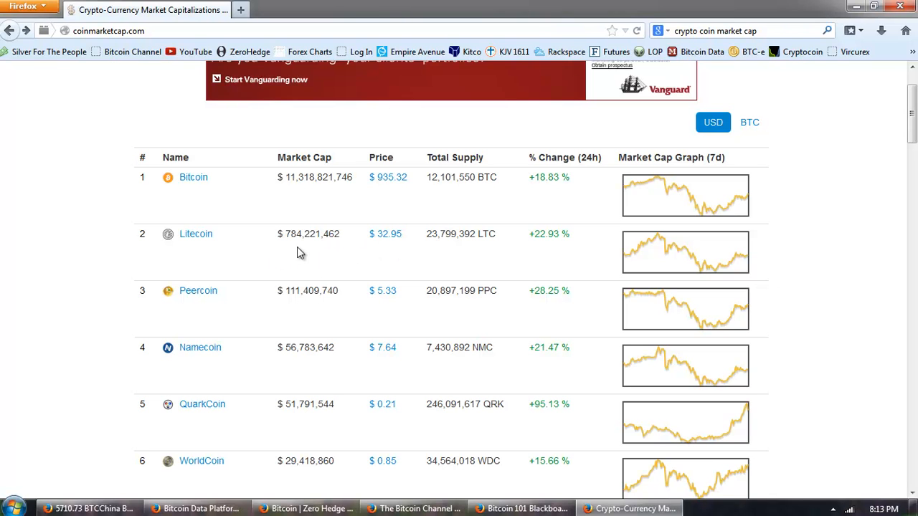
{"action": "mouse_move", "coordinate": [327, 255]}
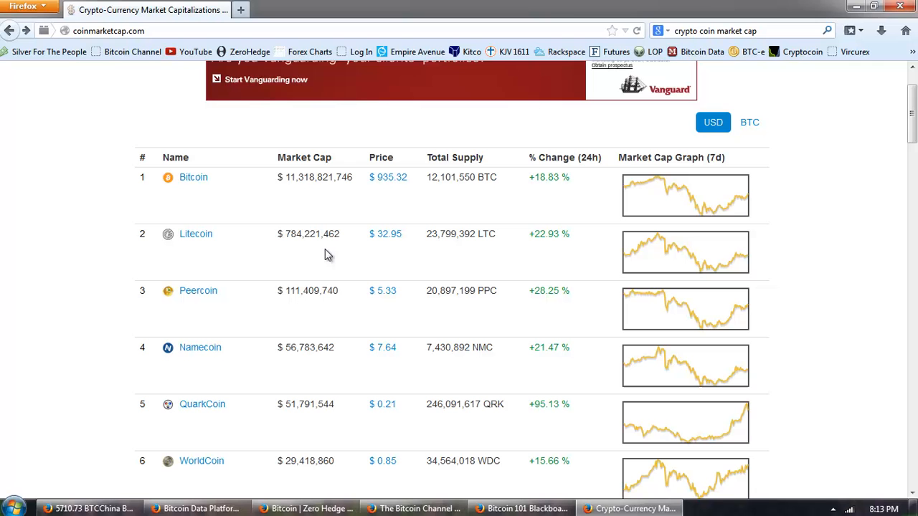
{"action": "mouse_move", "coordinate": [323, 236]}
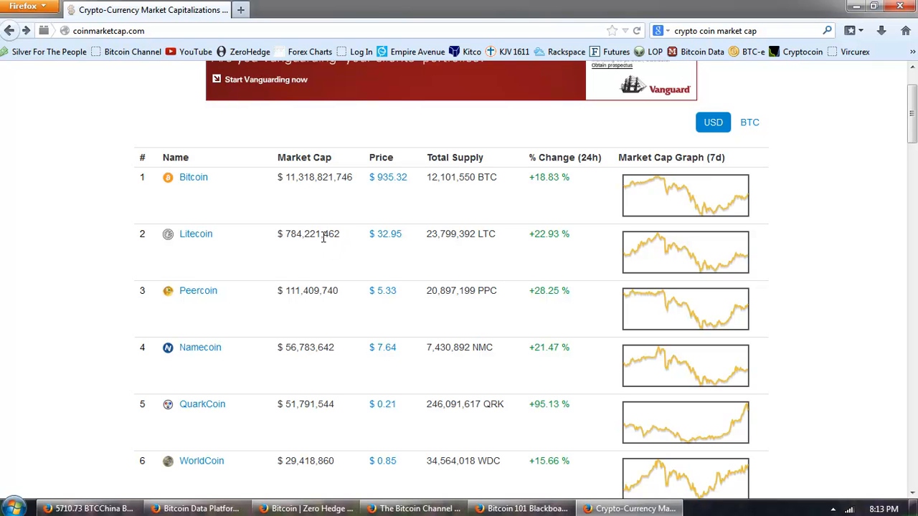
{"action": "scroll", "scroll_direction": "down", "scroll_amount": 3}
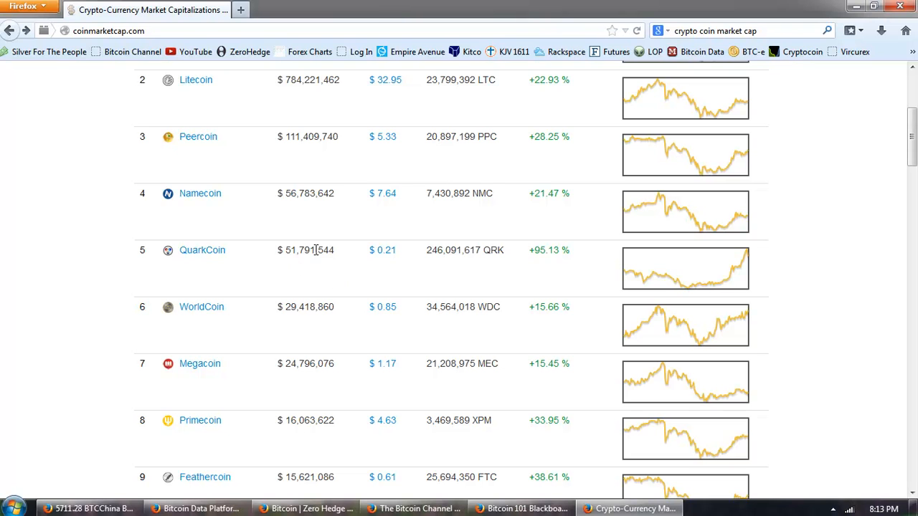
{"action": "mouse_move", "coordinate": [413, 252]}
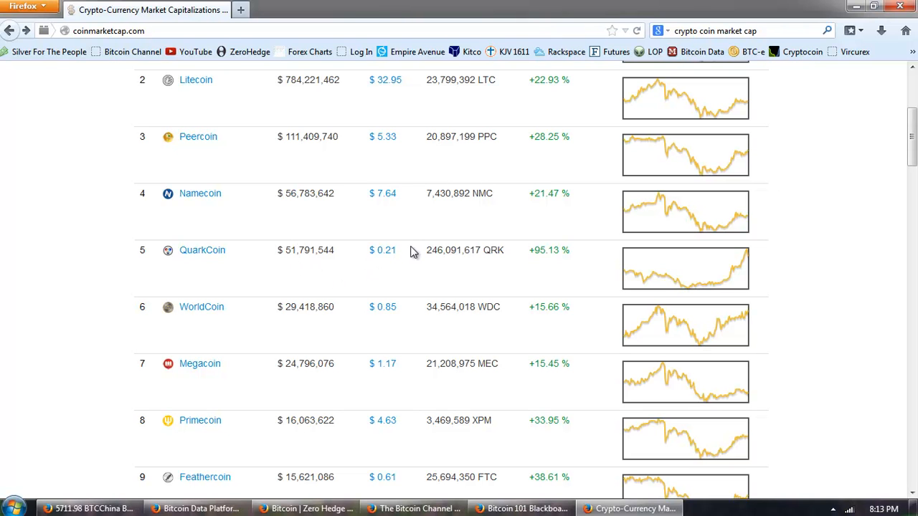
{"action": "mouse_move", "coordinate": [382, 250]}
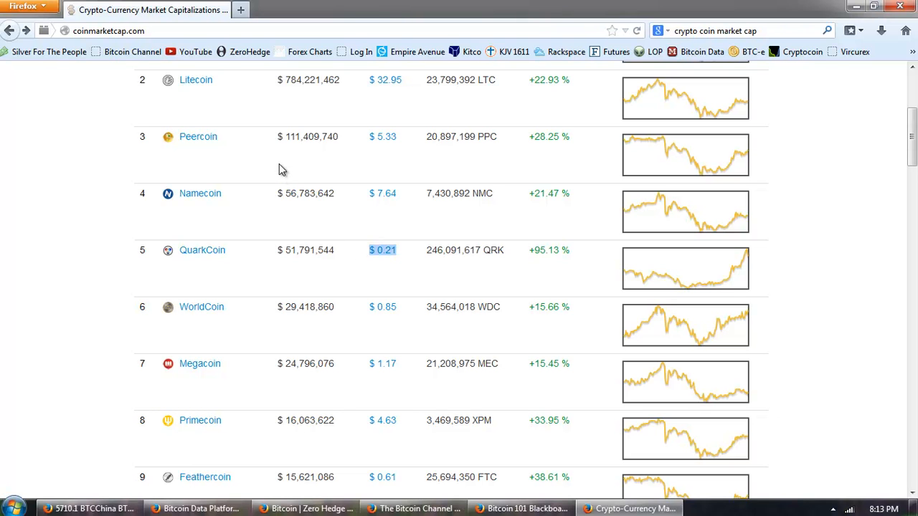
{"action": "mouse_move", "coordinate": [46, 252]}
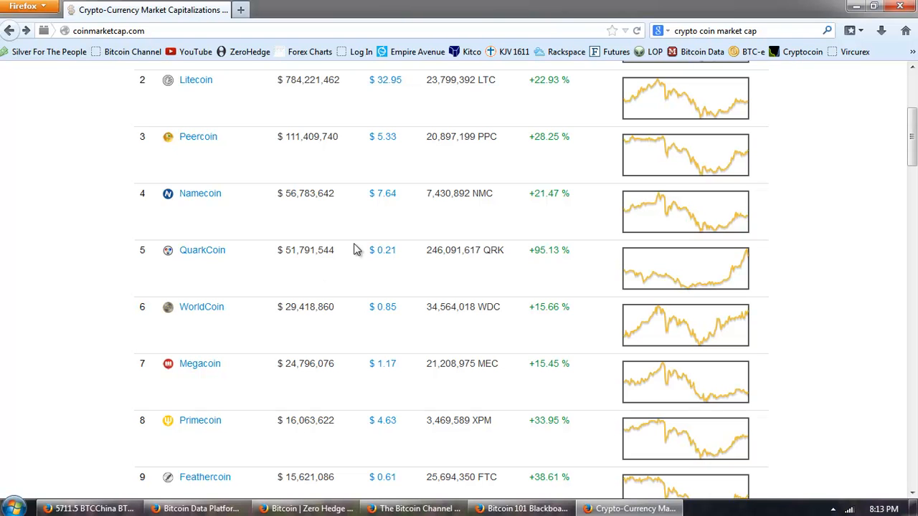
{"action": "mouse_move", "coordinate": [290, 284]}
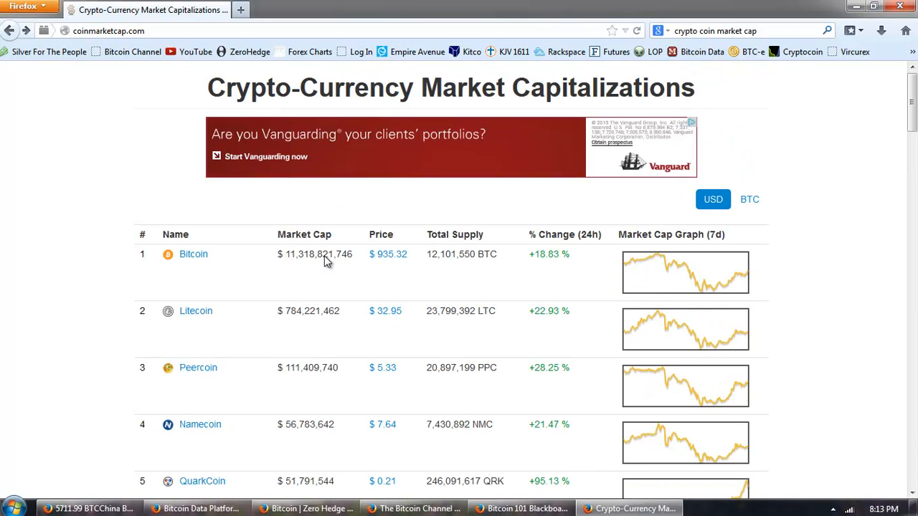
{"action": "mouse_move", "coordinate": [253, 261]}
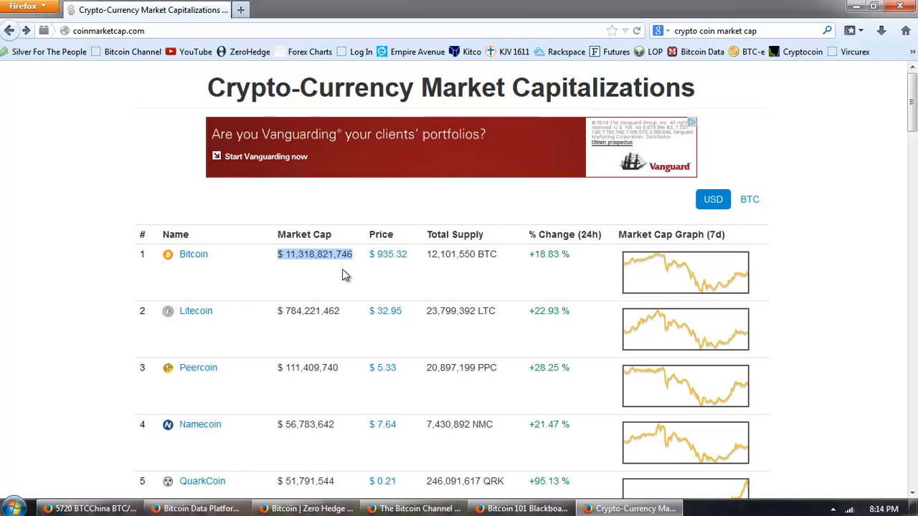
{"action": "mouse_move", "coordinate": [359, 271]}
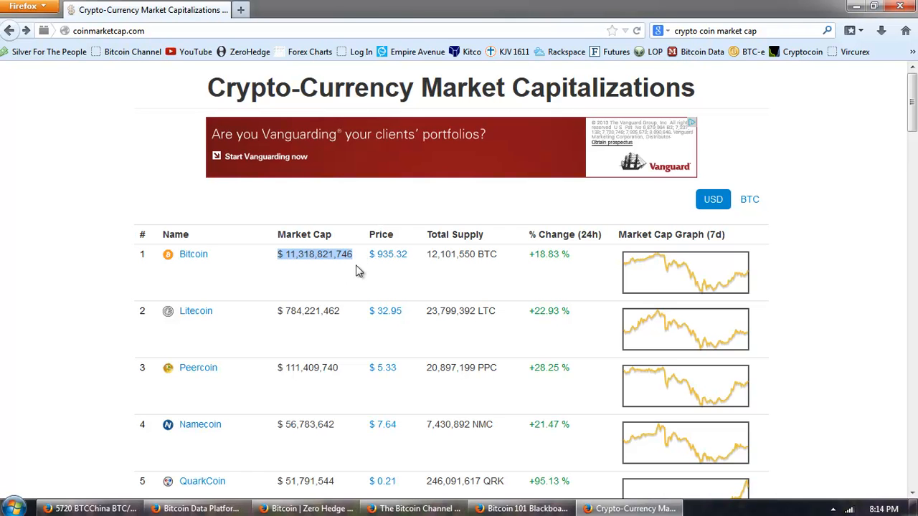
{"action": "scroll", "scroll_direction": "down", "scroll_amount": 3}
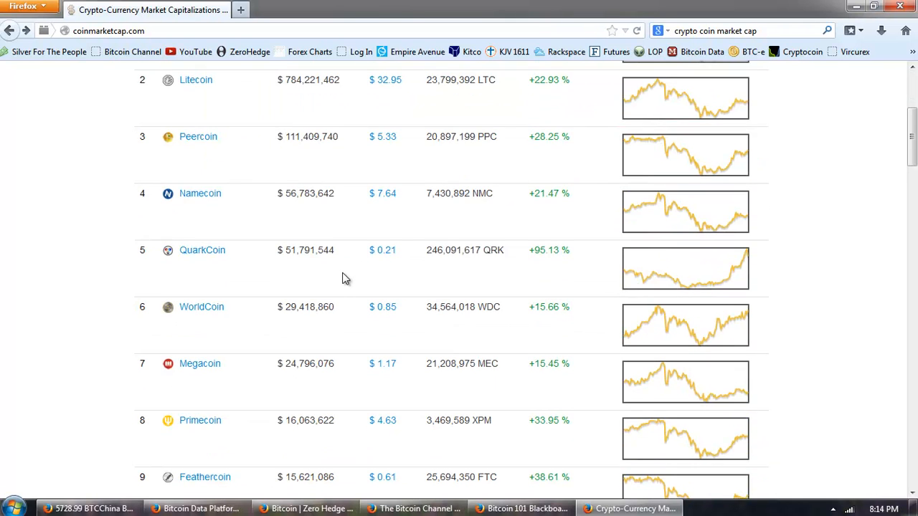
{"action": "scroll", "scroll_direction": "up", "scroll_amount": 3}
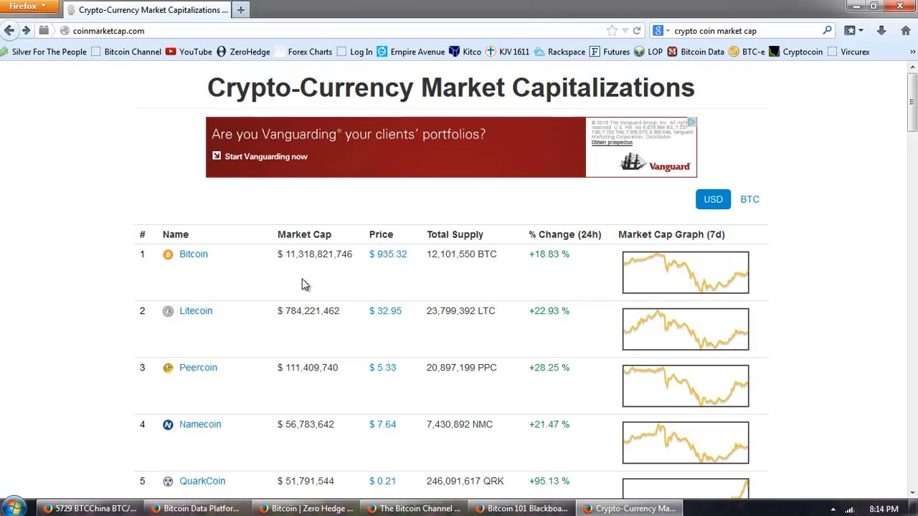
{"action": "mouse_move", "coordinate": [271, 344]}
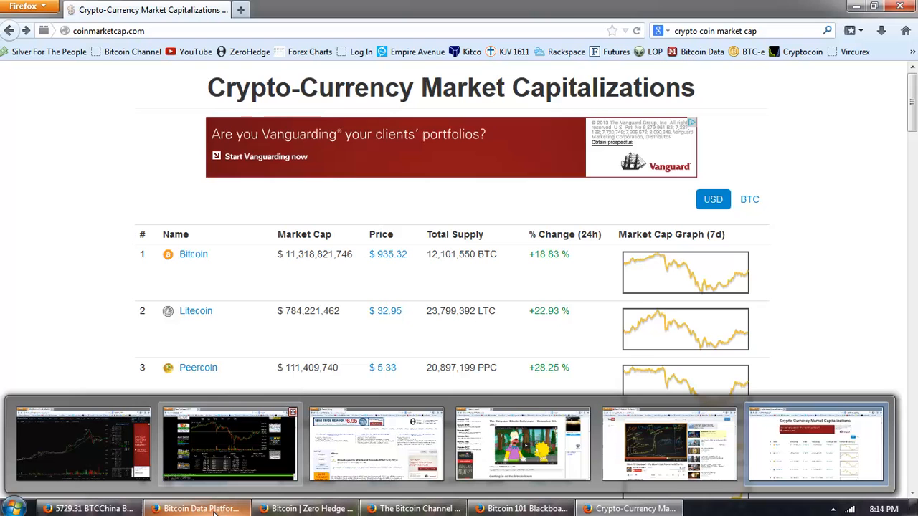
{"action": "mouse_move", "coordinate": [230, 443]}
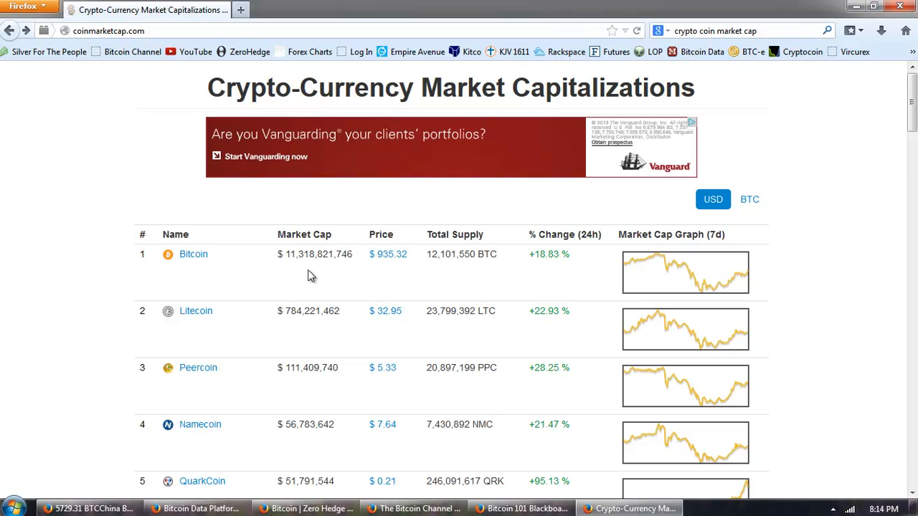
Step: Flip through the RTBTC and Bitcoin Channel tabs to the BitcoinWisdom BTCChina chart
{"action": "left_click", "coordinate": [198, 508]}
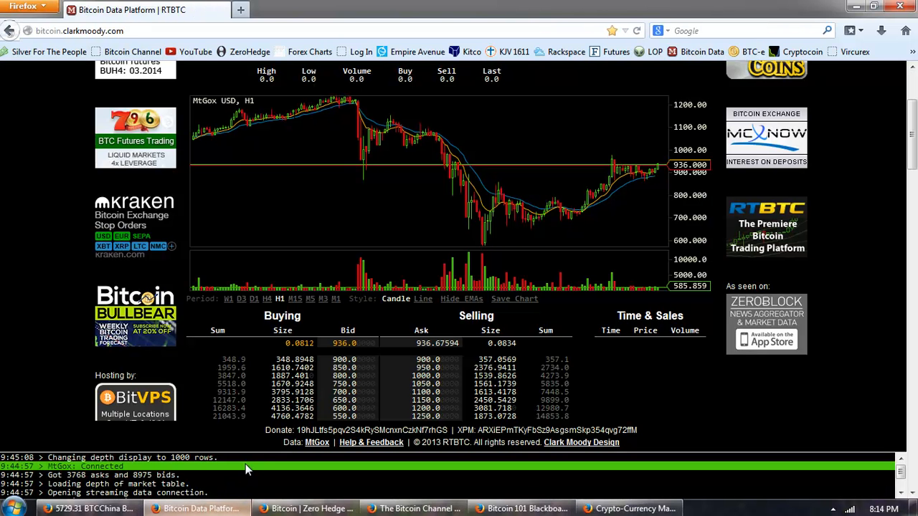
{"action": "left_click", "coordinate": [414, 508]}
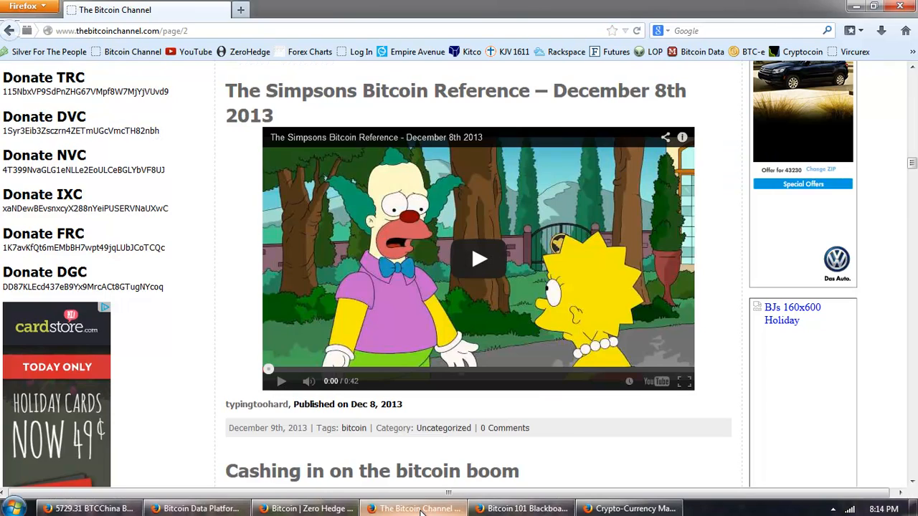
{"action": "left_click", "coordinate": [89, 507]}
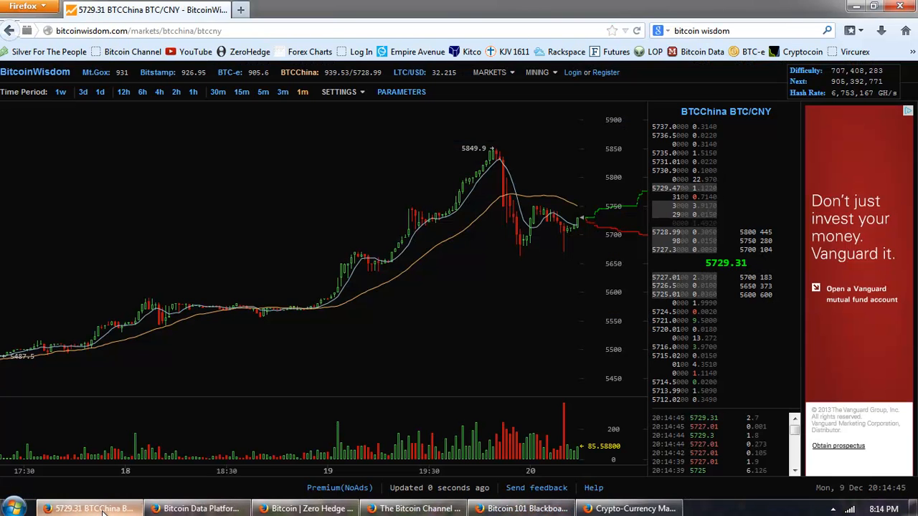
Step: Step the BTCChina chart from short candles through 3m, 15m, 30m back to Dec 3
{"action": "left_click", "coordinate": [536, 71]}
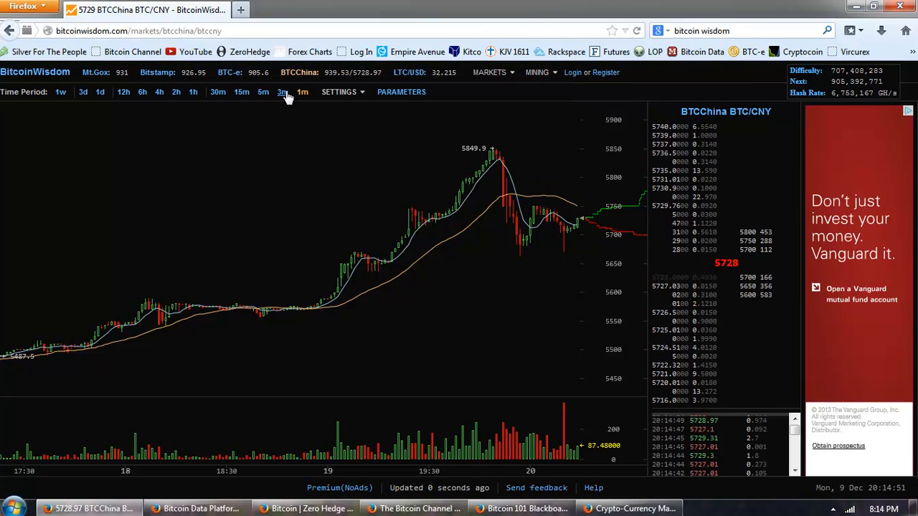
{"action": "left_click", "coordinate": [281, 92]}
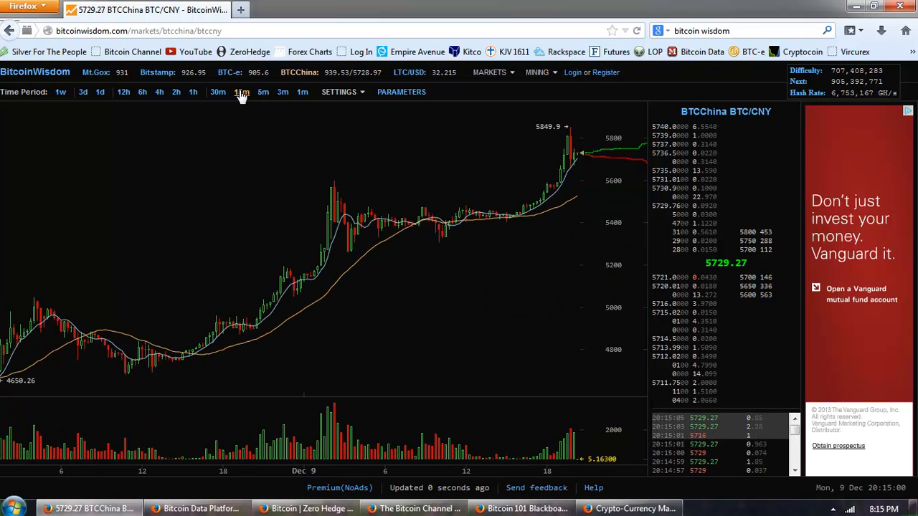
{"action": "left_click", "coordinate": [218, 91]}
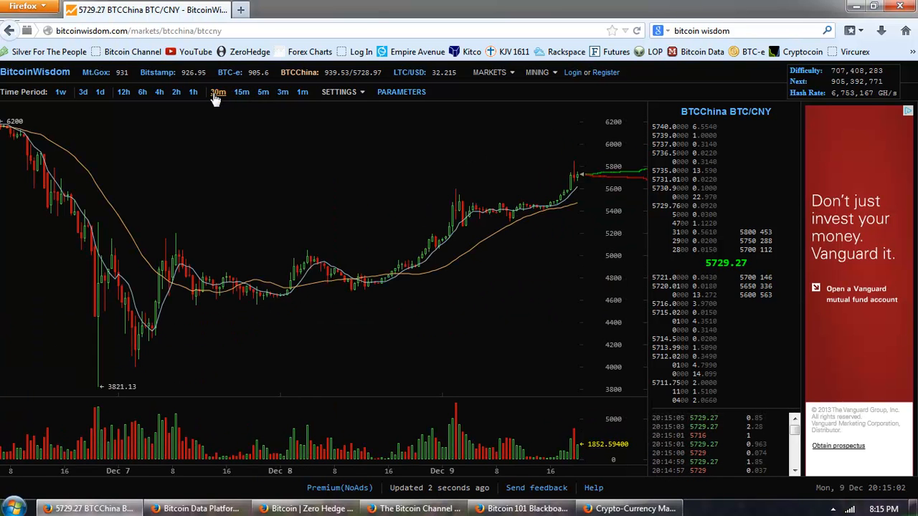
{"action": "left_click", "coordinate": [192, 91]}
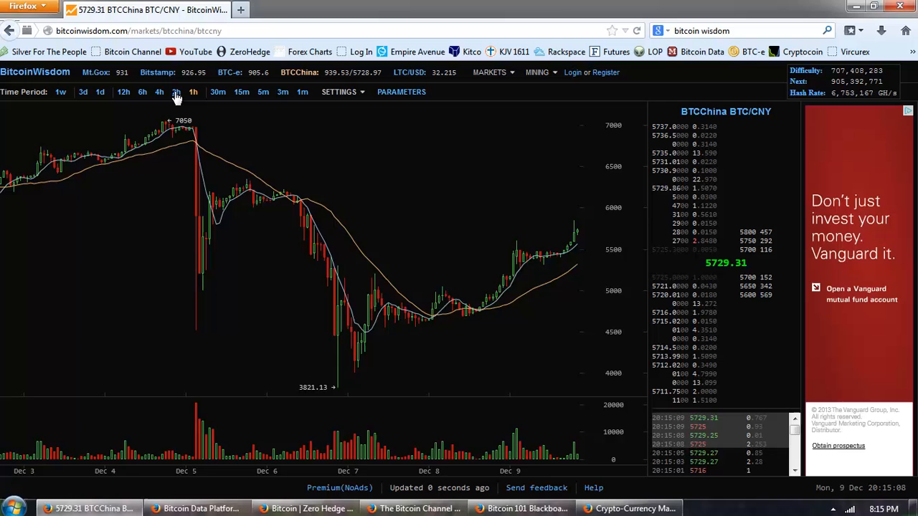
Step: Widen to 2h and 4h candles covering mid-November to December 8
{"action": "left_click", "coordinate": [175, 91]}
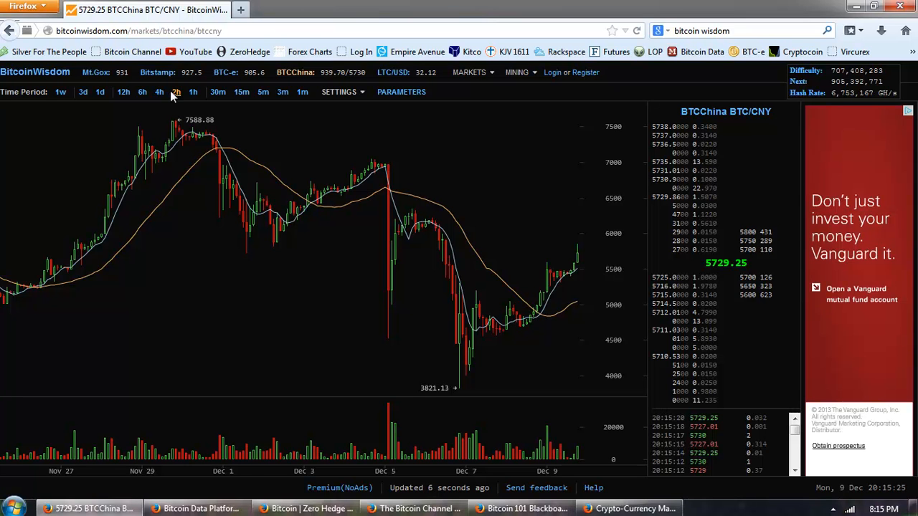
{"action": "left_click", "coordinate": [159, 92]}
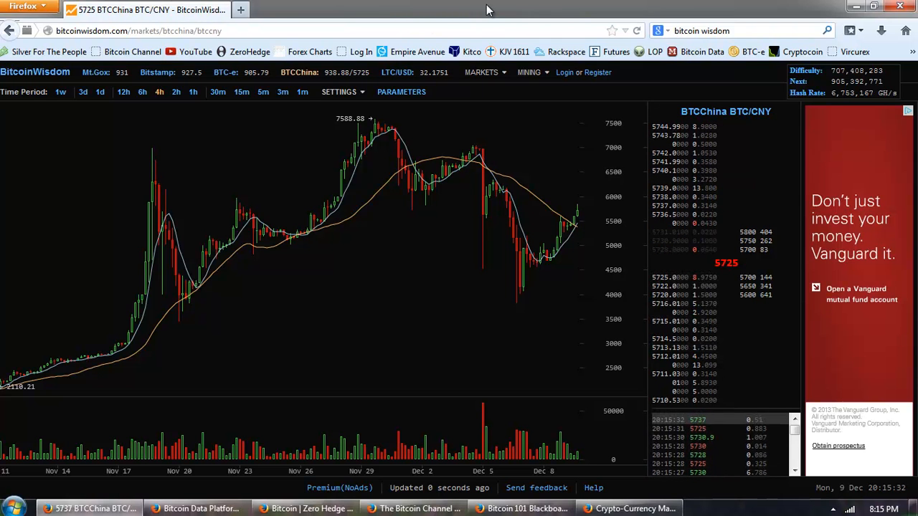
{"action": "mouse_move", "coordinate": [546, 17]}
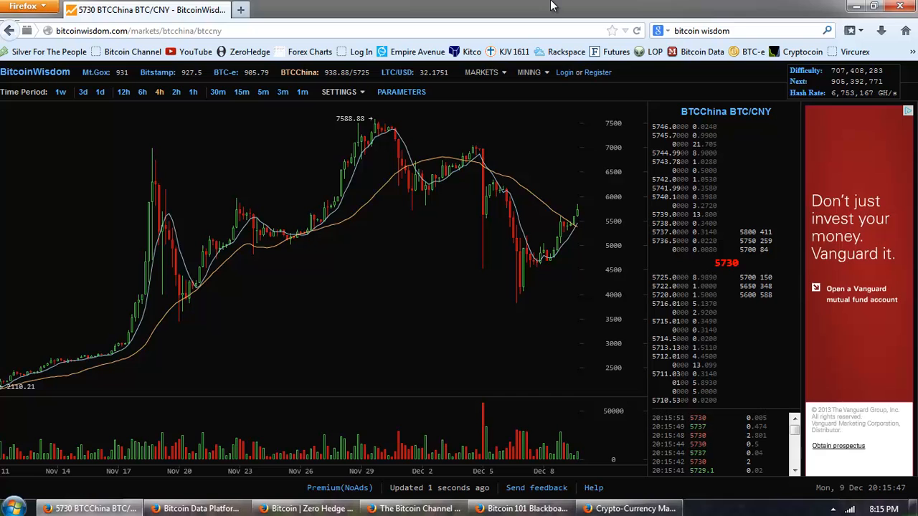
{"action": "mouse_move", "coordinate": [459, 41]}
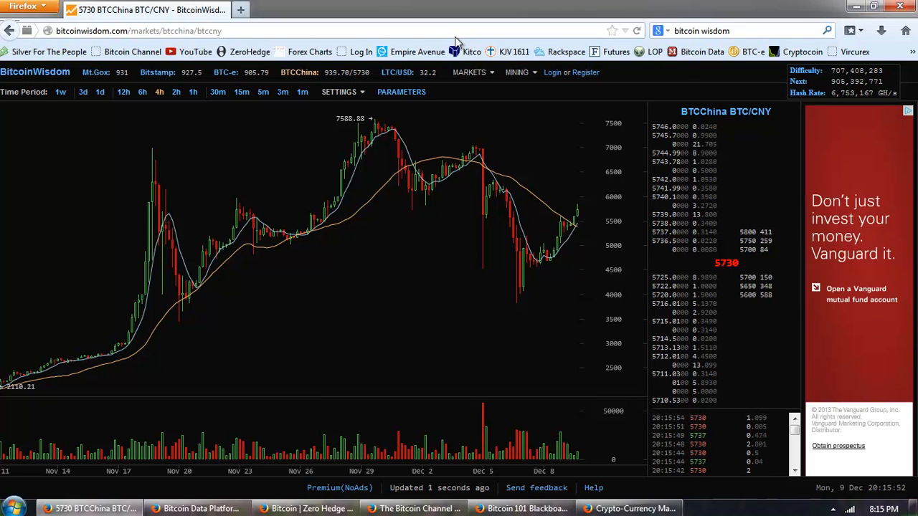
{"action": "mouse_move", "coordinate": [479, 5]}
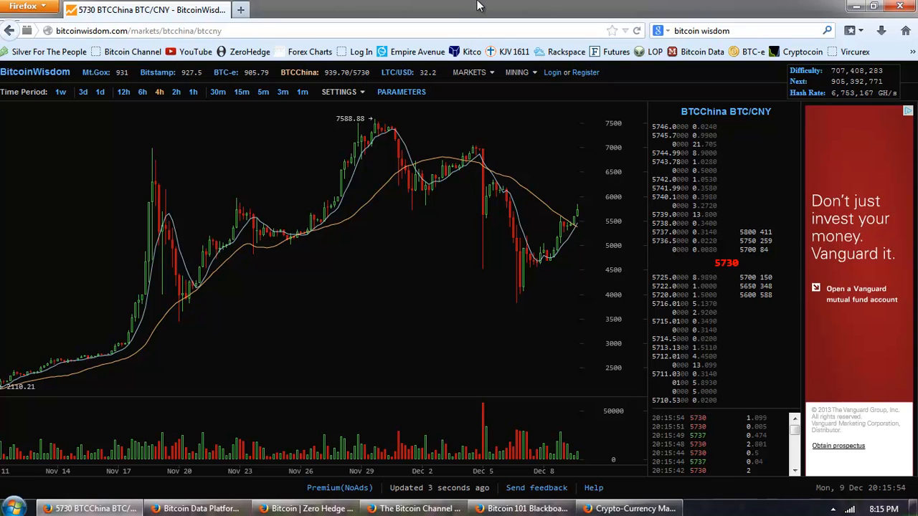
{"action": "mouse_move", "coordinate": [456, 26]}
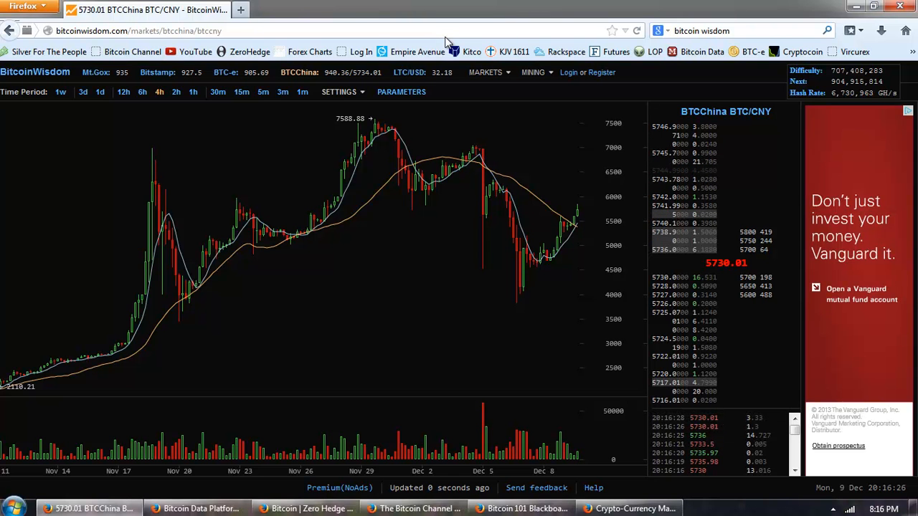
{"action": "mouse_move", "coordinate": [416, 52]}
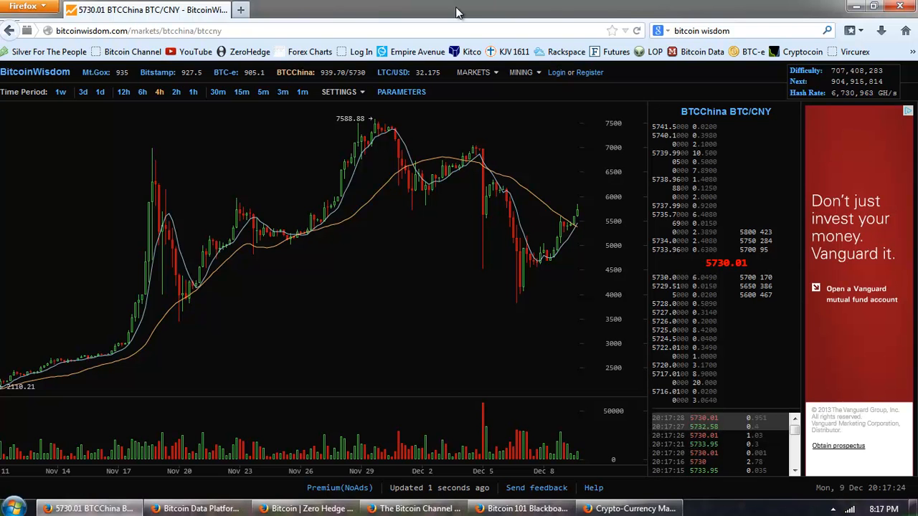
Step: Switch the BTCChina chart to a short Time Period showing today's minute-level spike to 5849.9
{"action": "left_click", "coordinate": [301, 92]}
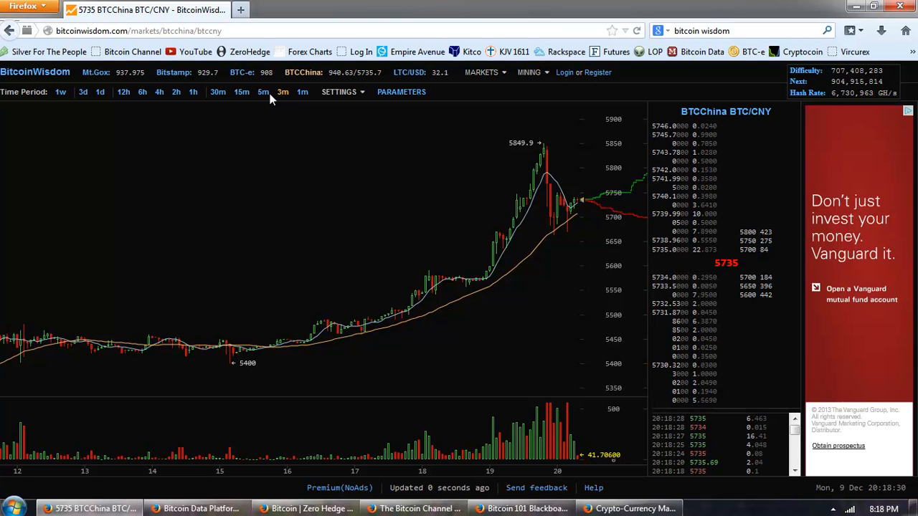
Step: Step the Time Period up through 5m, 15m, 30m, 1h, 2h to 4h, spanning mid-November to December 9
{"action": "left_click", "coordinate": [264, 92]}
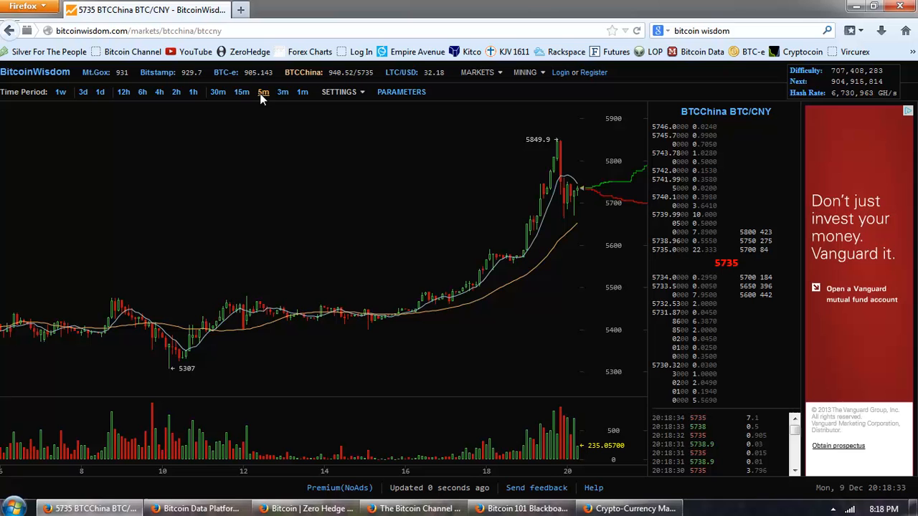
{"action": "left_click", "coordinate": [241, 92]}
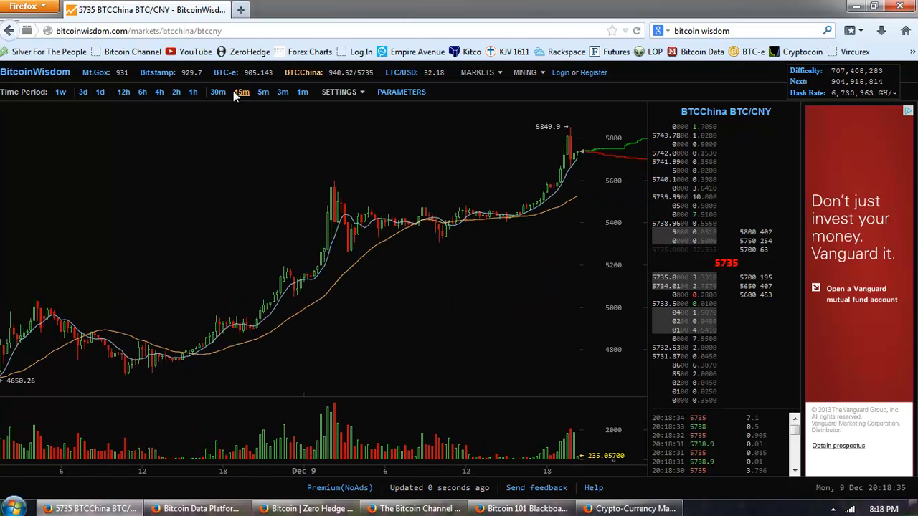
{"action": "left_click", "coordinate": [192, 92]}
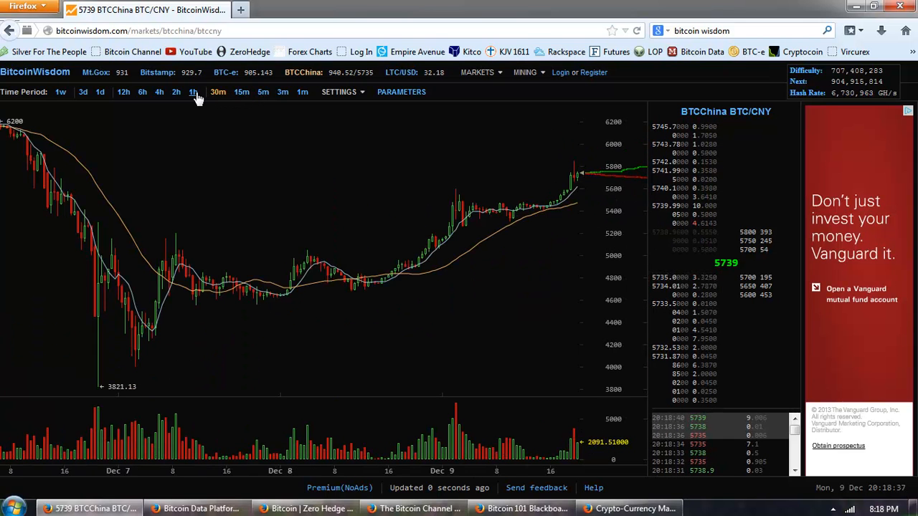
{"action": "left_click", "coordinate": [192, 92]}
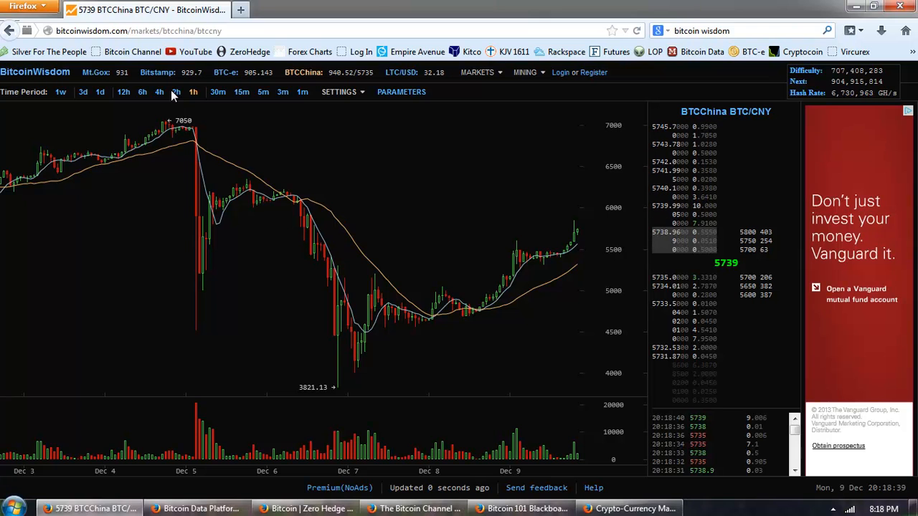
{"action": "left_click", "coordinate": [159, 92]}
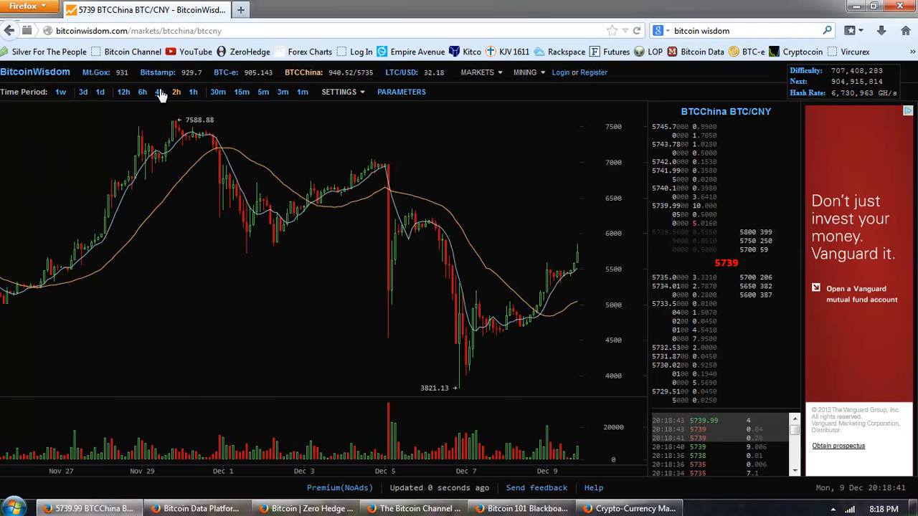
{"action": "left_click", "coordinate": [159, 92]}
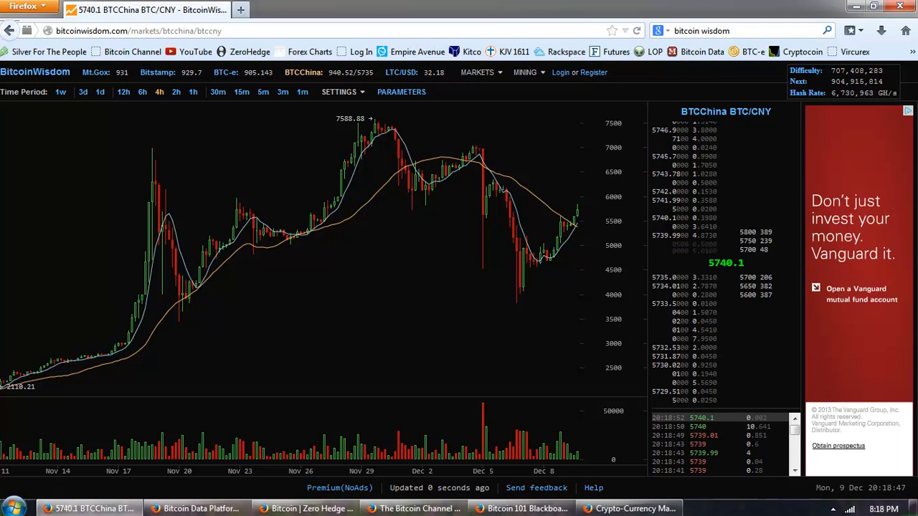
{"action": "mouse_move", "coordinate": [565, 214]}
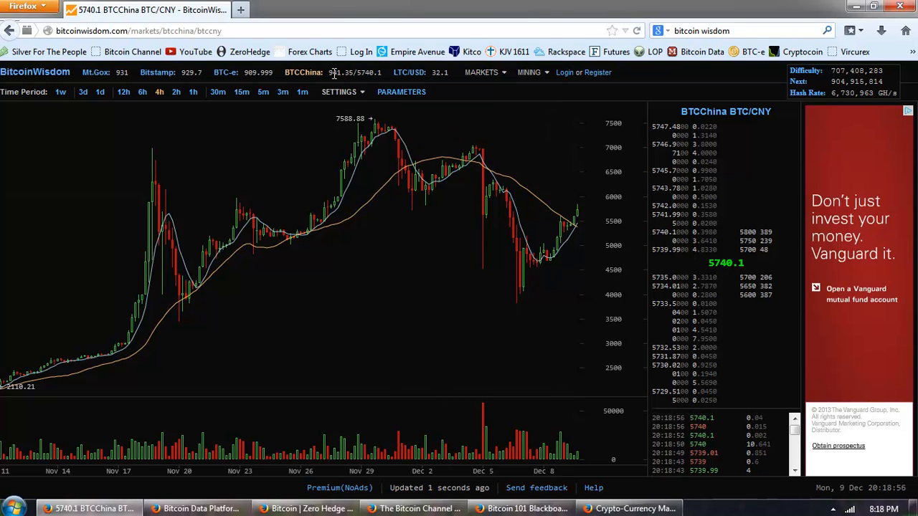
{"action": "mouse_move", "coordinate": [516, 204]}
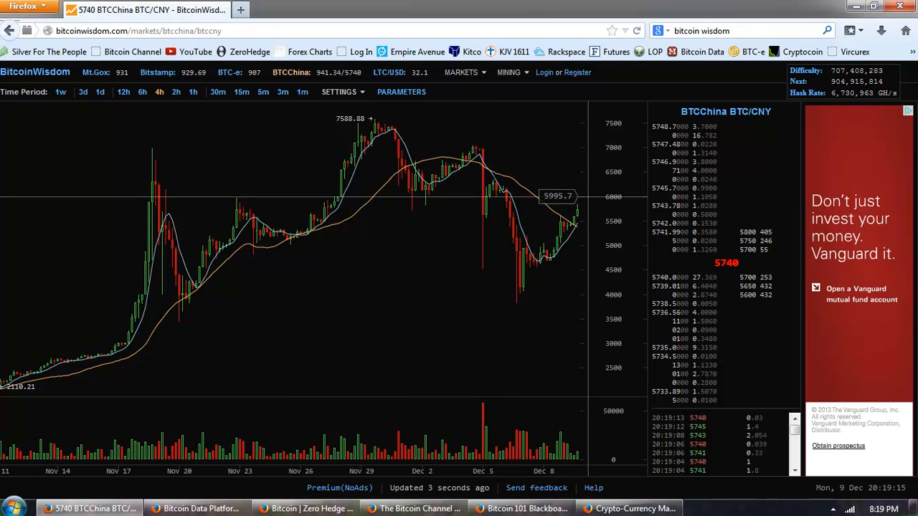
{"action": "mouse_move", "coordinate": [557, 172]}
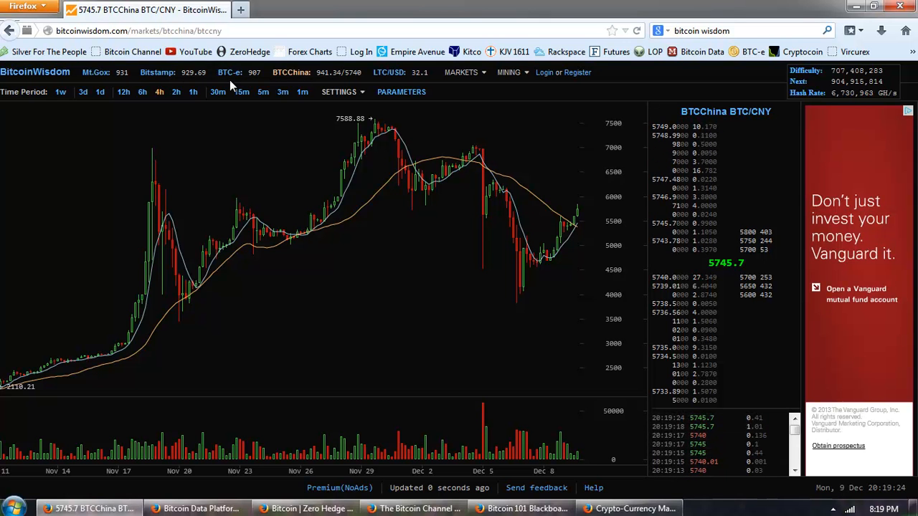
{"action": "mouse_move", "coordinate": [558, 206]}
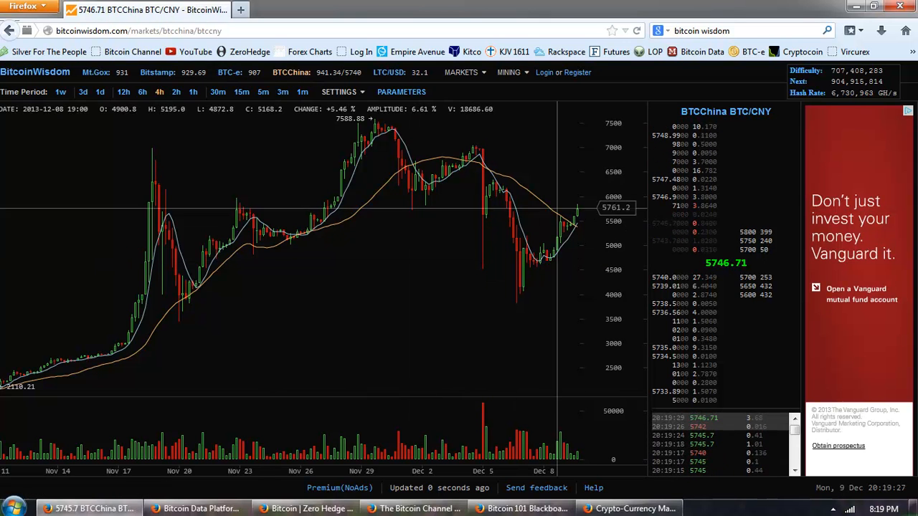